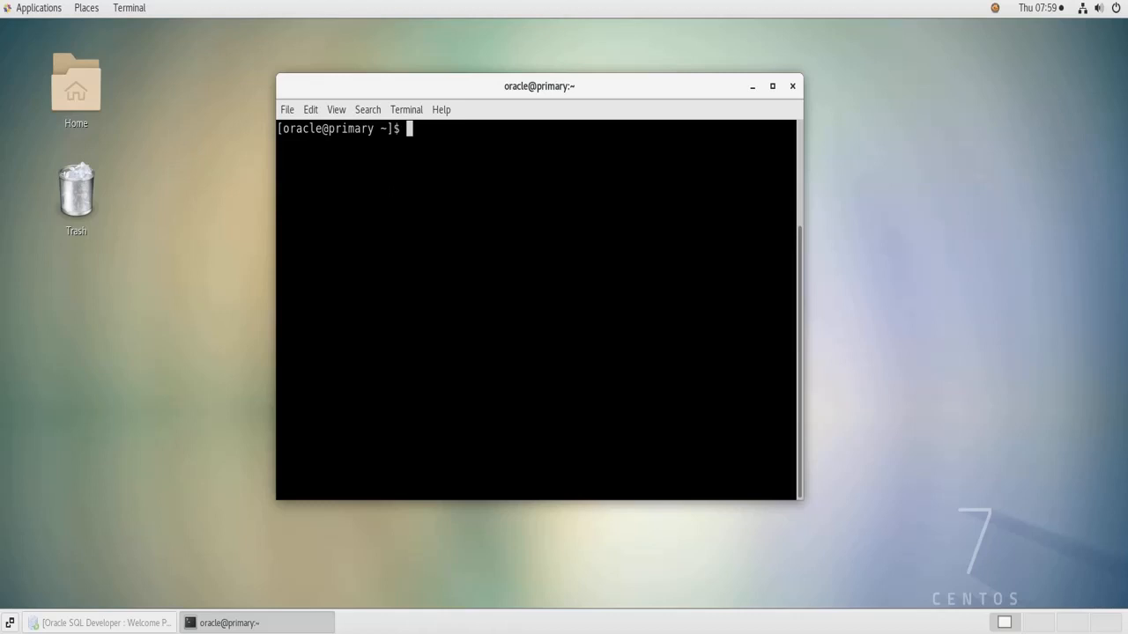
{"action": "mouse_move", "coordinate": [469, 246]}
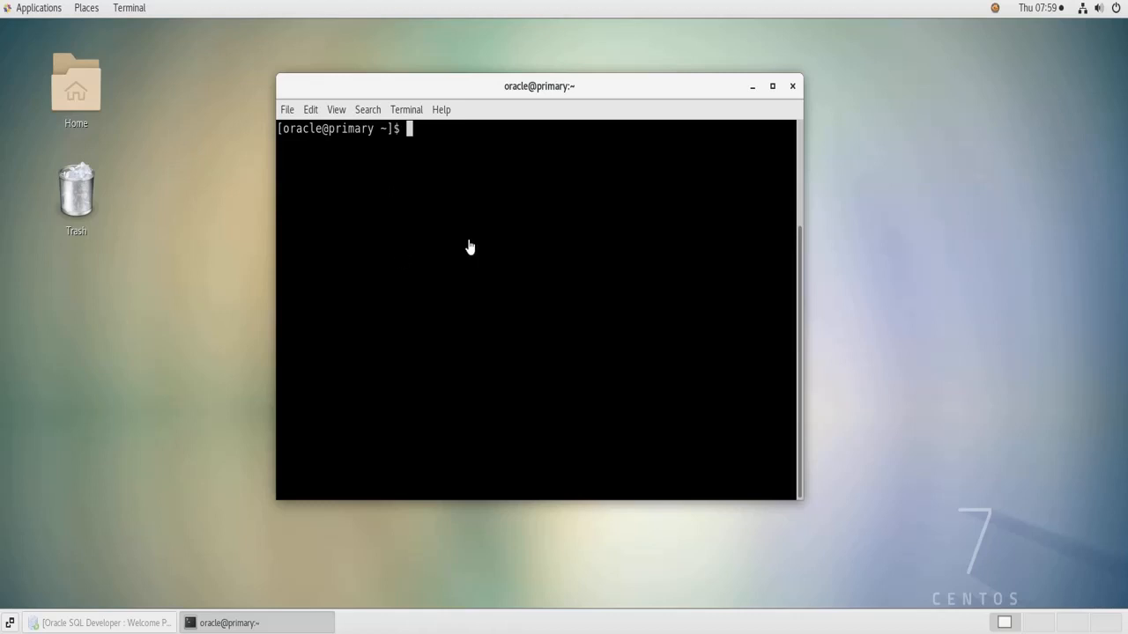
{"action": "mouse_move", "coordinate": [316, 306]}
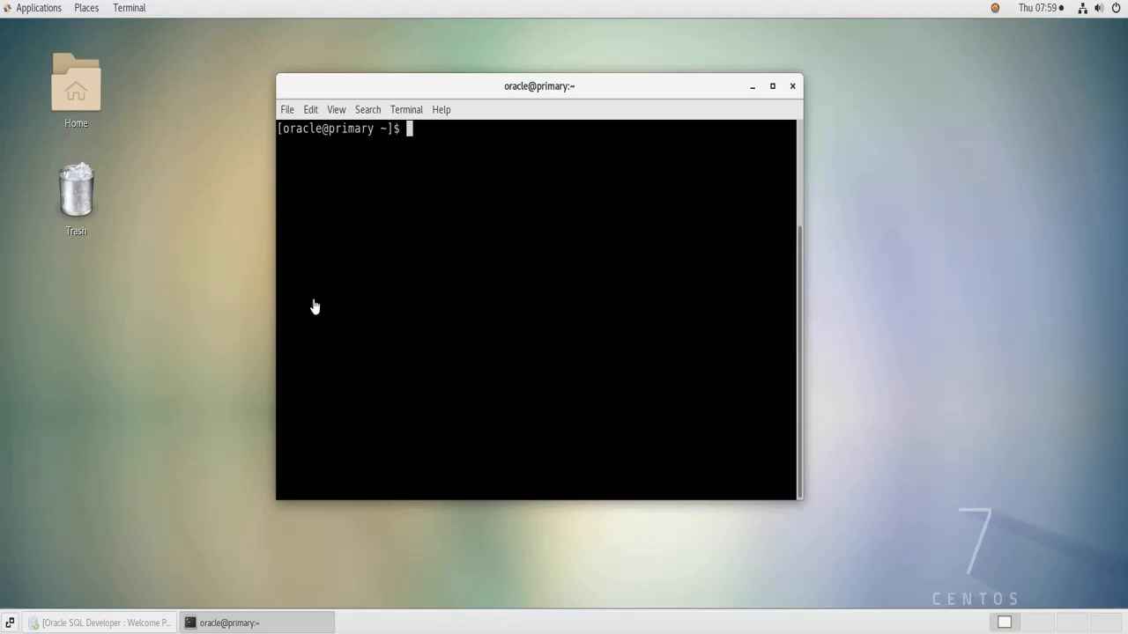
{"action": "mouse_move", "coordinate": [185, 160]}
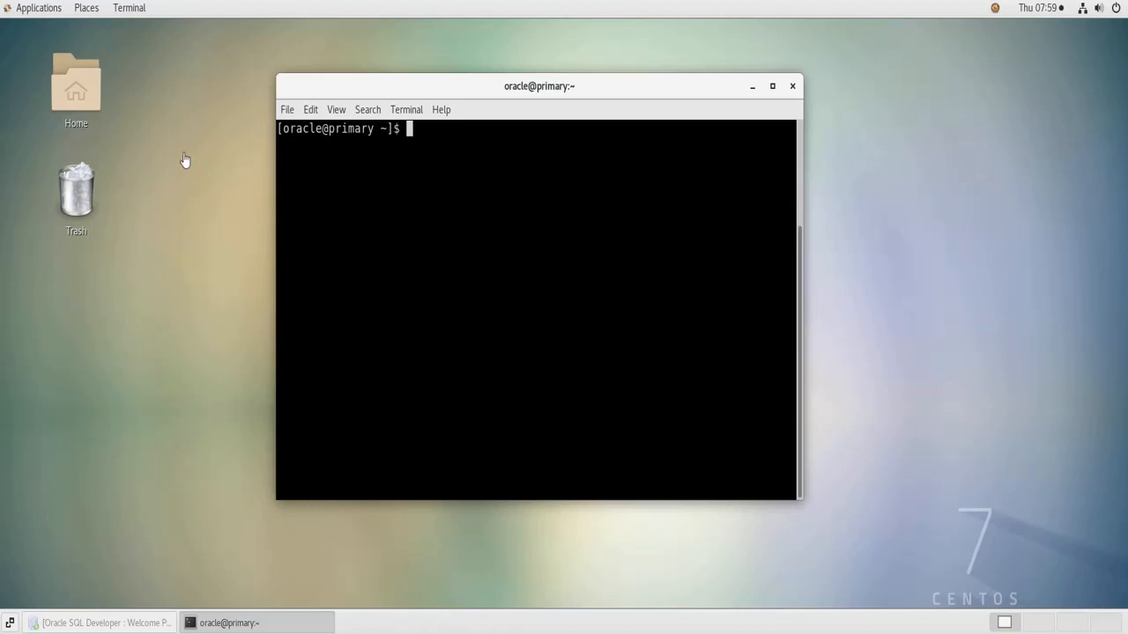
{"action": "mouse_move", "coordinate": [178, 233]}
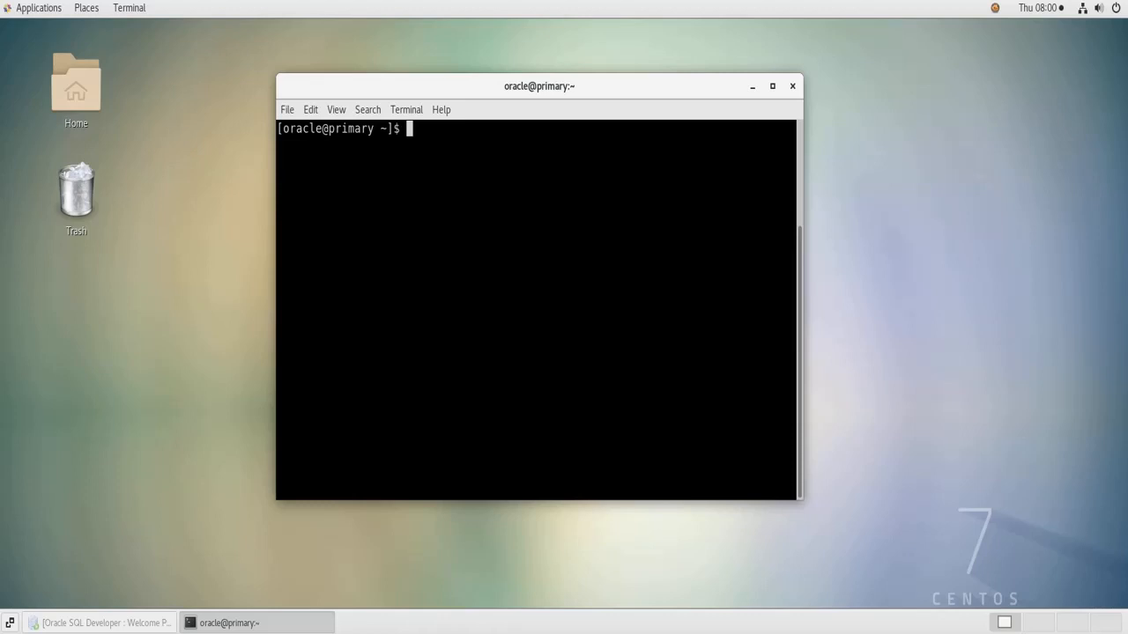
{"action": "mouse_move", "coordinate": [493, 219]}
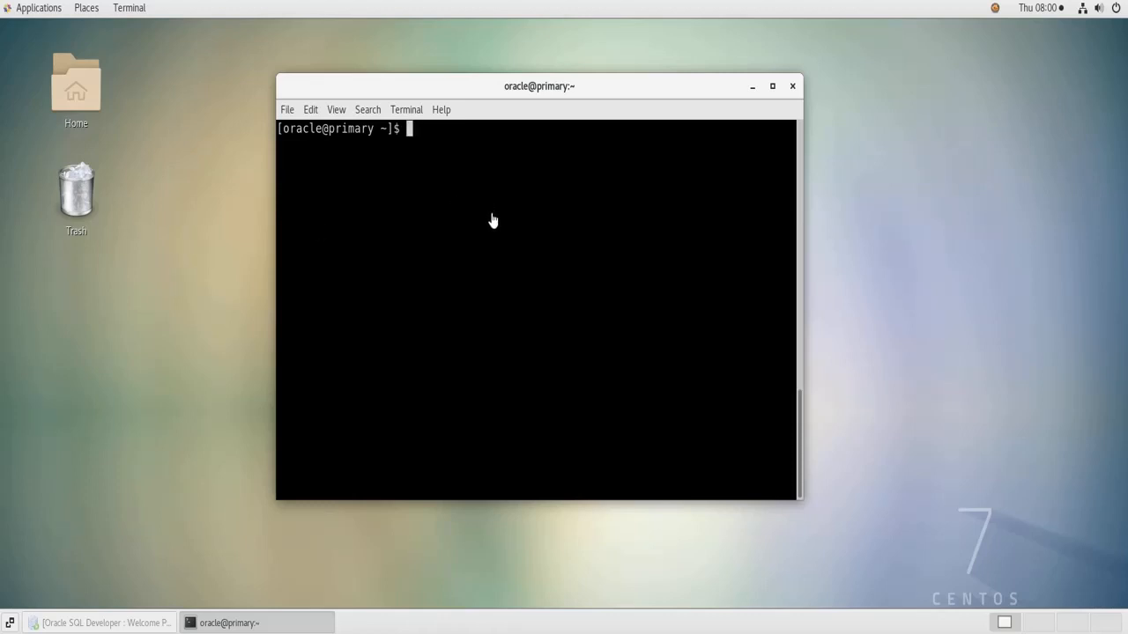
Show $ORACLE_HOME and highlight the 12.2.0 release in the dbhome_1 path.
{"action": "type", "text": "ech"}
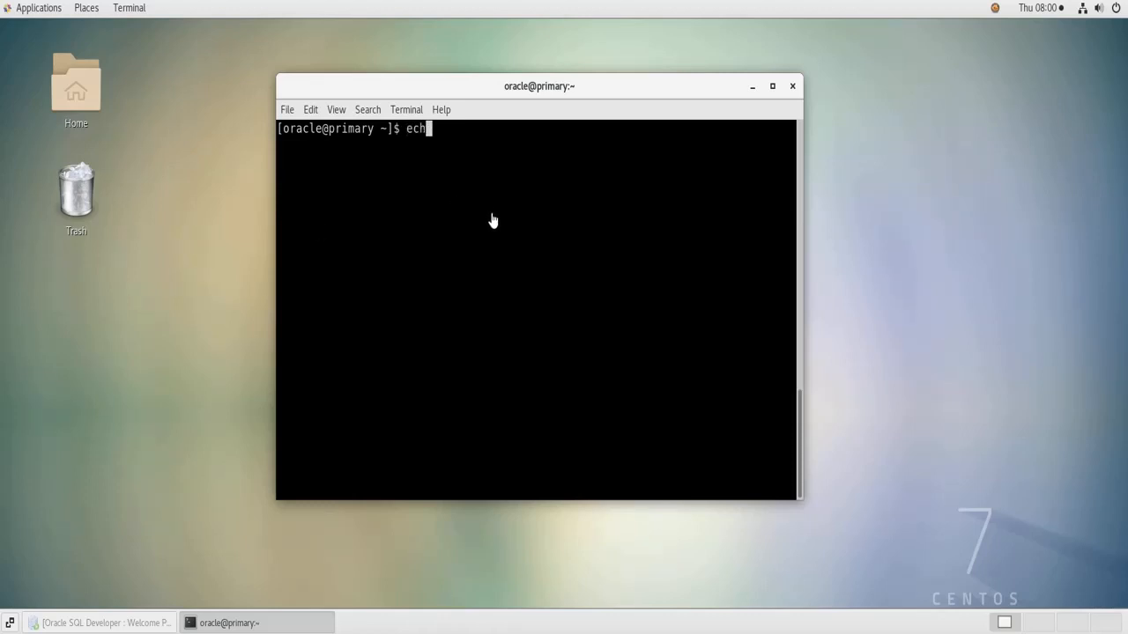
{"action": "type", "text": "o"}
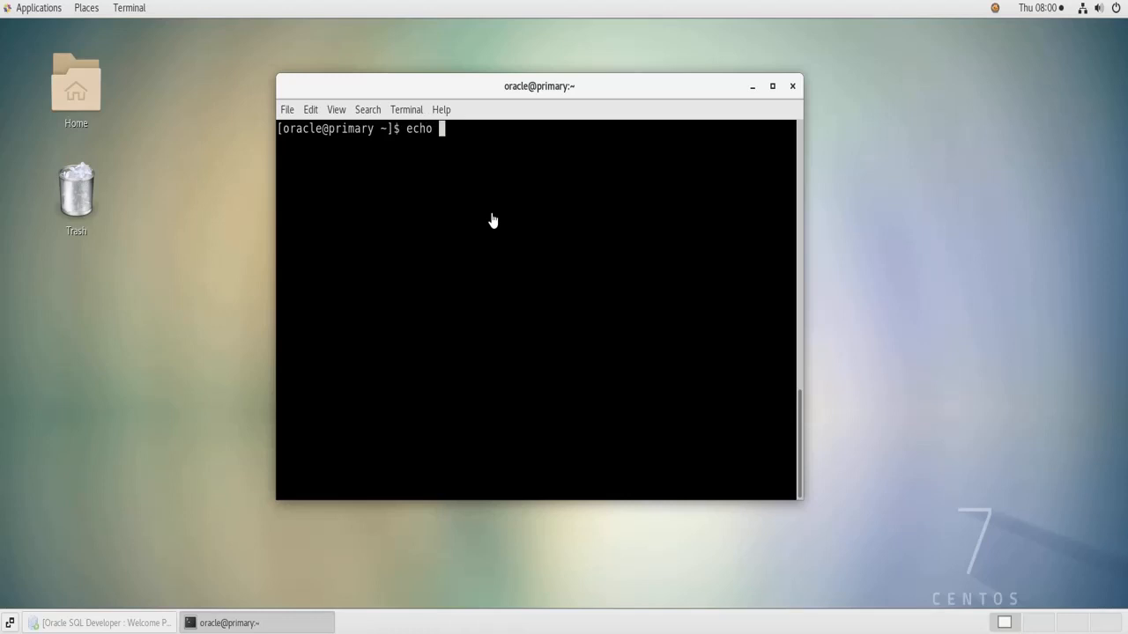
{"action": "type", "text": "$ORACLE_HOME"}
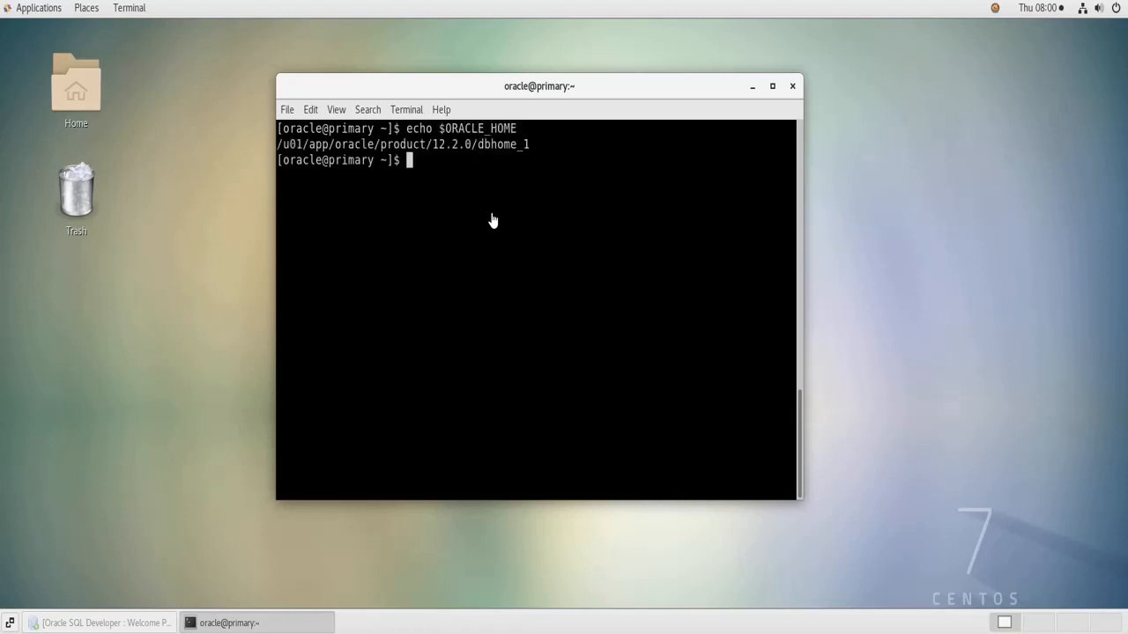
{"action": "mouse_move", "coordinate": [432, 152]}
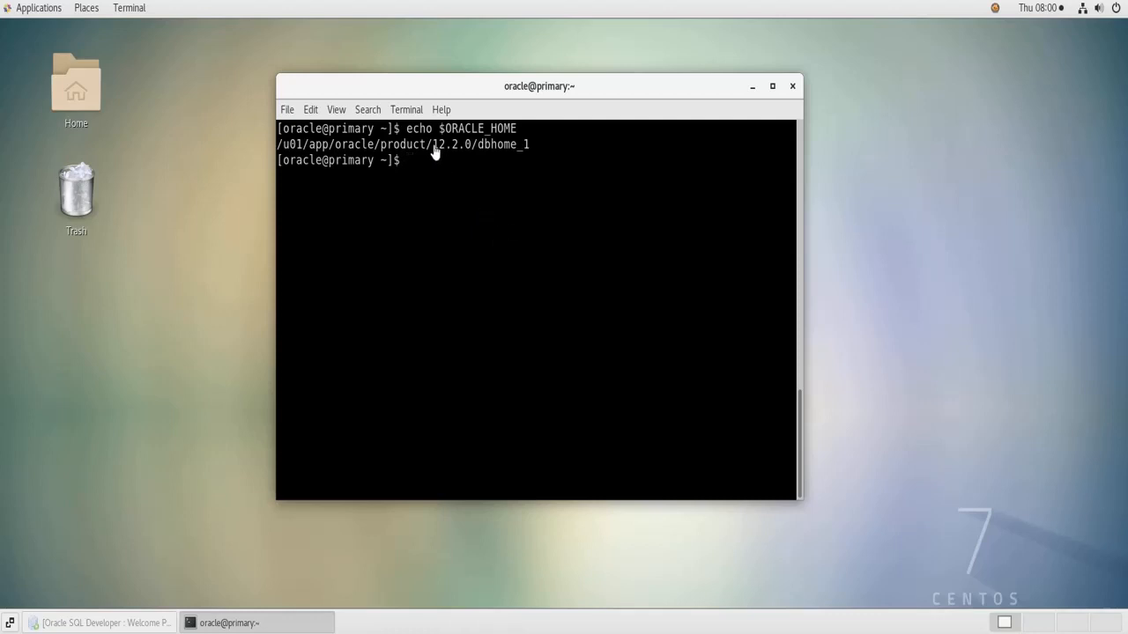
{"action": "double_click", "coordinate": [451, 144]}
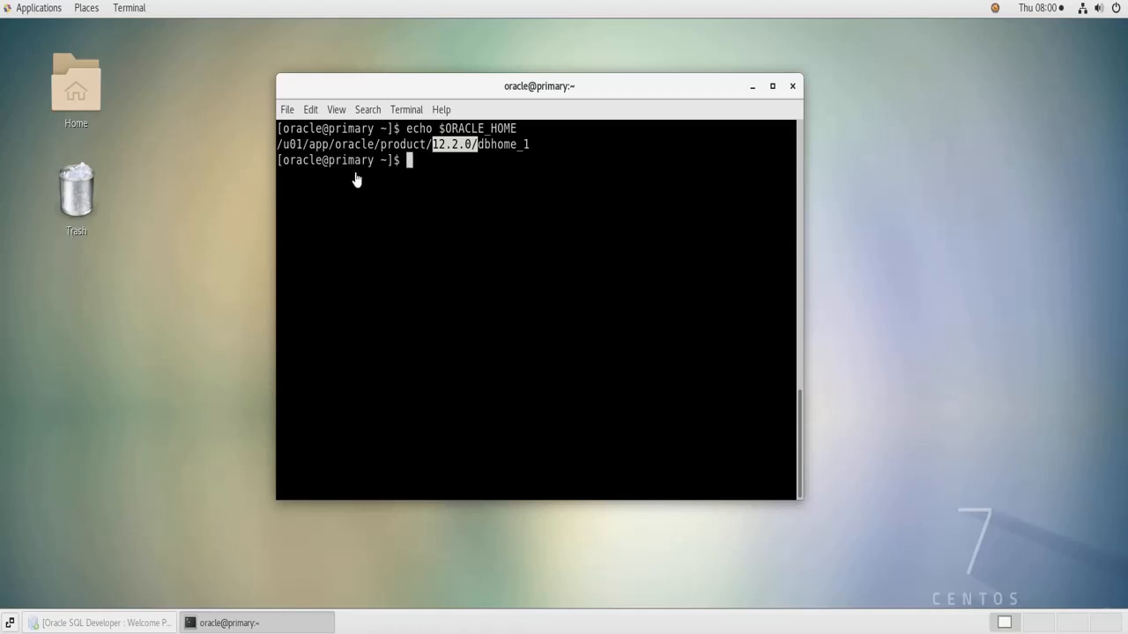
Show $ORACLE_SID, confirm it is orcl, and begin the lsnrctl command.
{"action": "type", "text": "echo $ORACLE_HOME"}
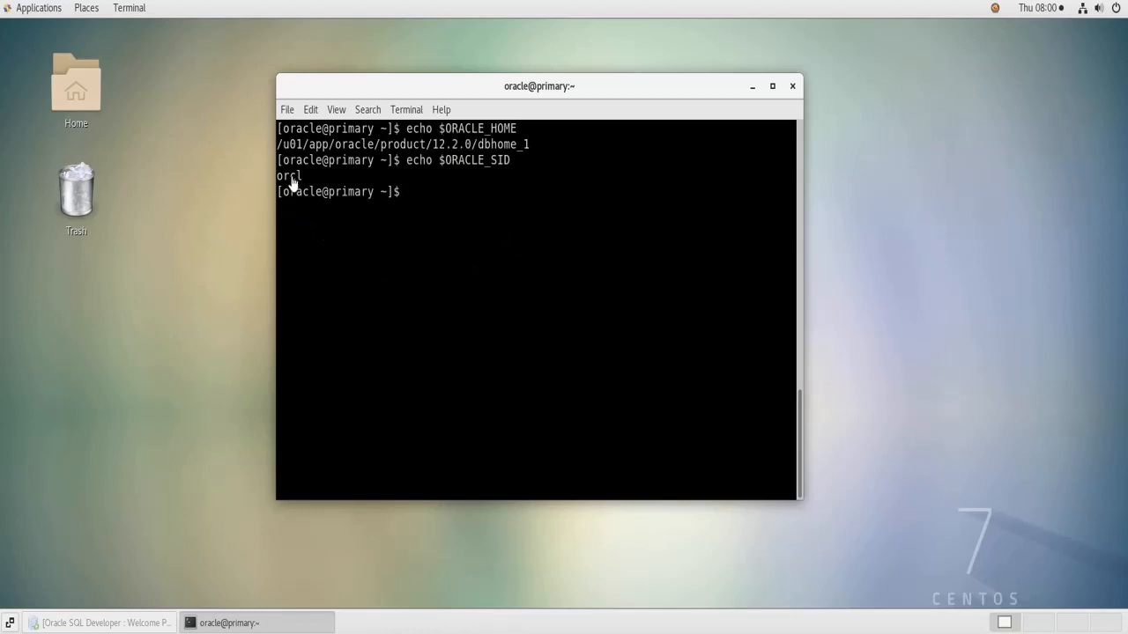
{"action": "double_click", "coordinate": [289, 176]}
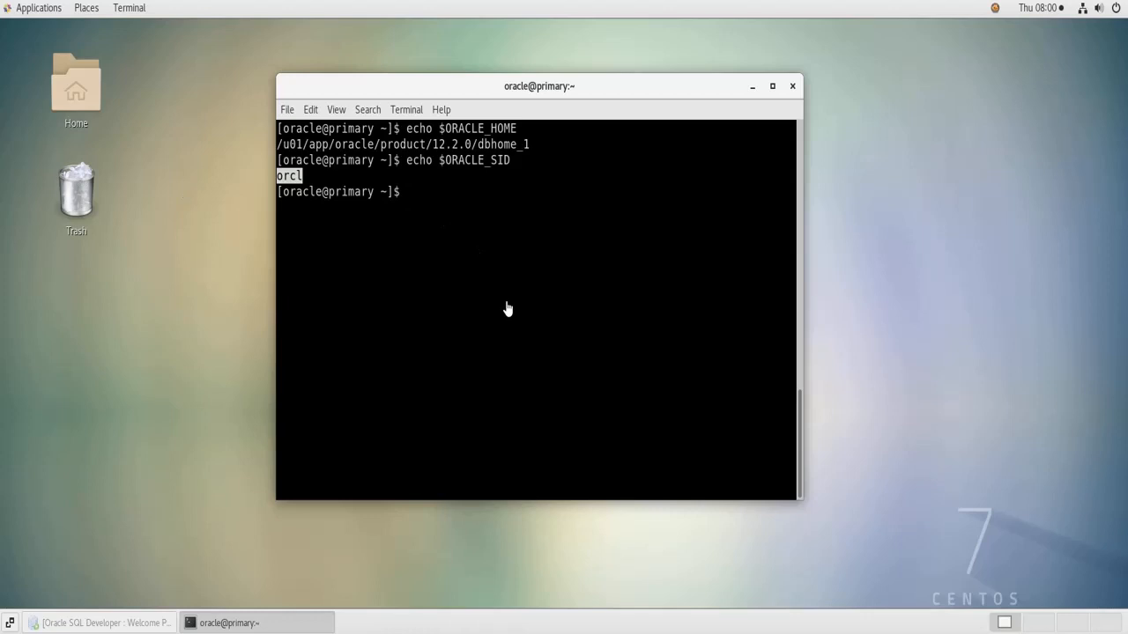
{"action": "type", "text": "lsnr"}
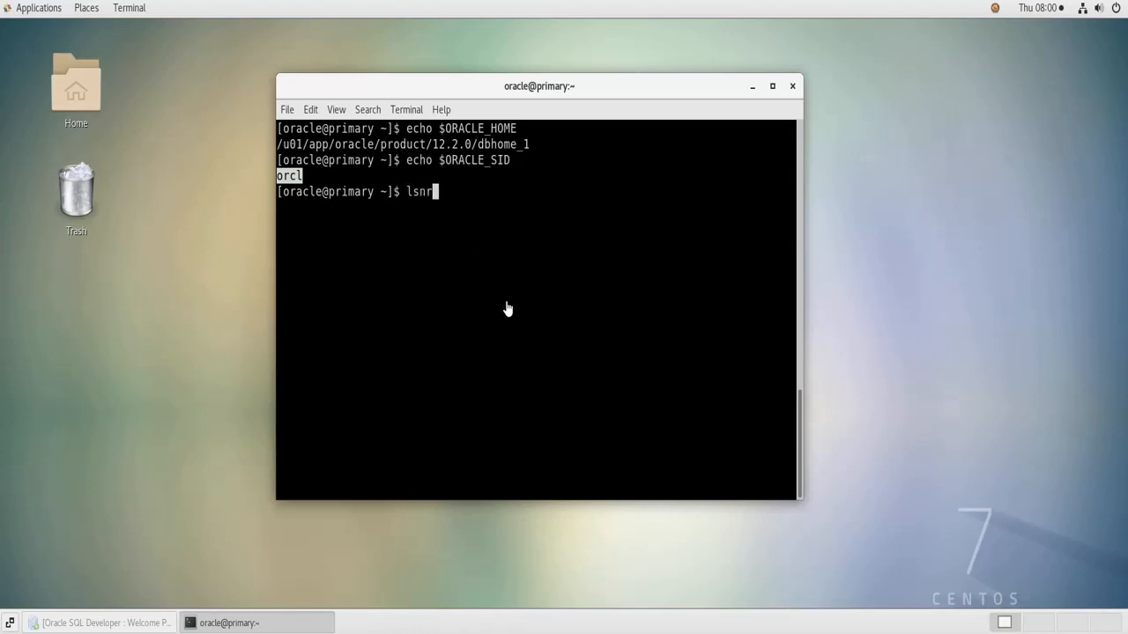
Run lsnrctl start to bring up the listener on port 1521 and review its status output.
{"action": "type", "text": "ctl st"}
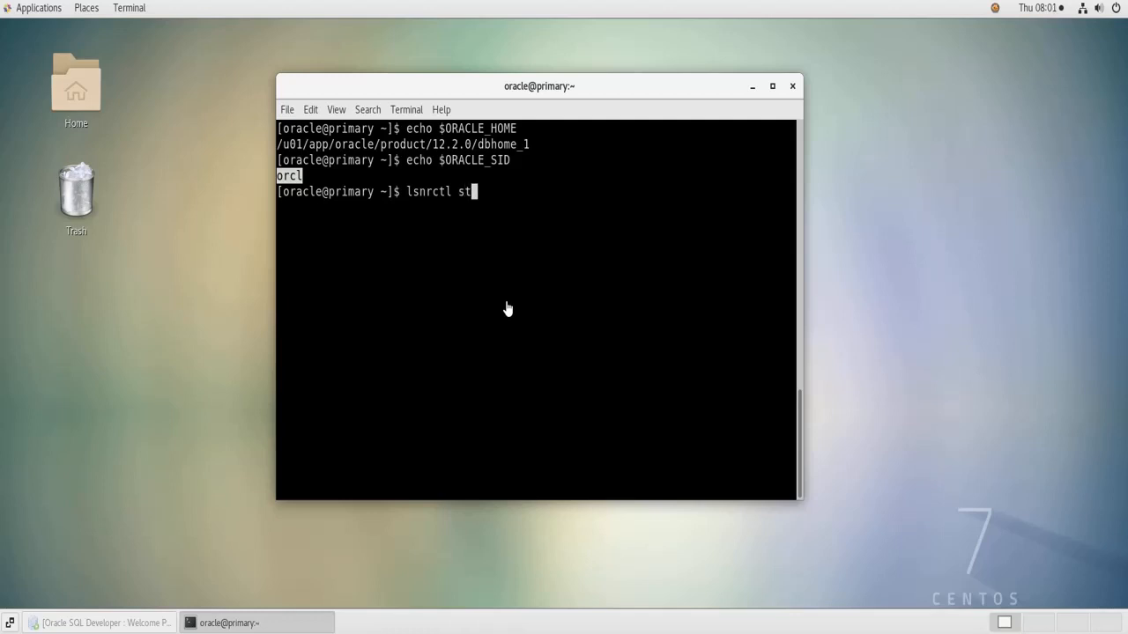
{"action": "type", "text": "art"}
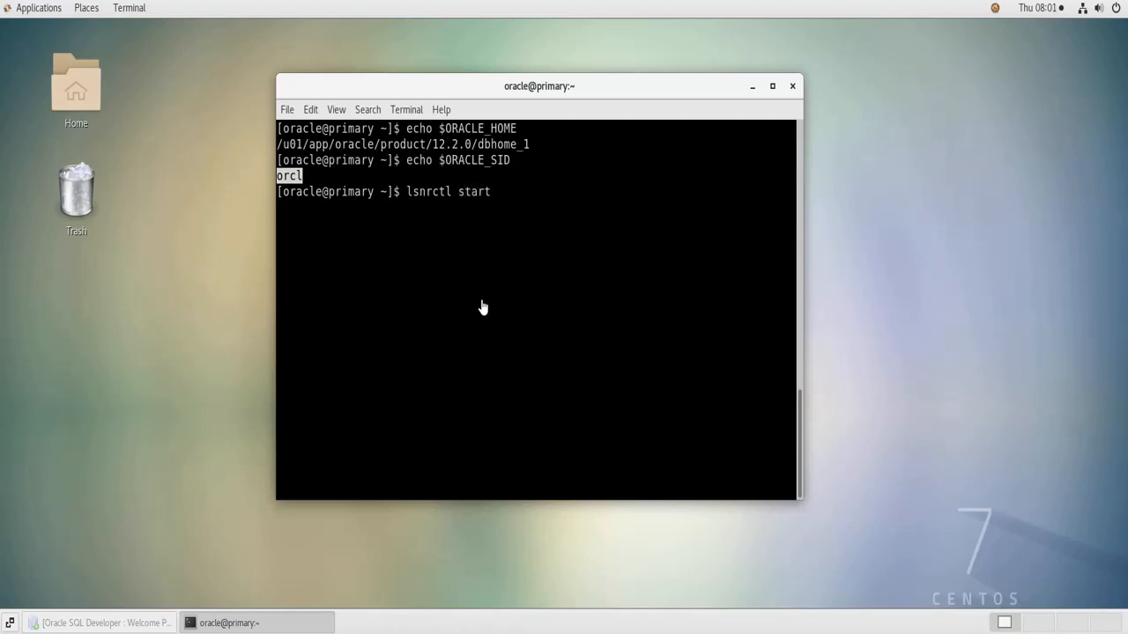
{"action": "key", "text": "Return"}
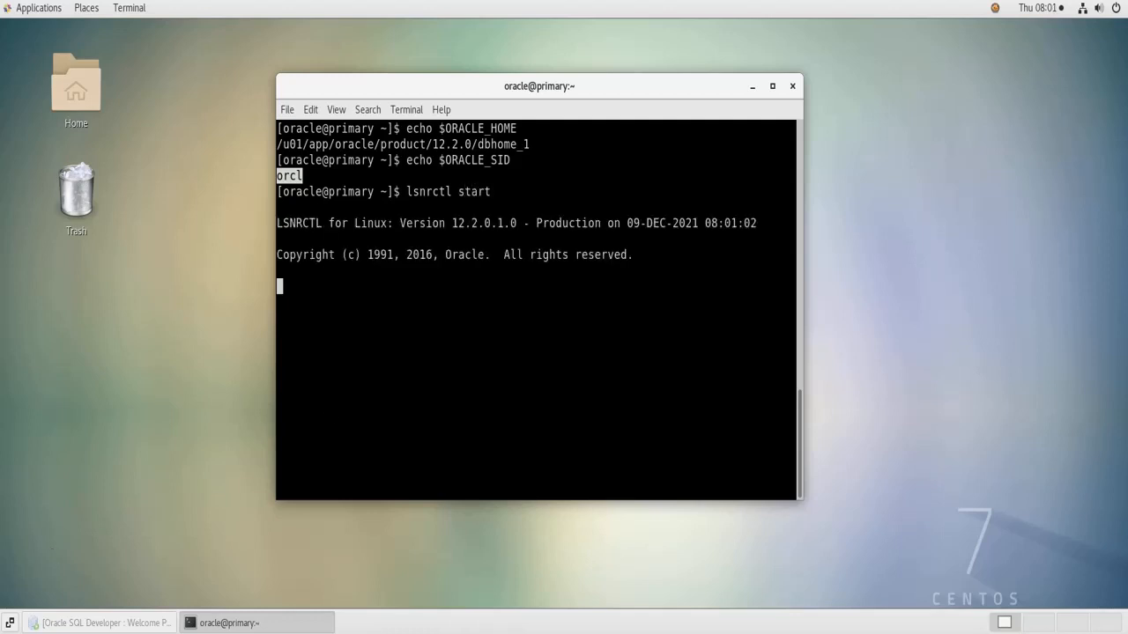
{"action": "key", "text": "Return"}
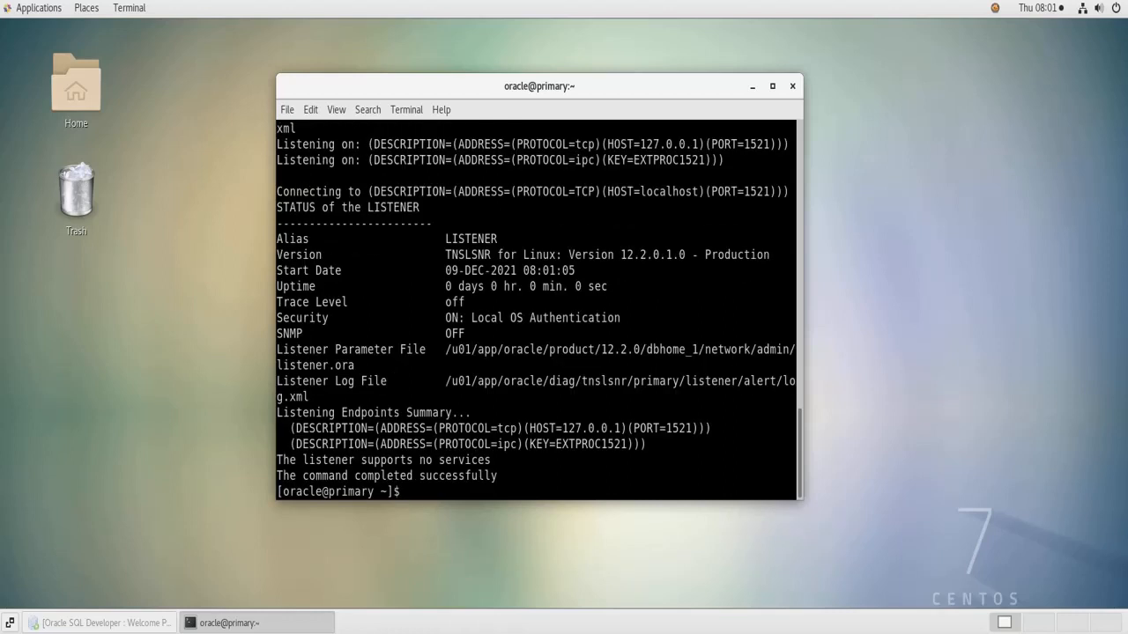
{"action": "double_click", "coordinate": [458, 476]}
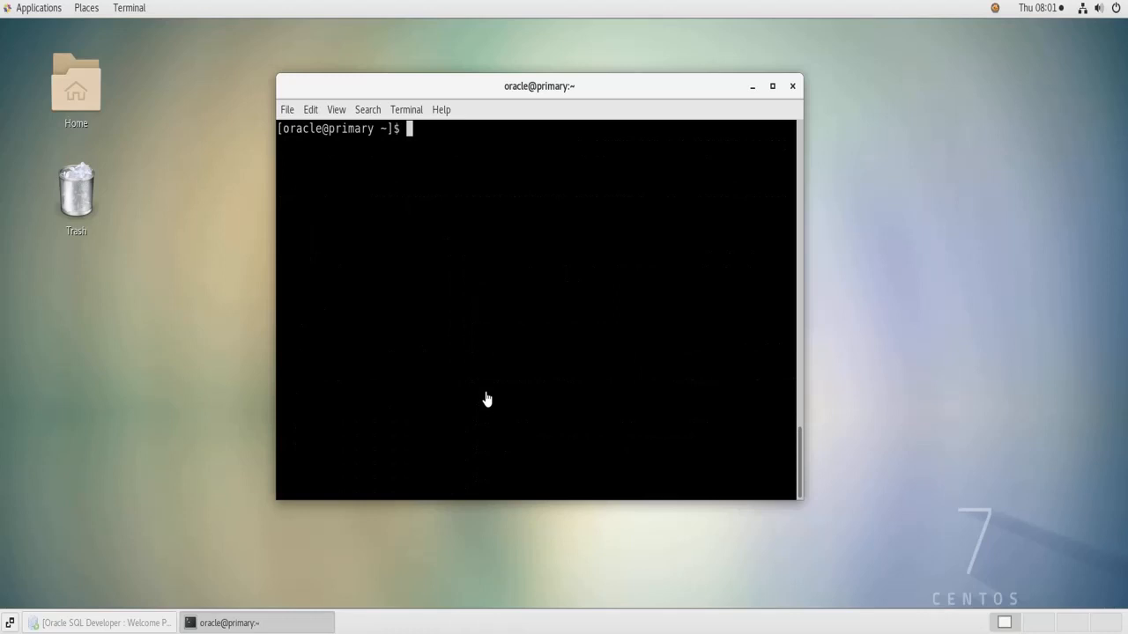
{"action": "mouse_move", "coordinate": [243, 342]}
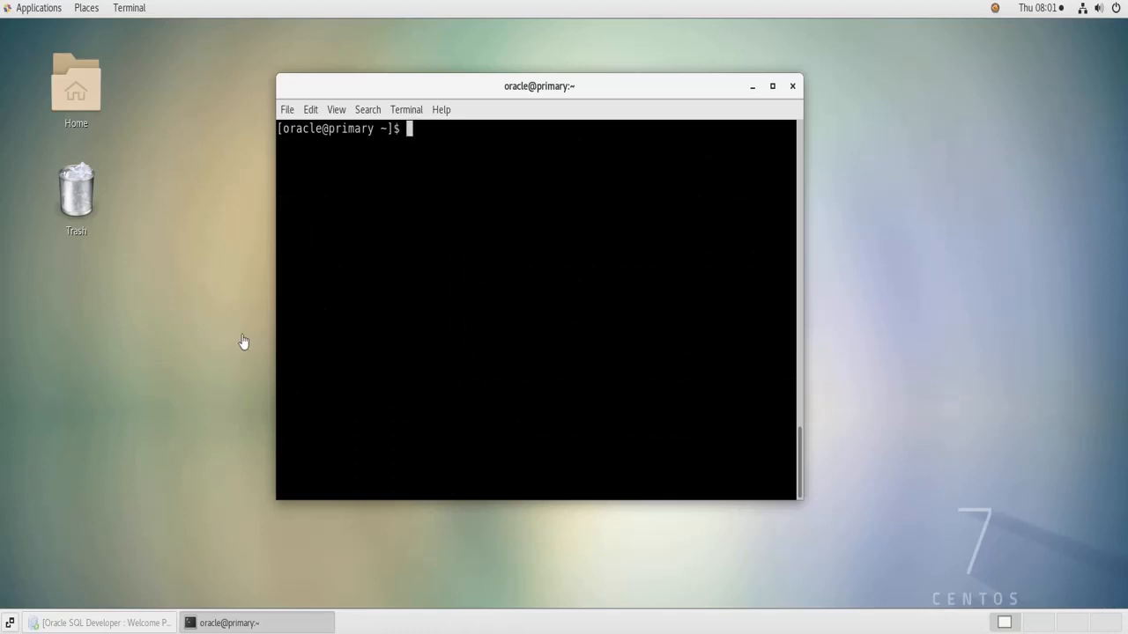
Connect to the idle instance with sqlplus / as sysdba.
{"action": "type", "text": "sqlp"}
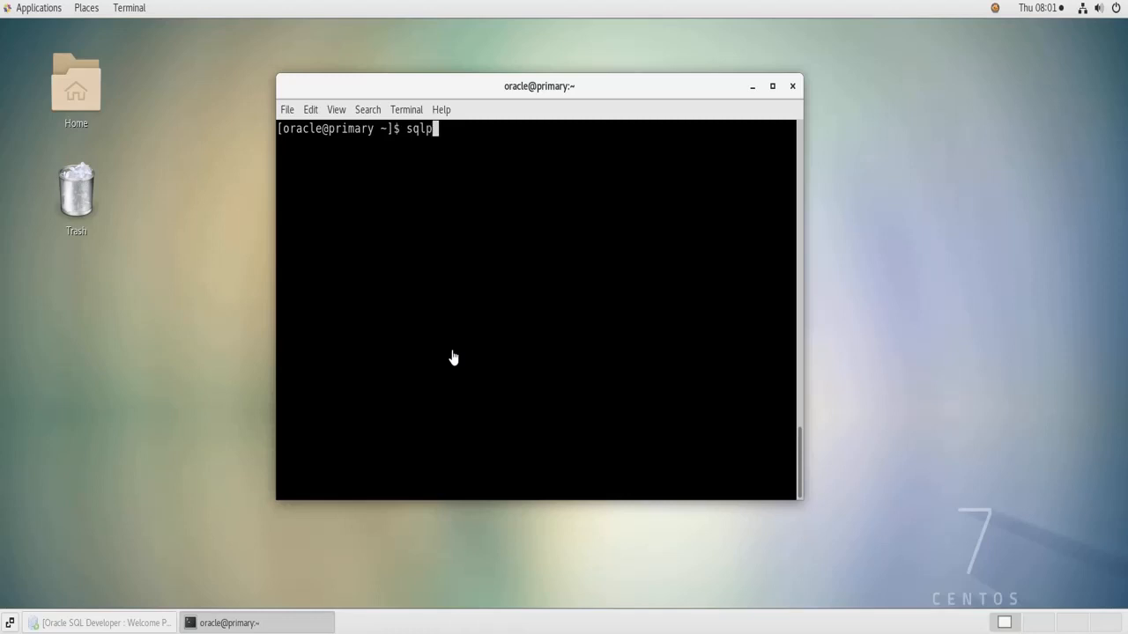
{"action": "type", "text": "lus /"}
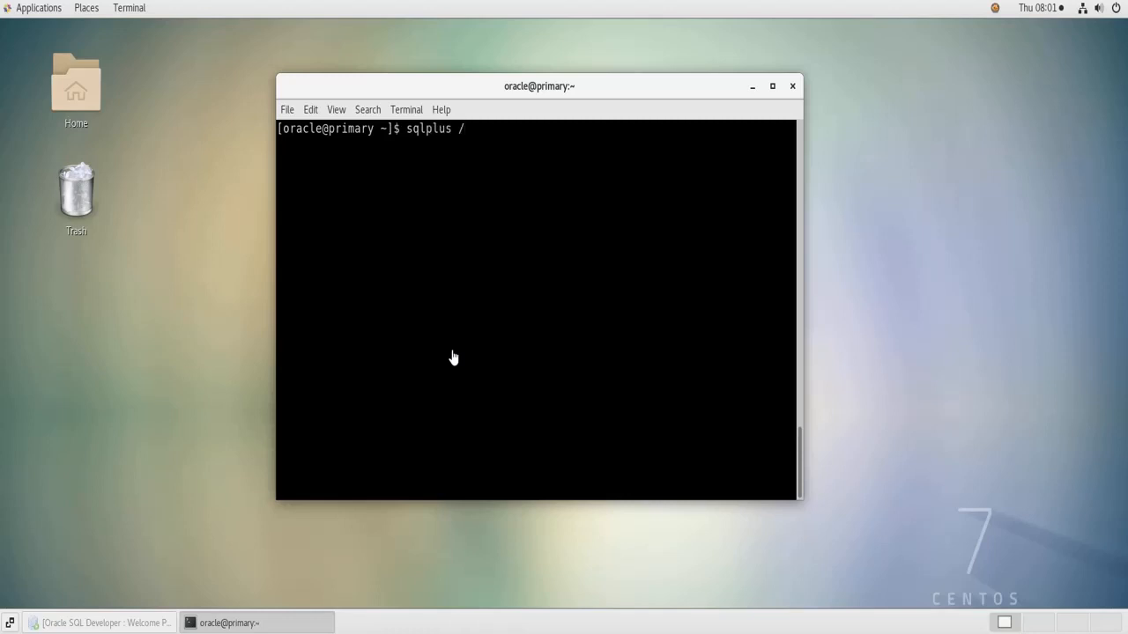
{"action": "type", "text": "as sydba"}
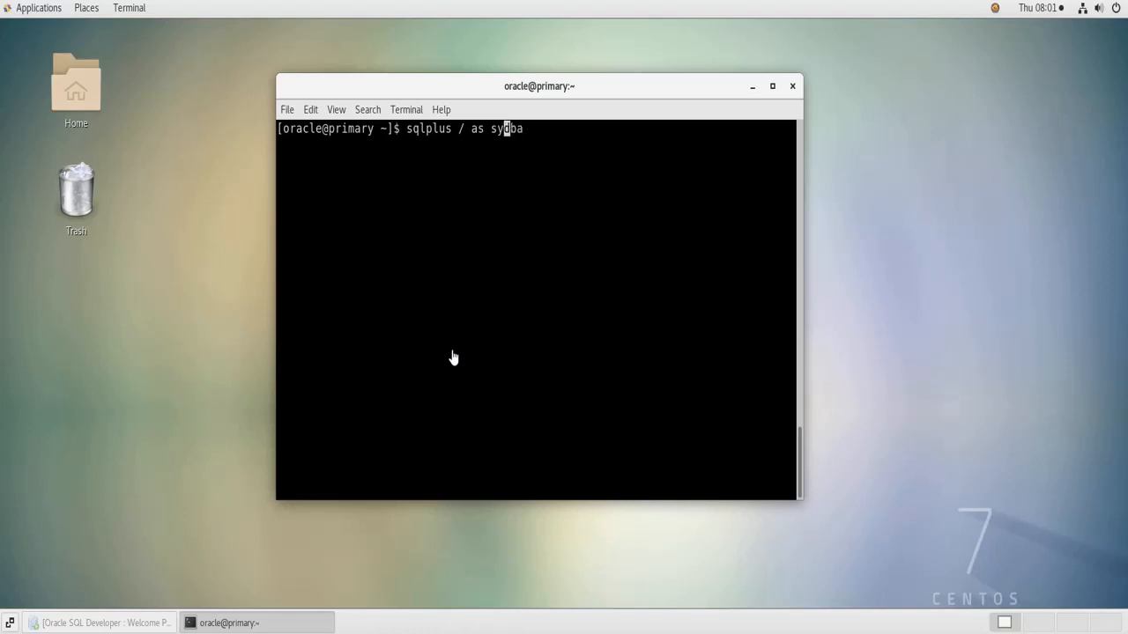
{"action": "key", "text": "Return"}
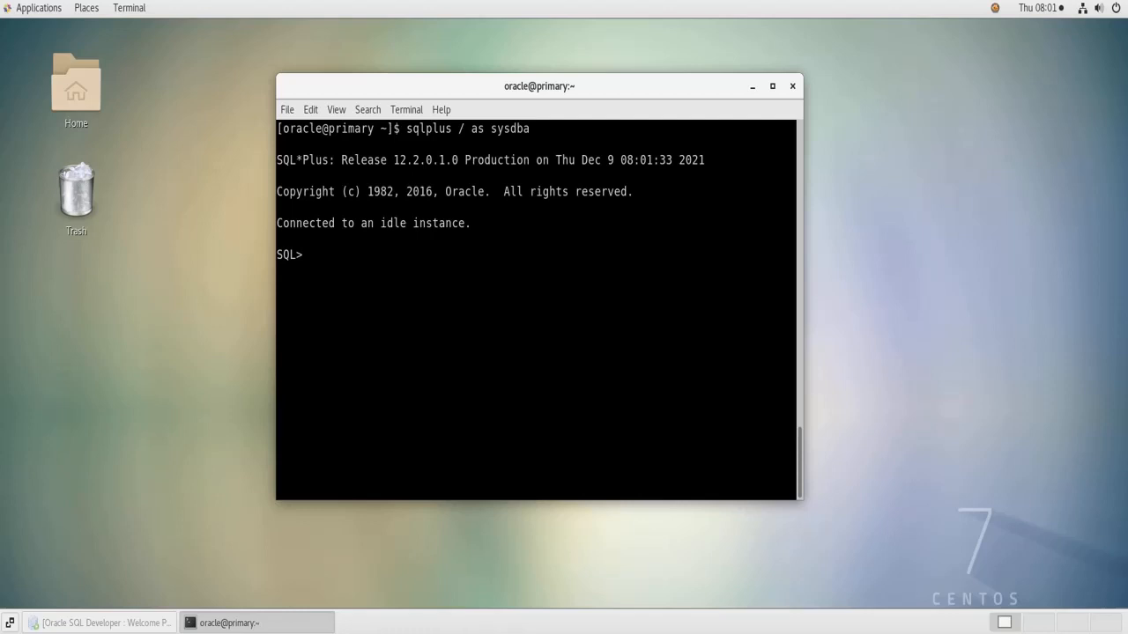
Issue startup at the SQL> prompt to start the database.
{"action": "type", "text": "sta"}
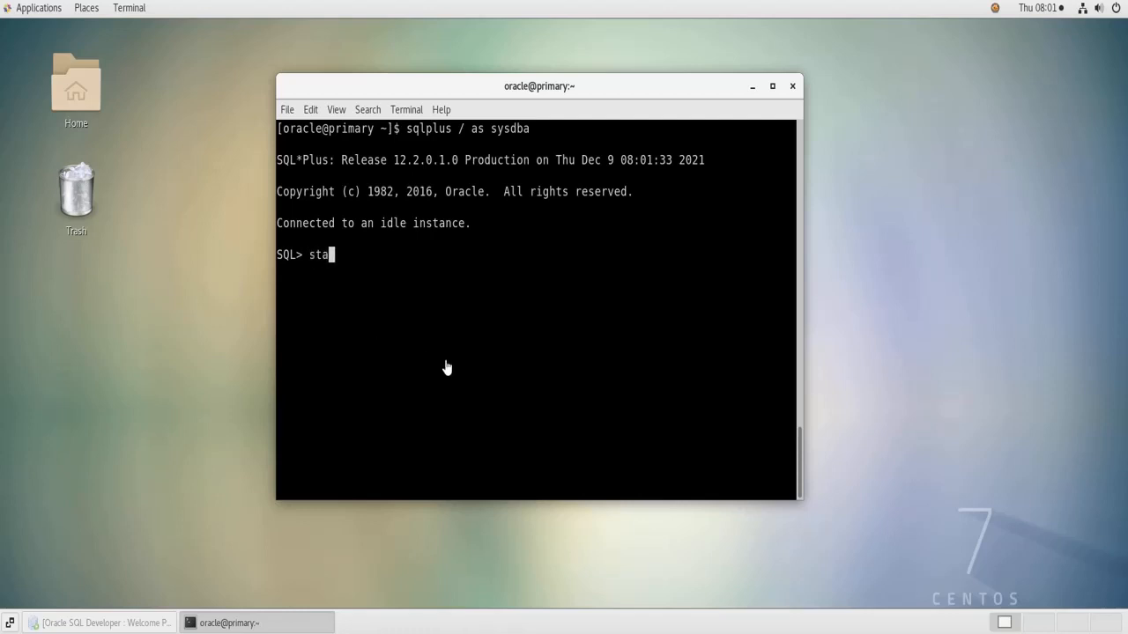
{"action": "type", "text": "rtup"}
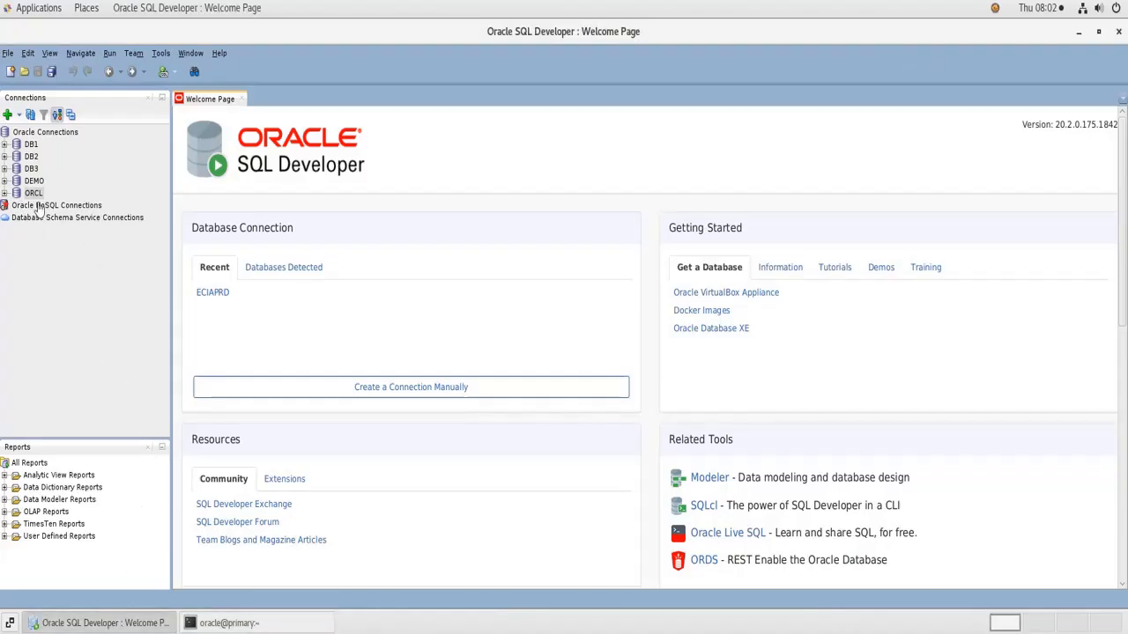
Connect to the ORCL database so its object tree and an empty worksheet appear.
{"action": "left_click", "coordinate": [34, 192]}
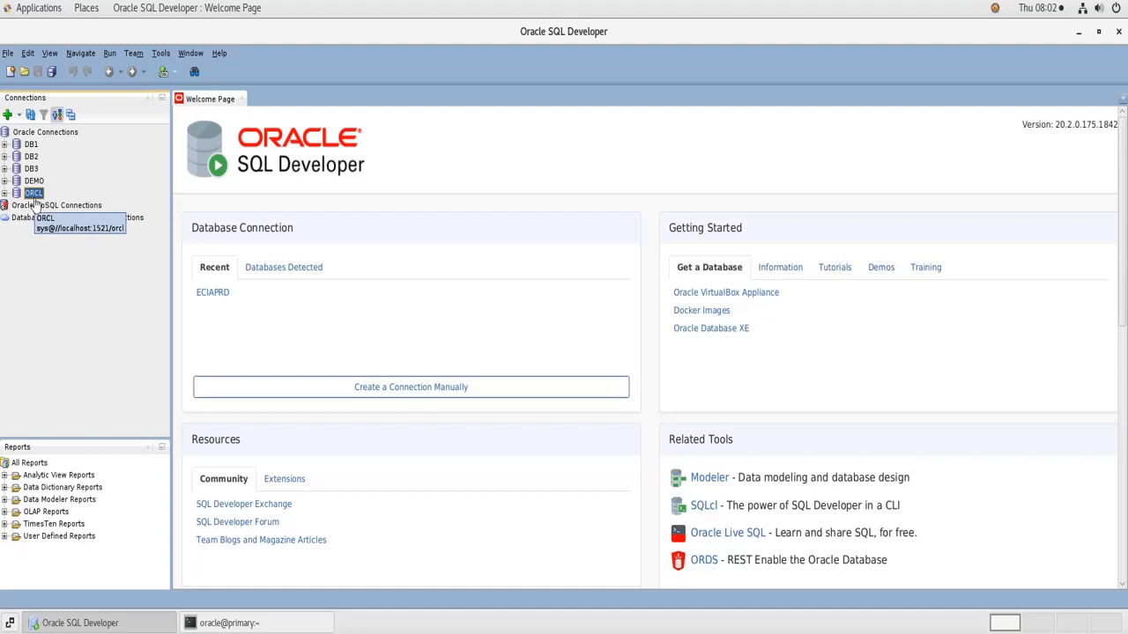
{"action": "right_click", "coordinate": [34, 192]}
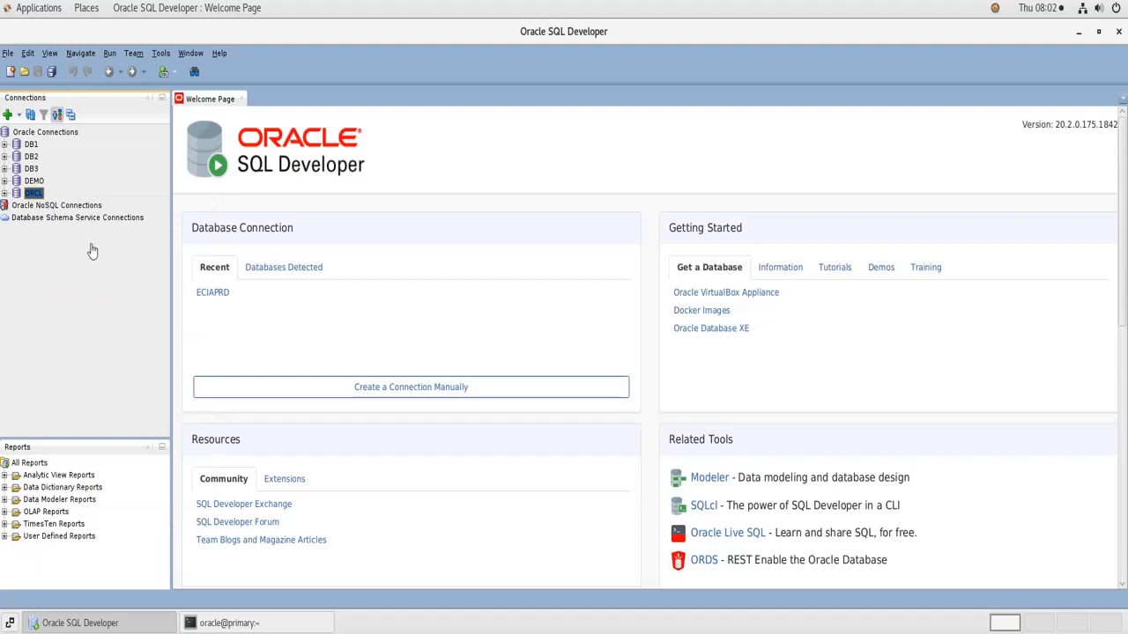
{"action": "mouse_move", "coordinate": [91, 250]}
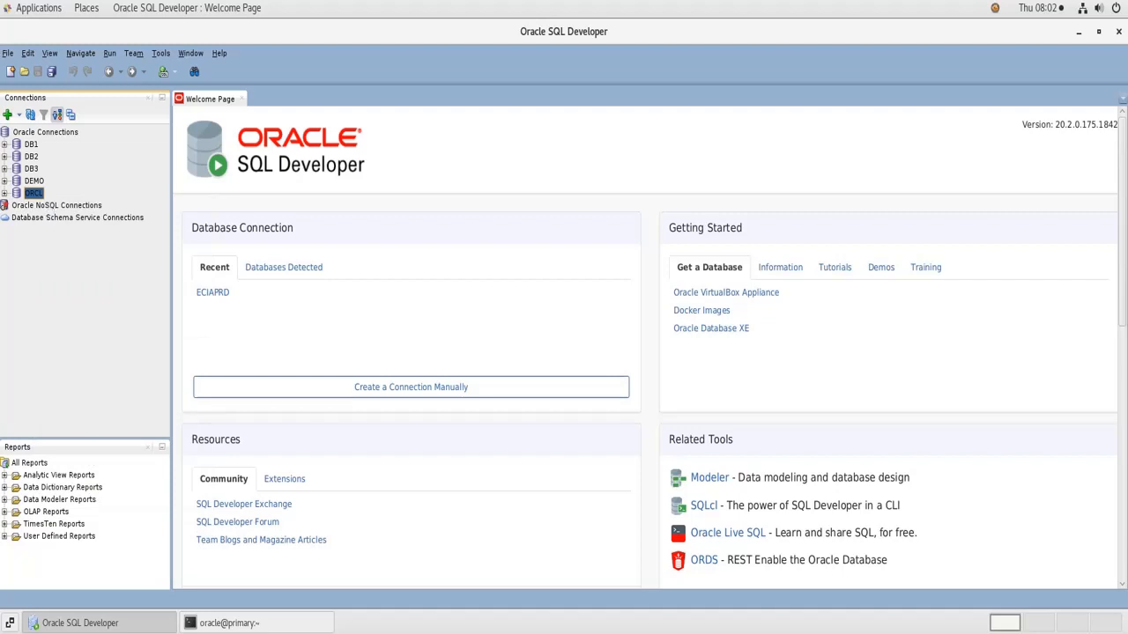
{"action": "double_click", "coordinate": [34, 192]}
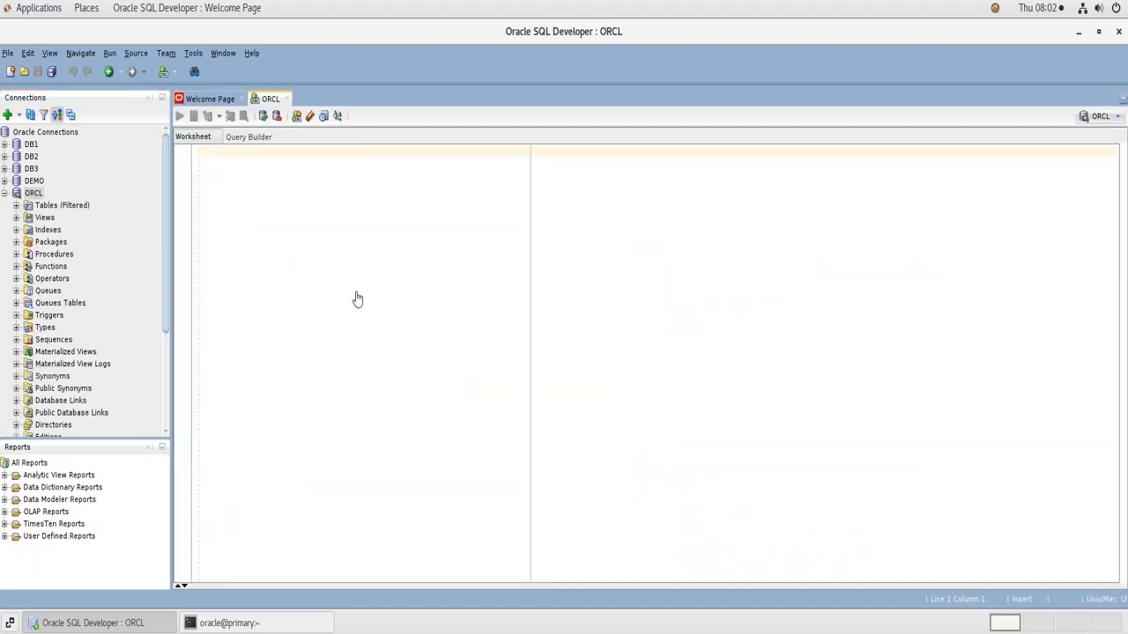
Browse the Other Users schemas, then bring the sqlplus terminal back to the front.
{"action": "scroll", "scroll_direction": "down", "scroll_amount": 3}
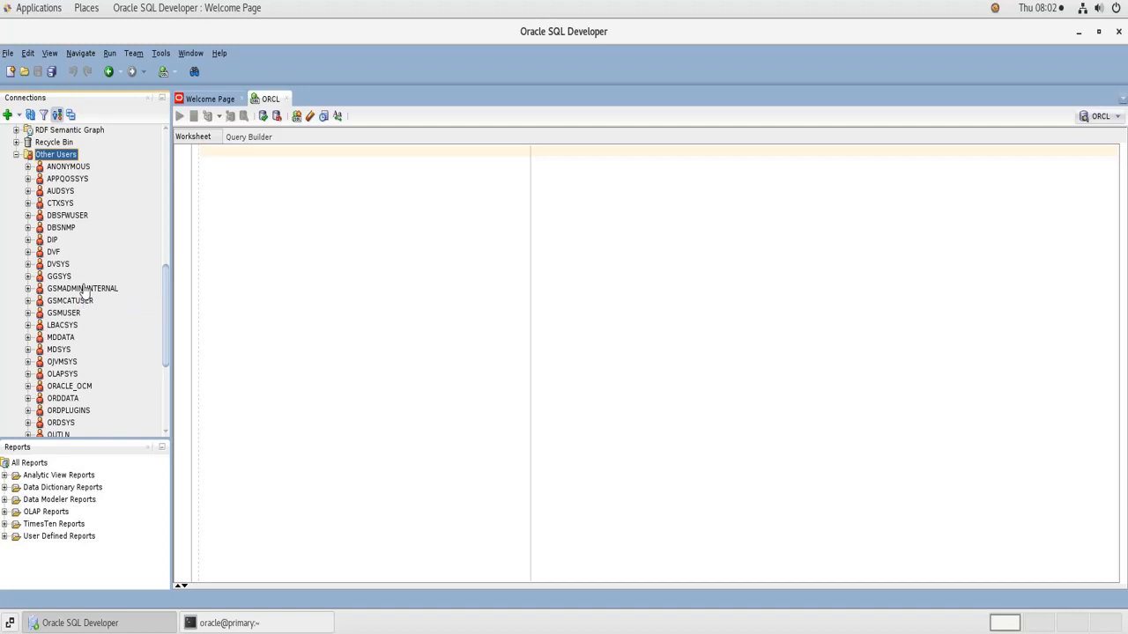
{"action": "mouse_move", "coordinate": [84, 290]}
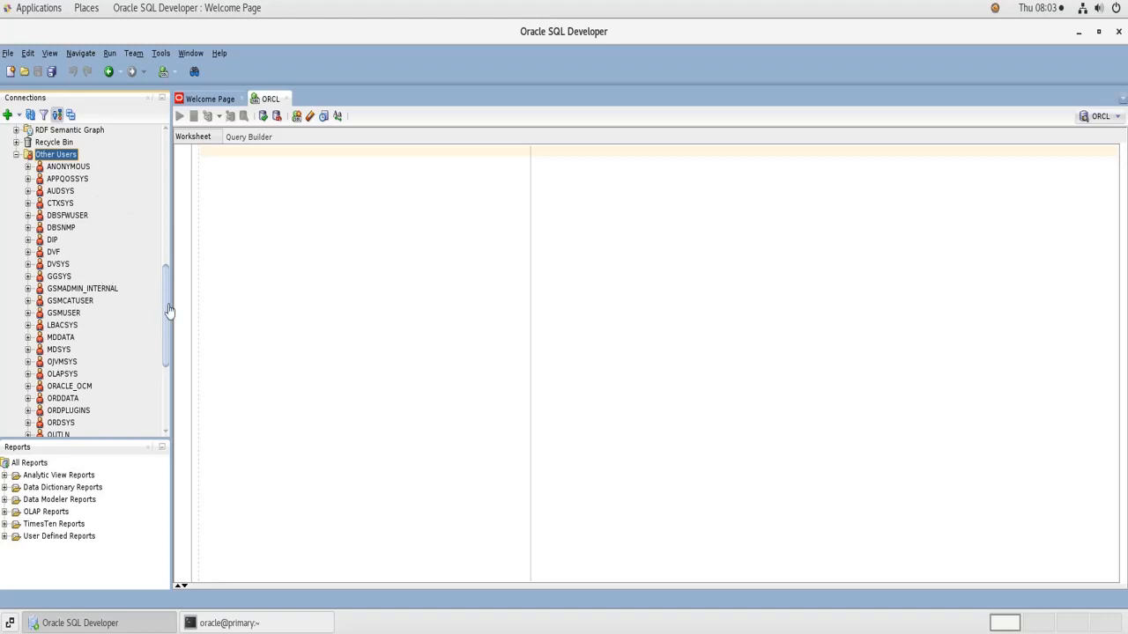
{"action": "mouse_move", "coordinate": [159, 222]}
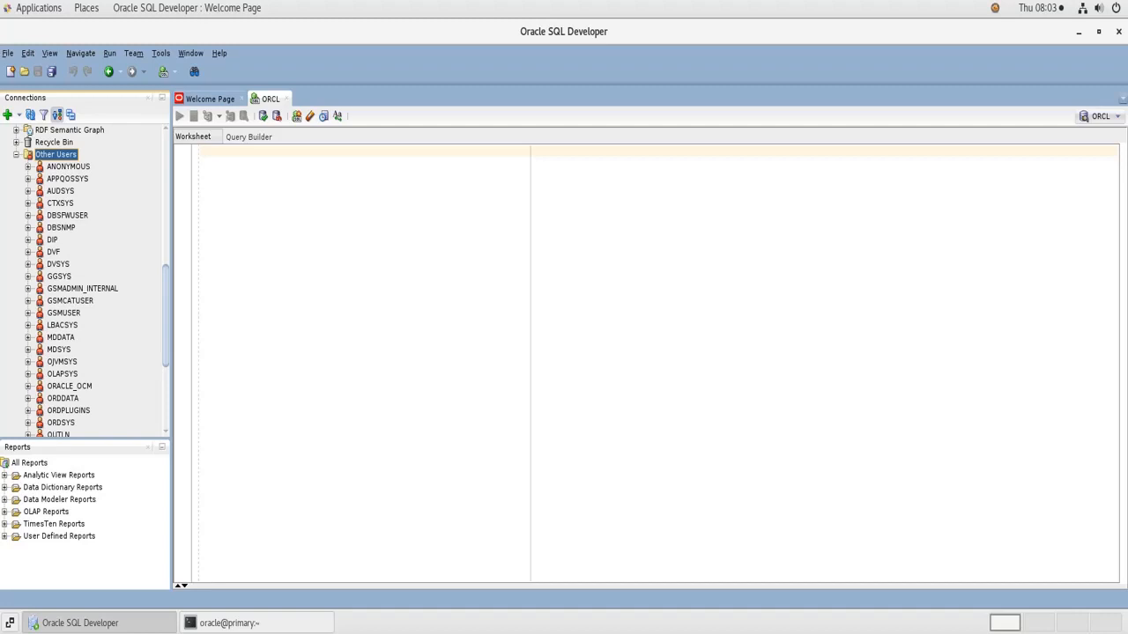
{"action": "mouse_move", "coordinate": [613, 106]}
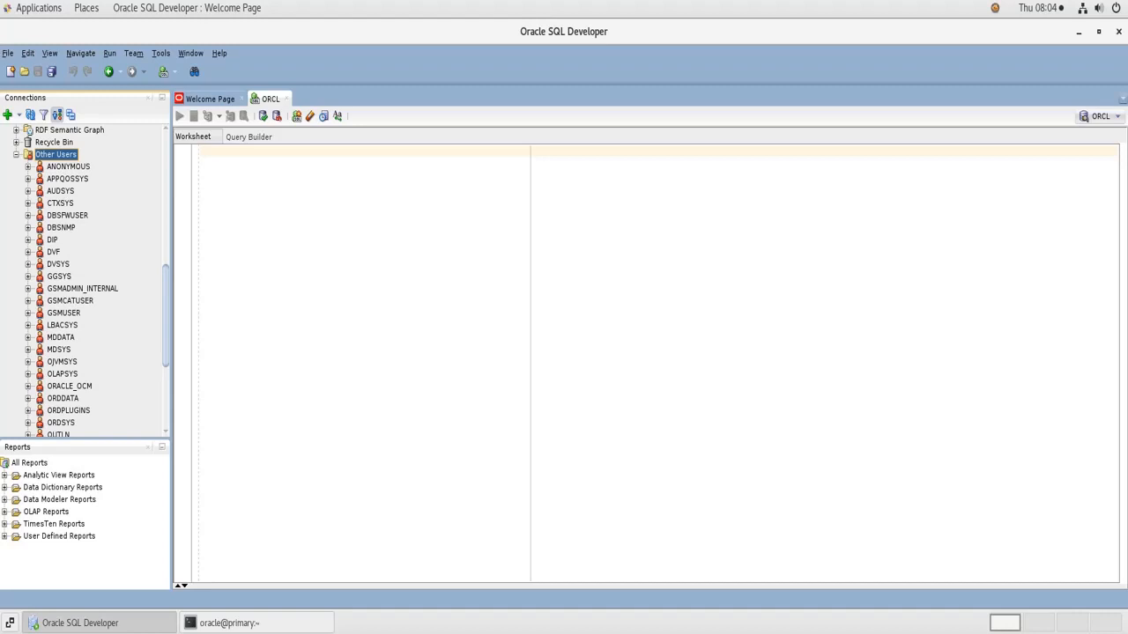
{"action": "mouse_move", "coordinate": [234, 440]}
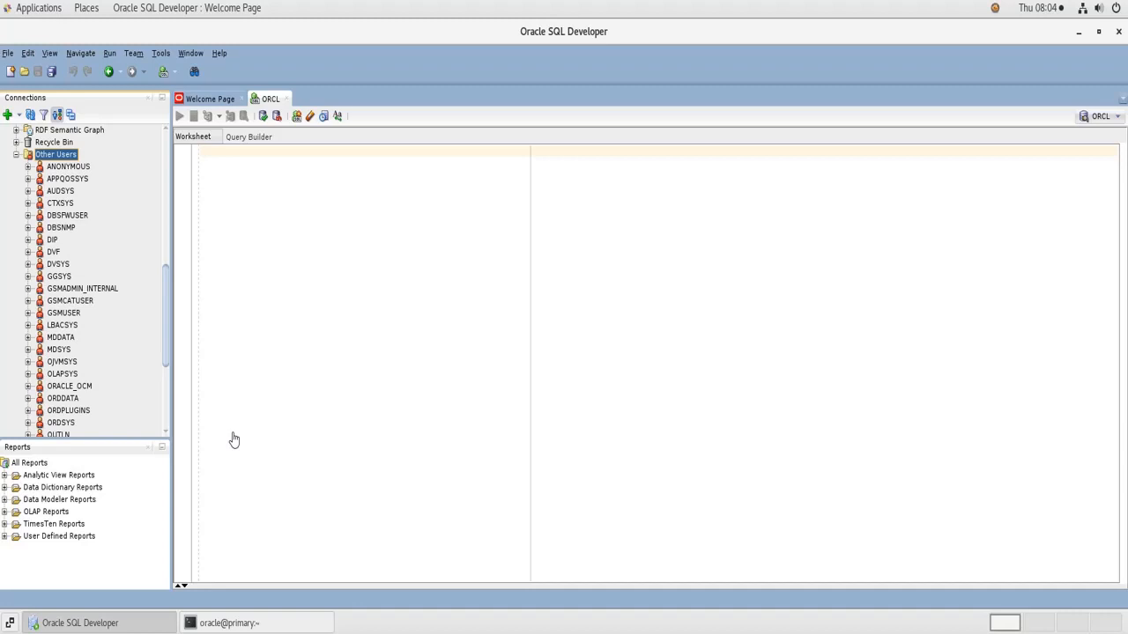
{"action": "mouse_move", "coordinate": [56, 240]}
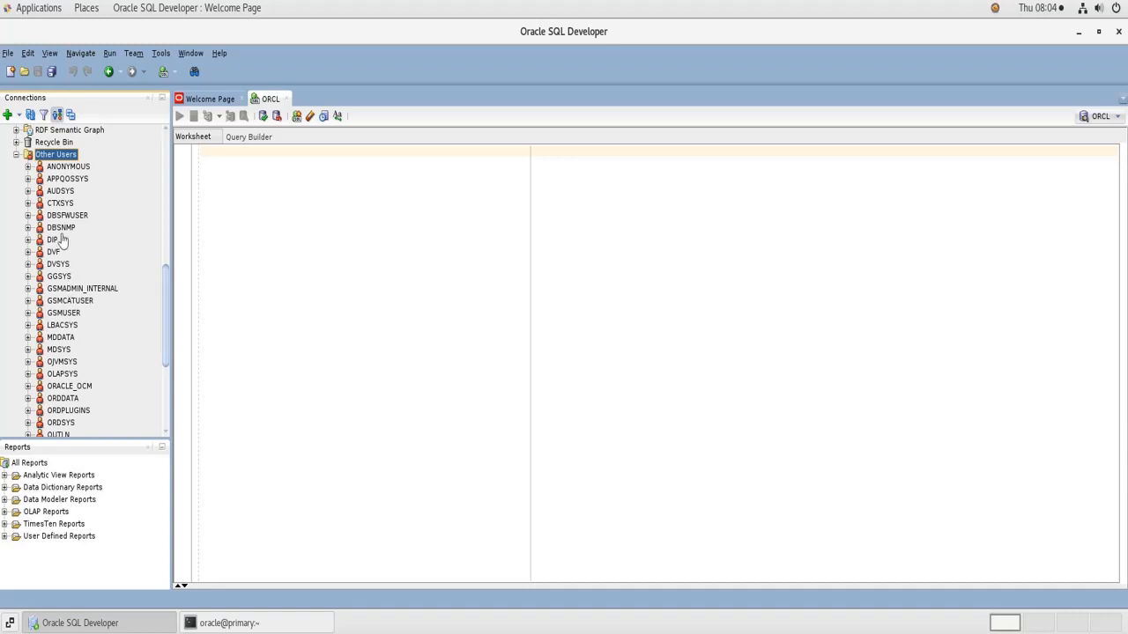
{"action": "scroll", "scroll_direction": "down", "scroll_amount": 3}
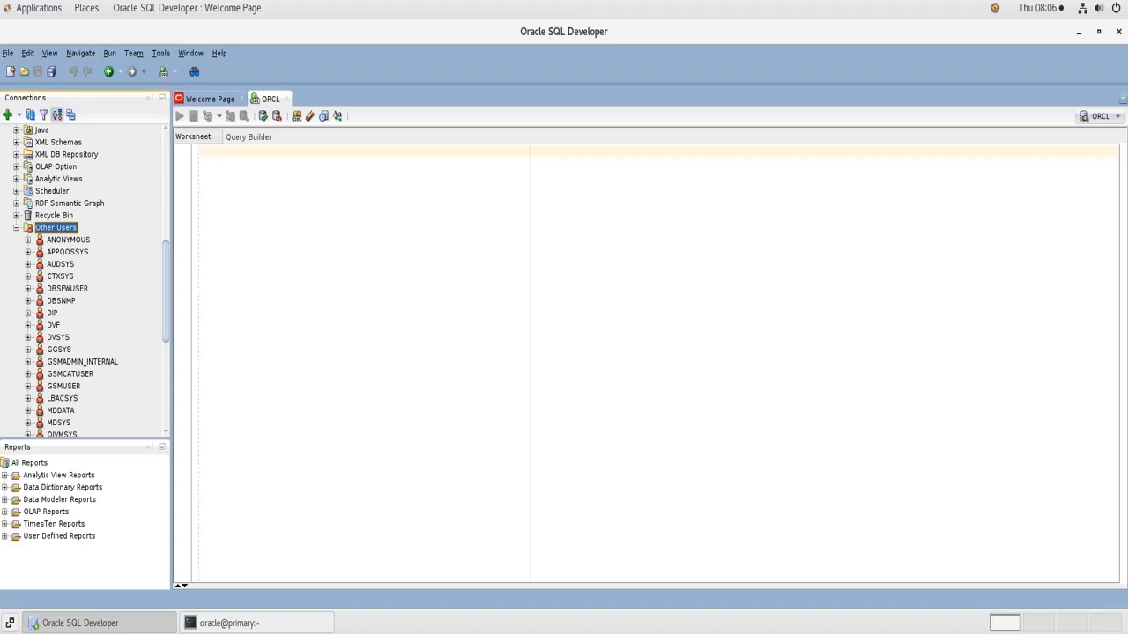
{"action": "mouse_move", "coordinate": [1000, 120]}
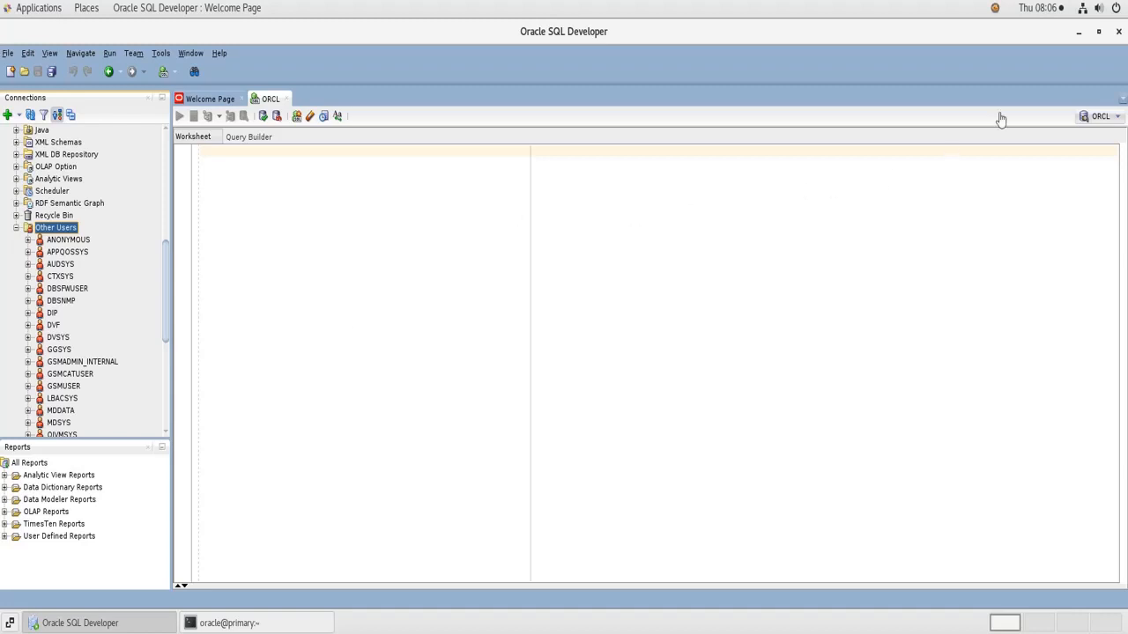
{"action": "left_click", "coordinate": [1079, 32]}
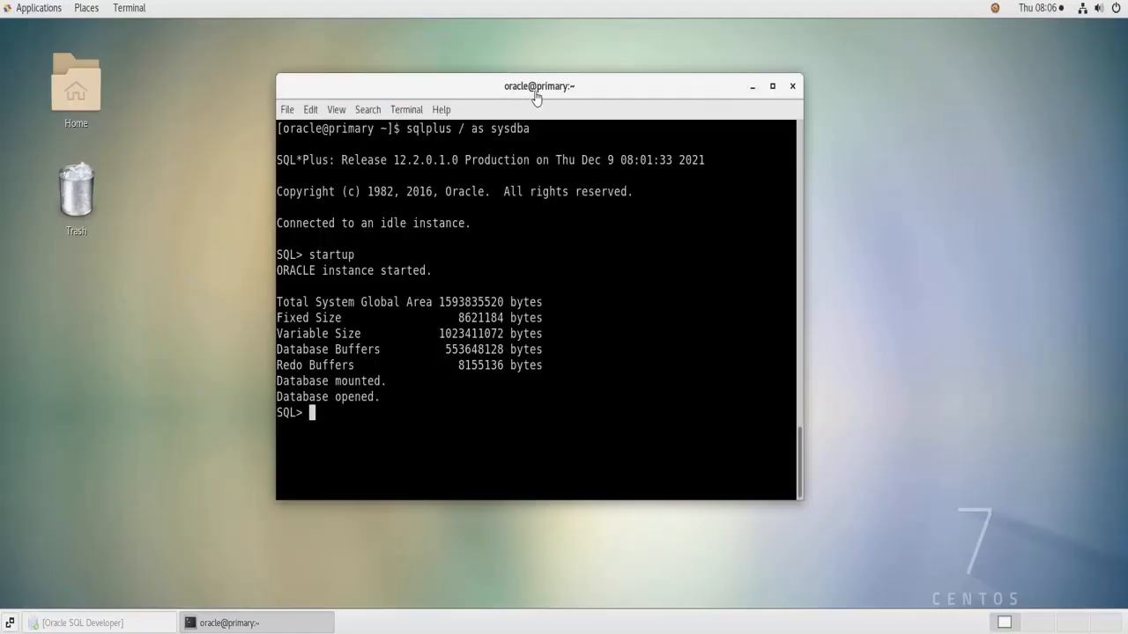
Move the sqlplus window aside and run cd $HOME in a new shell window.
{"action": "left_click_drag", "start_coordinate": [539, 84], "coordinate": [814, 67]}
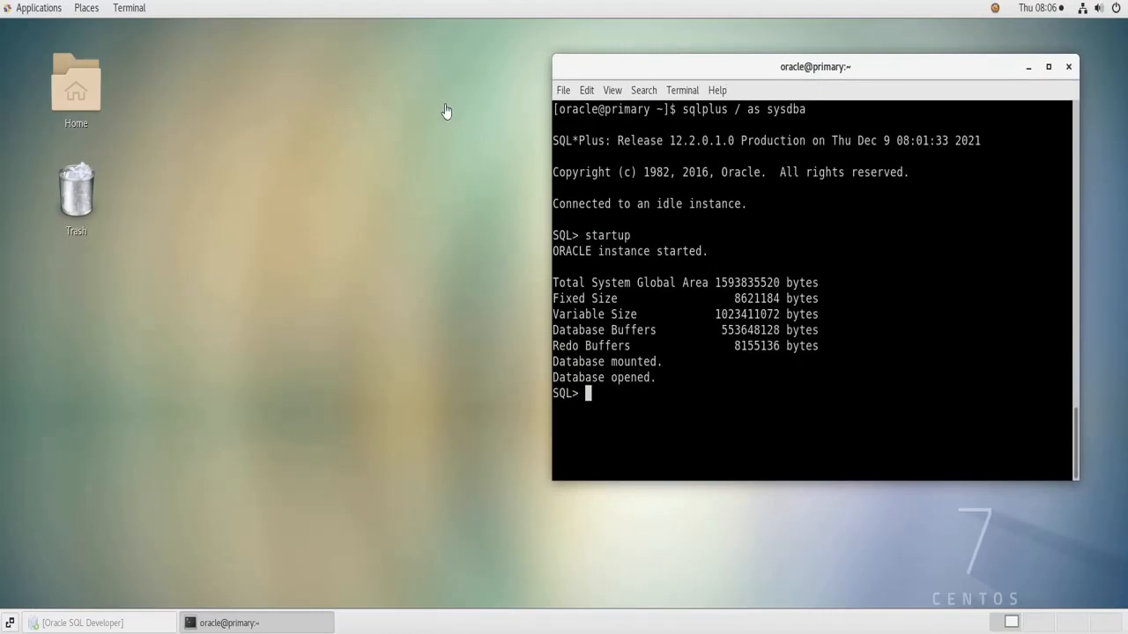
{"action": "mouse_move", "coordinate": [585, 483]}
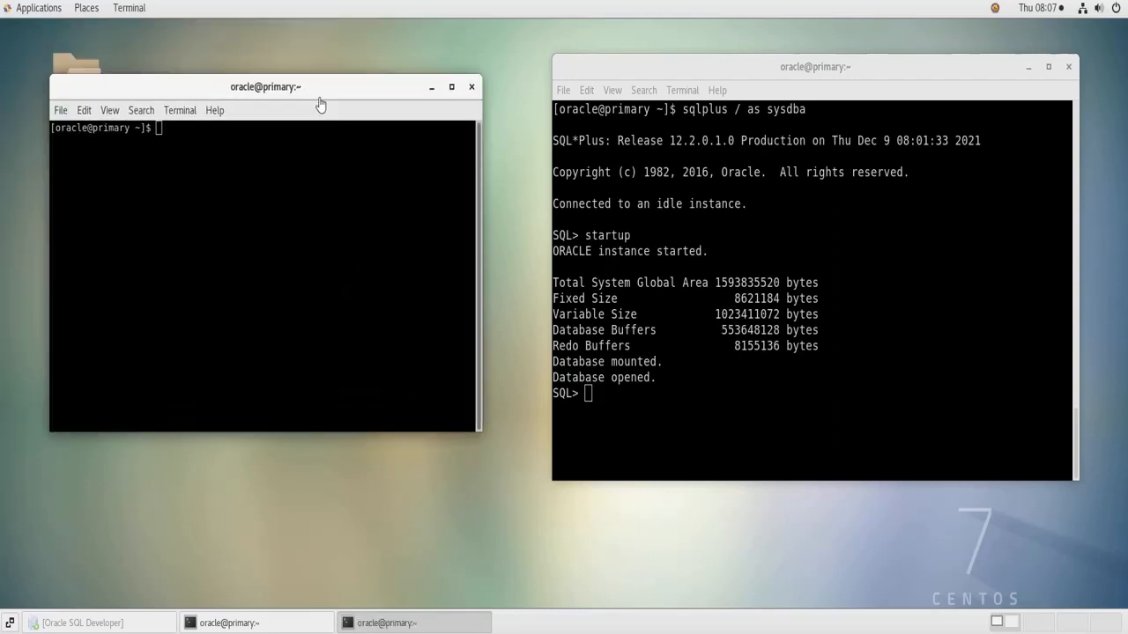
{"action": "left_click", "coordinate": [123, 121]}
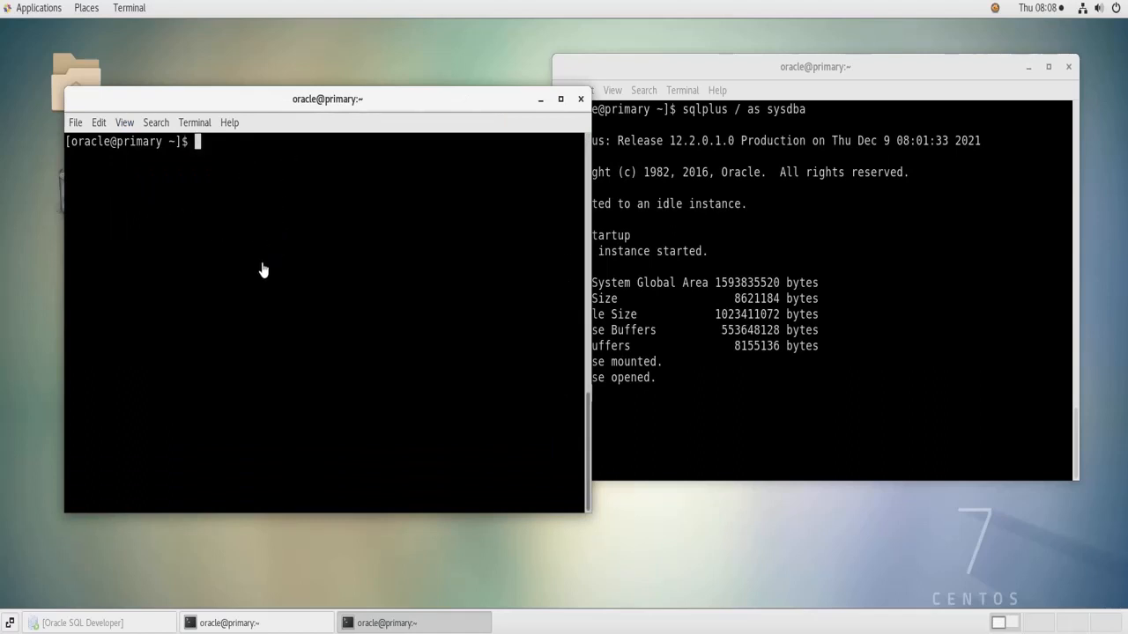
{"action": "type", "text": "cd"}
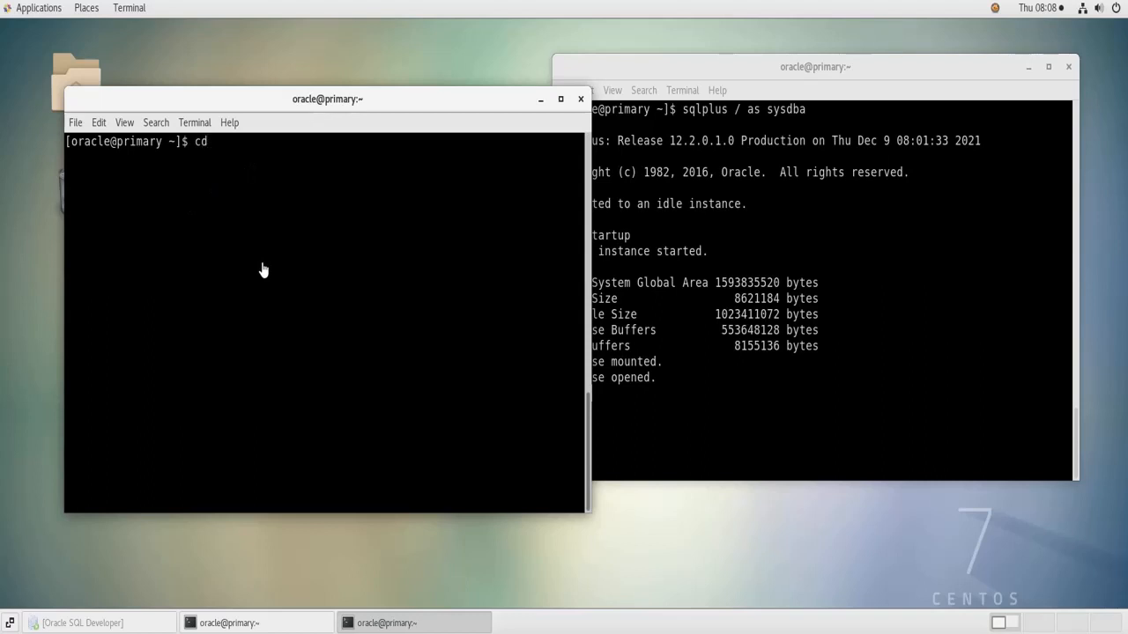
{"action": "type", "text": "$"}
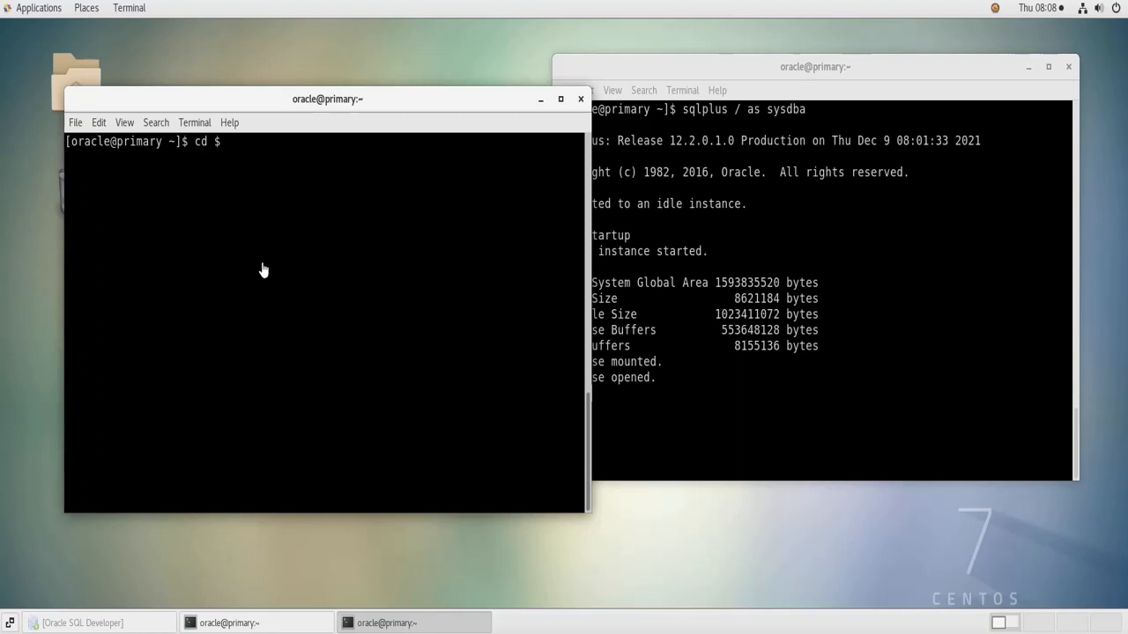
{"action": "type", "text": "H"}
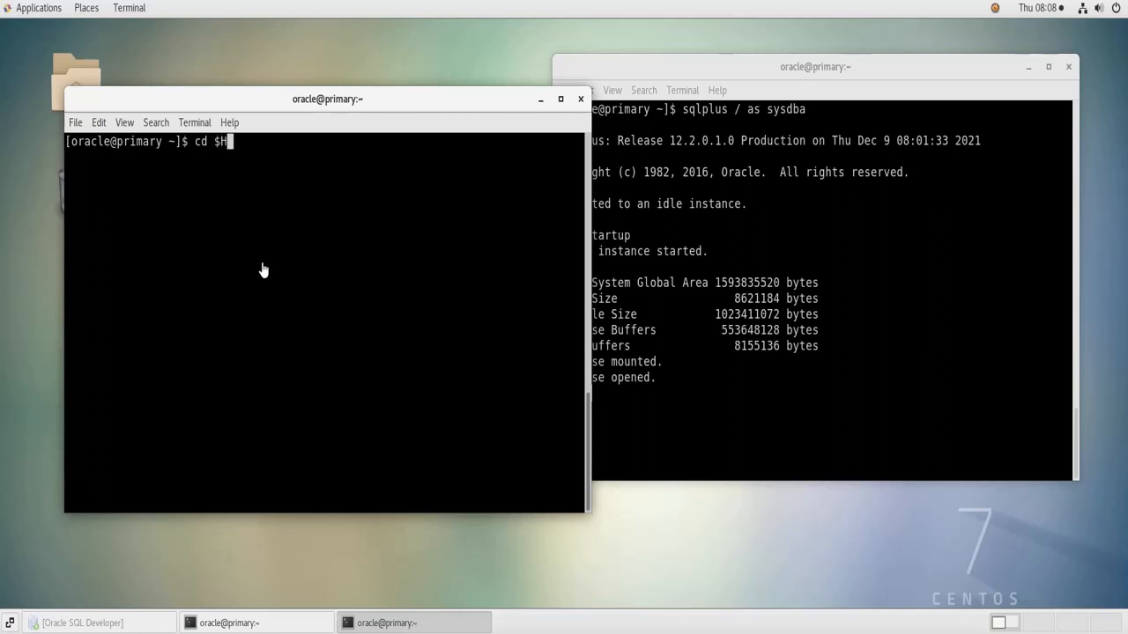
{"action": "type", "text": "OME"}
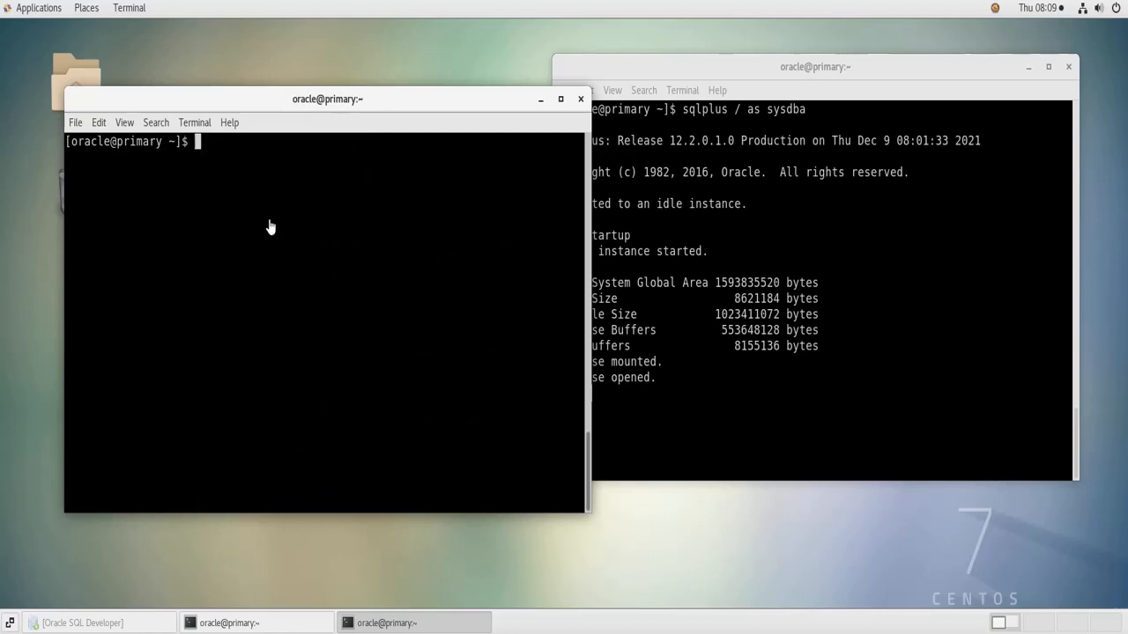
Run sudo yum install git with the sudo password; git reports already installed and latest.
{"action": "type", "text": "sudo"}
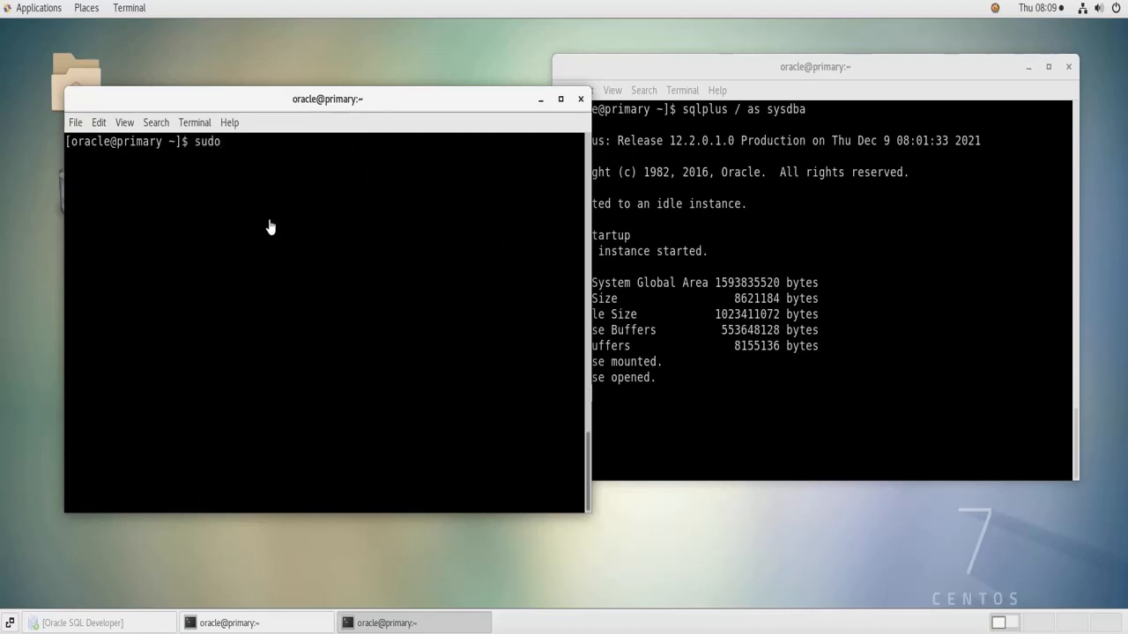
{"action": "type", "text": "yum"}
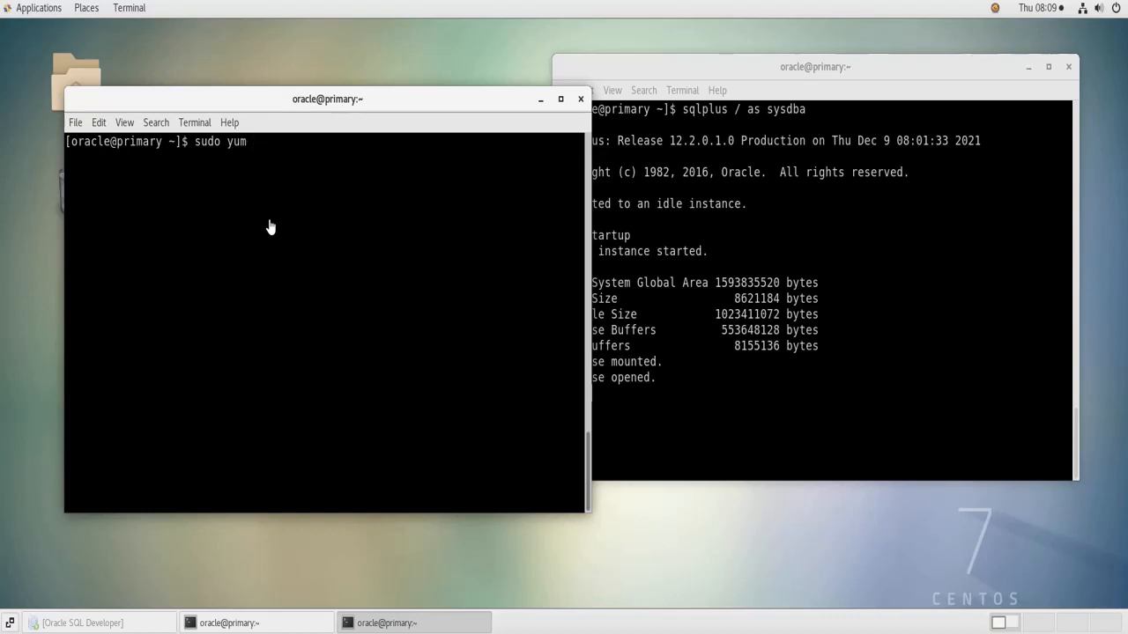
{"action": "type", "text": "instal"}
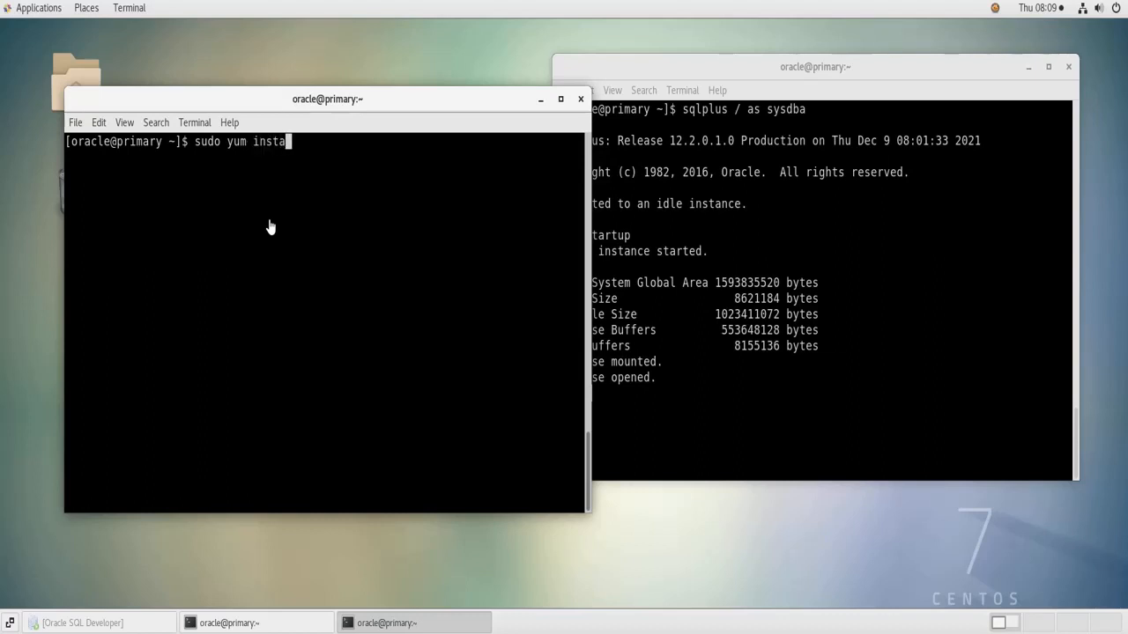
{"action": "type", "text": "ll git"}
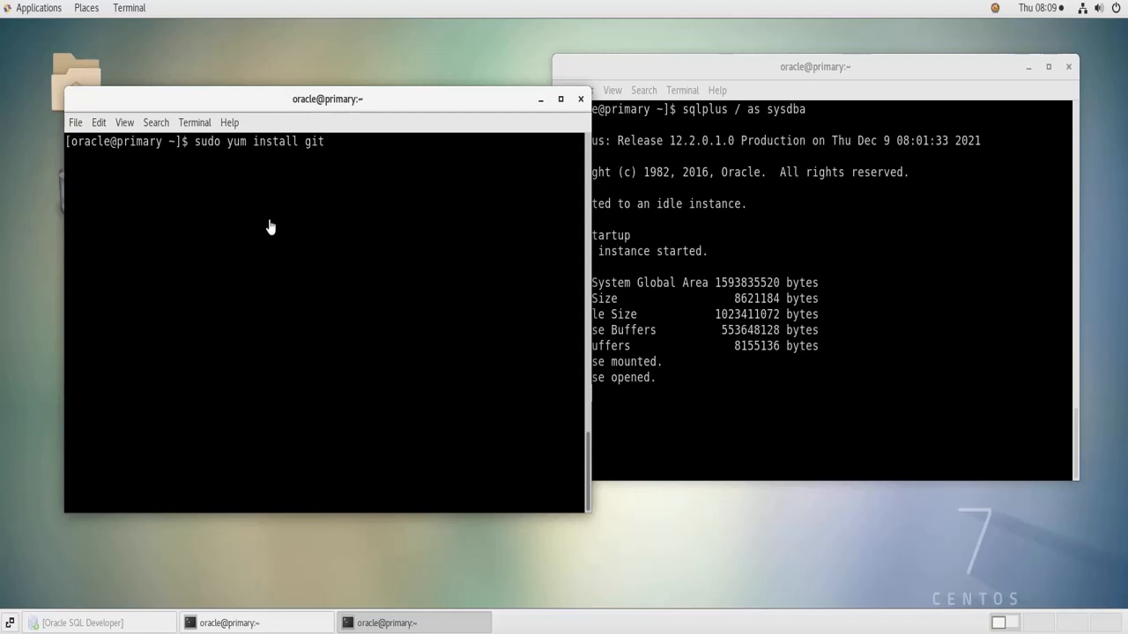
{"action": "key", "text": "Return"}
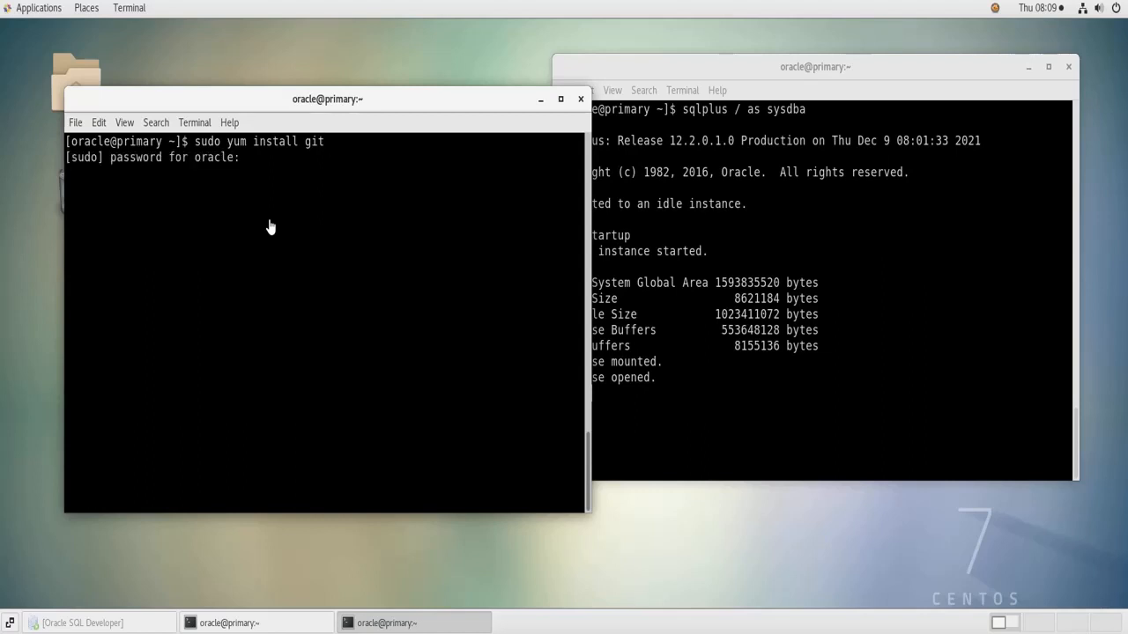
{"action": "key", "text": "Return"}
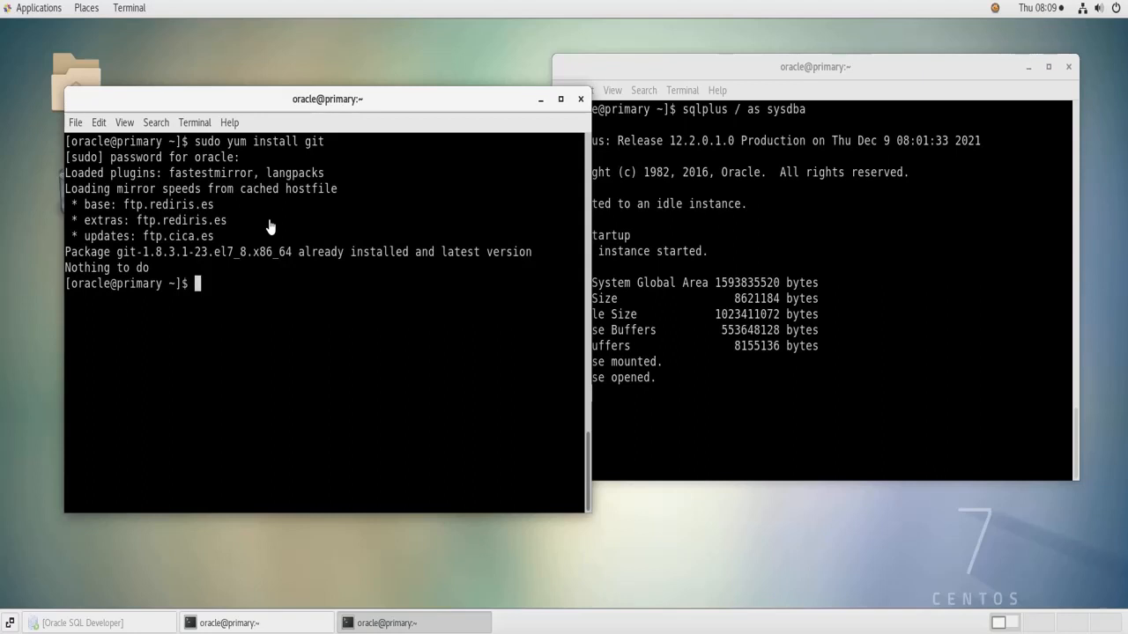
{"action": "left_click_drag", "start_coordinate": [310, 252], "coordinate": [437, 252]}
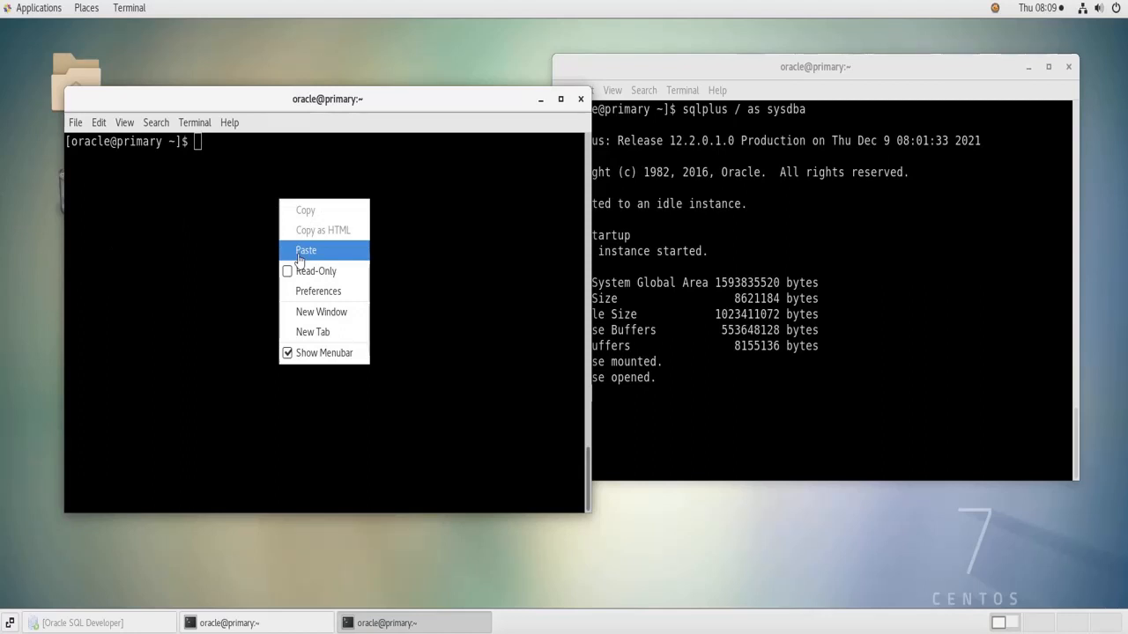
Paste and run the git clone of Oracle's db-sample-schemas repository into the home directory.
{"action": "left_click", "coordinate": [307, 250]}
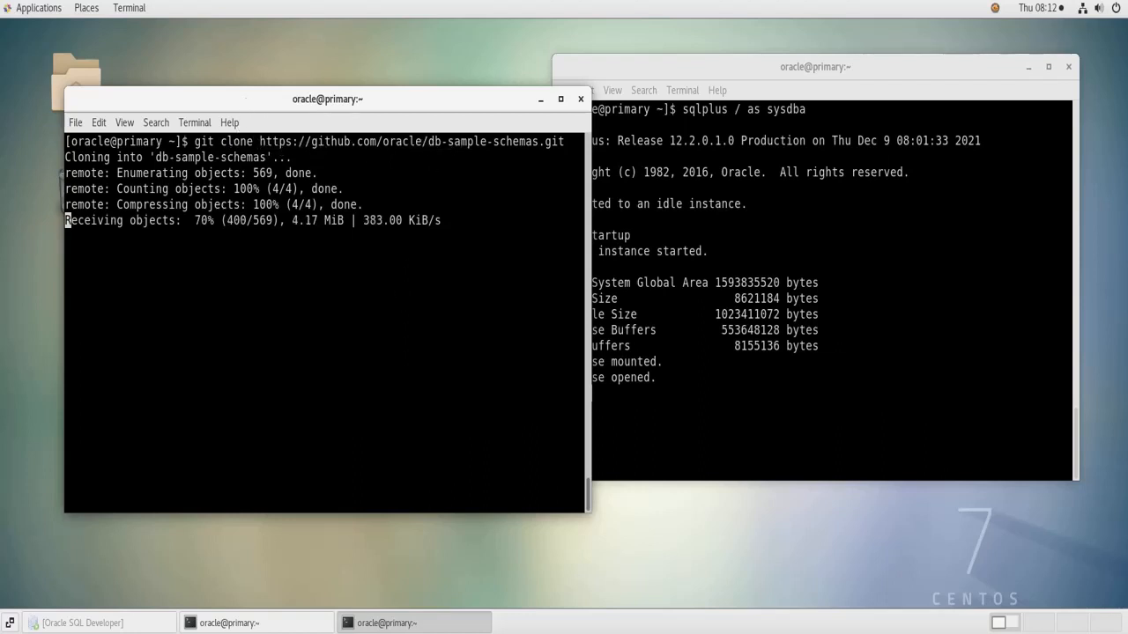
{"action": "mouse_move", "coordinate": [430, 187]}
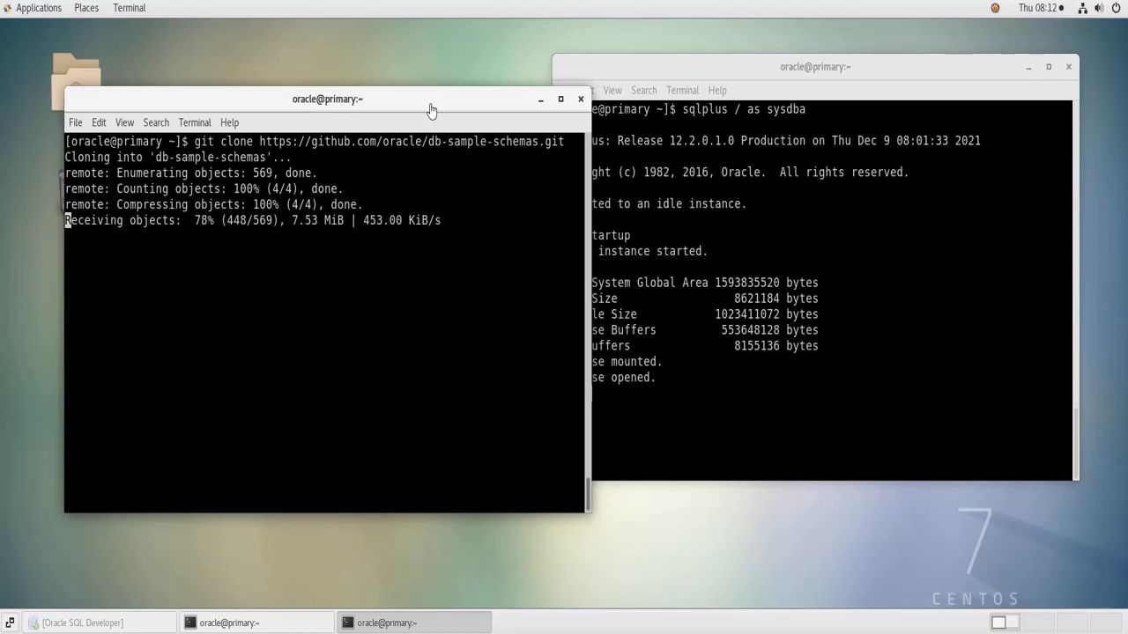
{"action": "mouse_move", "coordinate": [284, 306]}
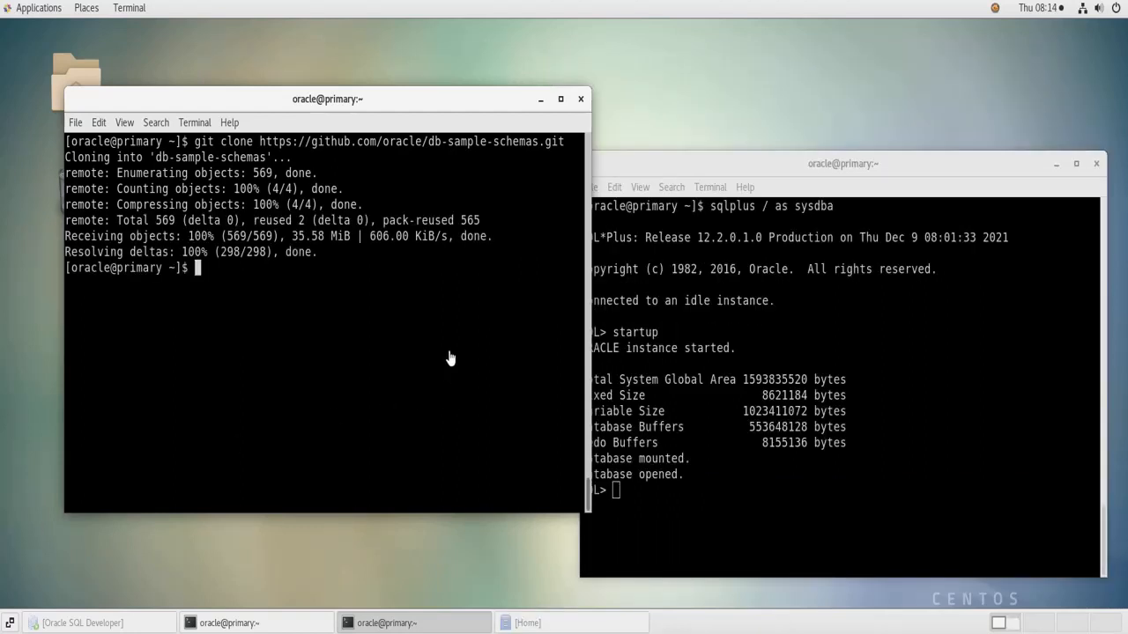
{"action": "mouse_move", "coordinate": [370, 336]}
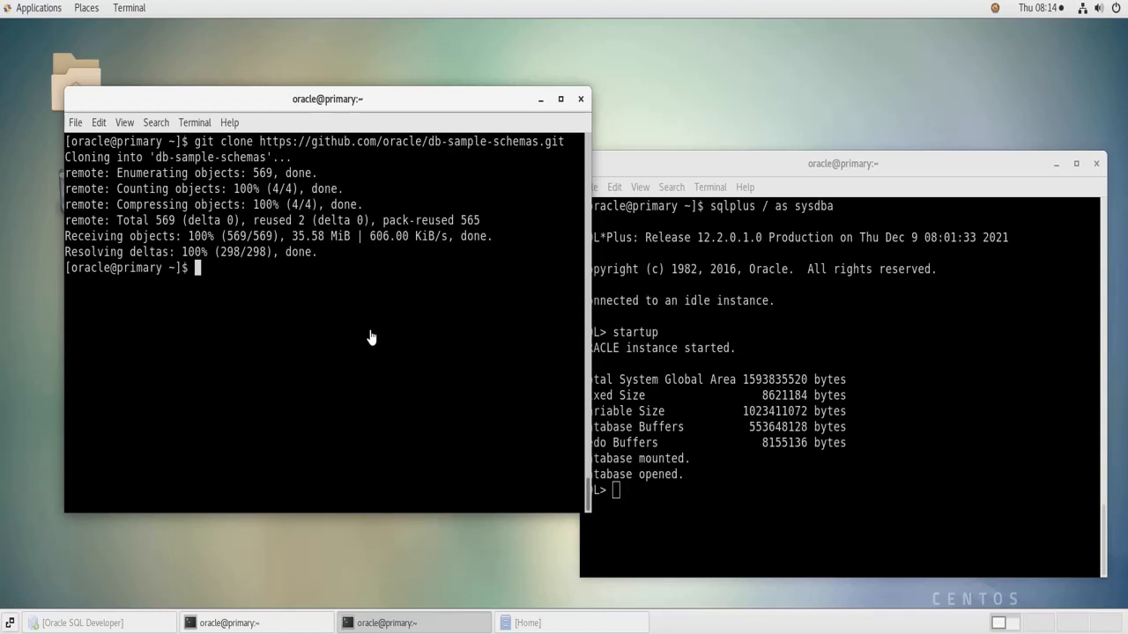
Enter db-sample-schemas, list its files with ls -l, and pick out mksample.sql.
{"action": "type", "text": "cd db"}
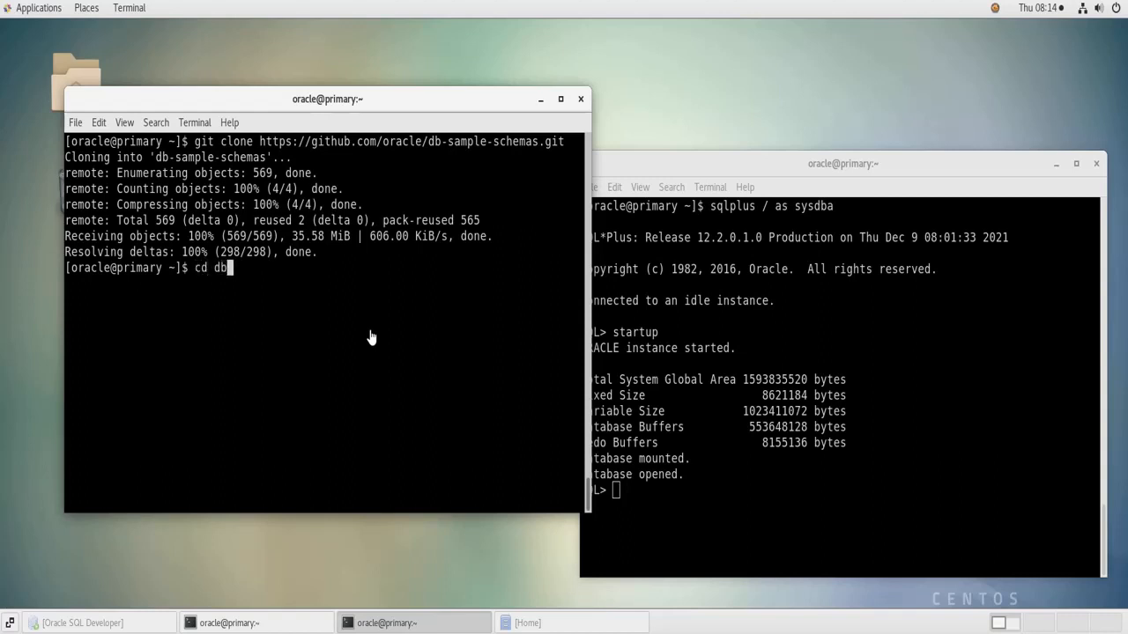
{"action": "key", "text": "Tab"}
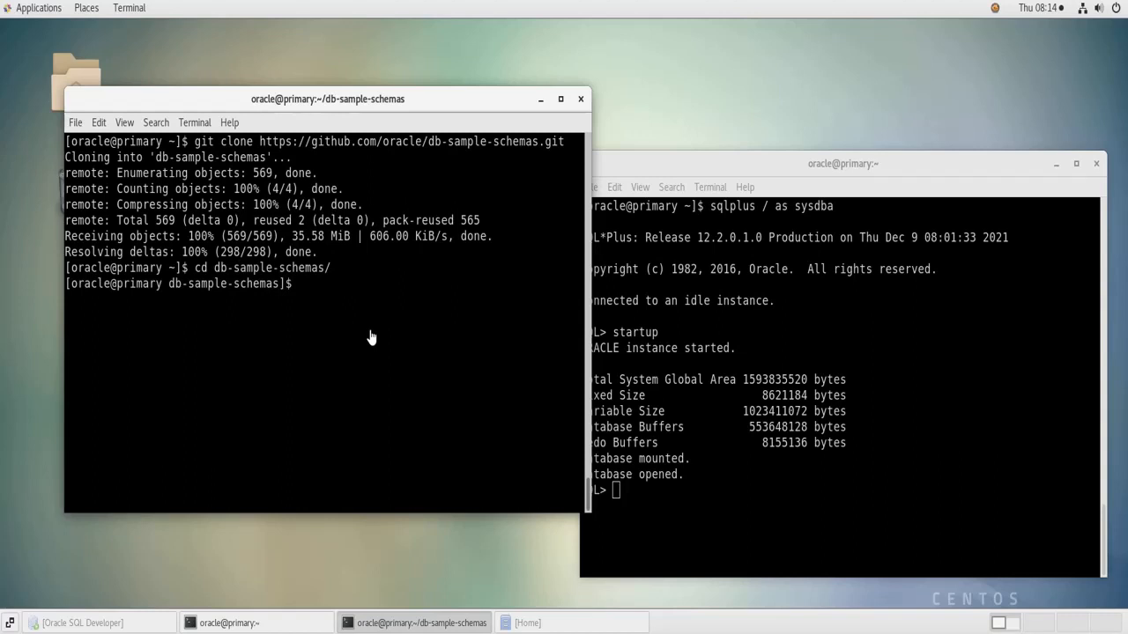
{"action": "type", "text": "ls -l"}
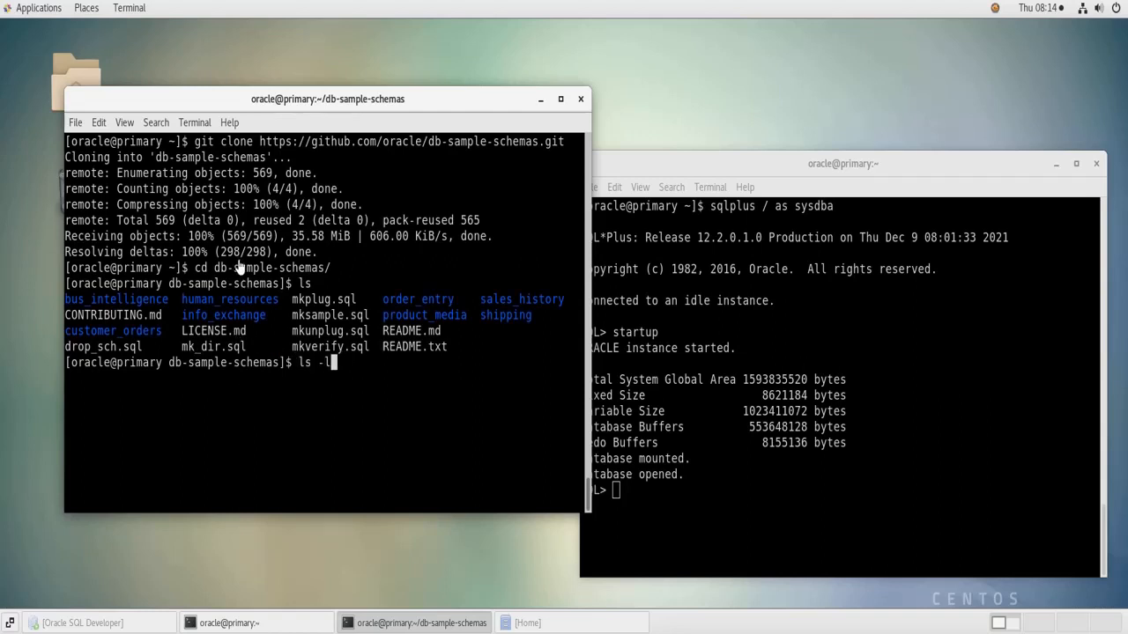
{"action": "key", "text": "Return"}
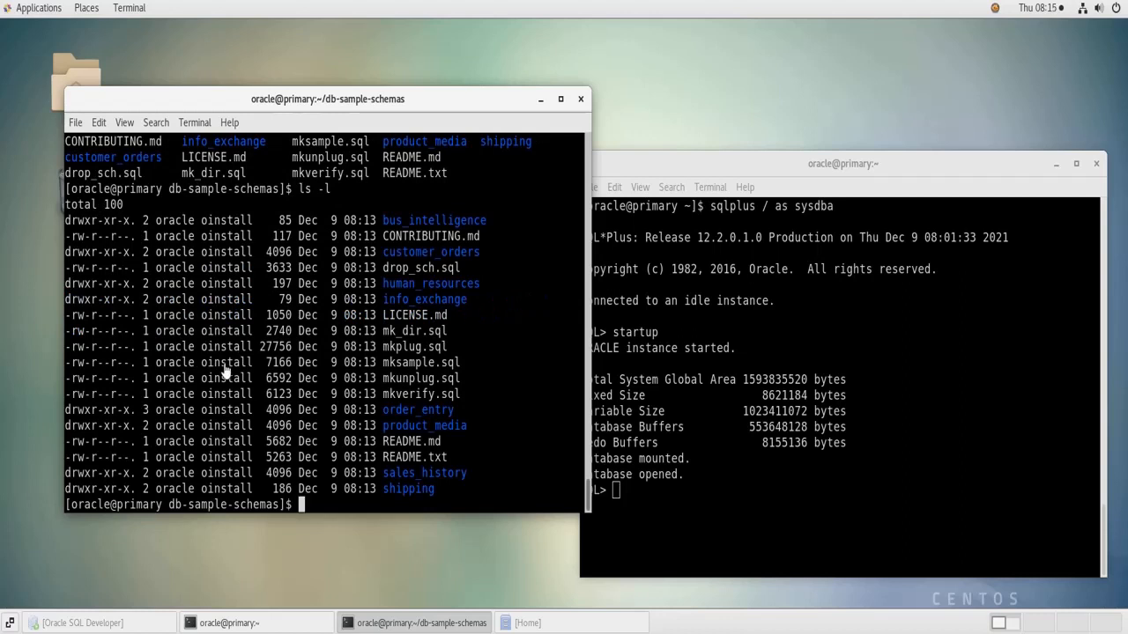
{"action": "mouse_move", "coordinate": [264, 406]}
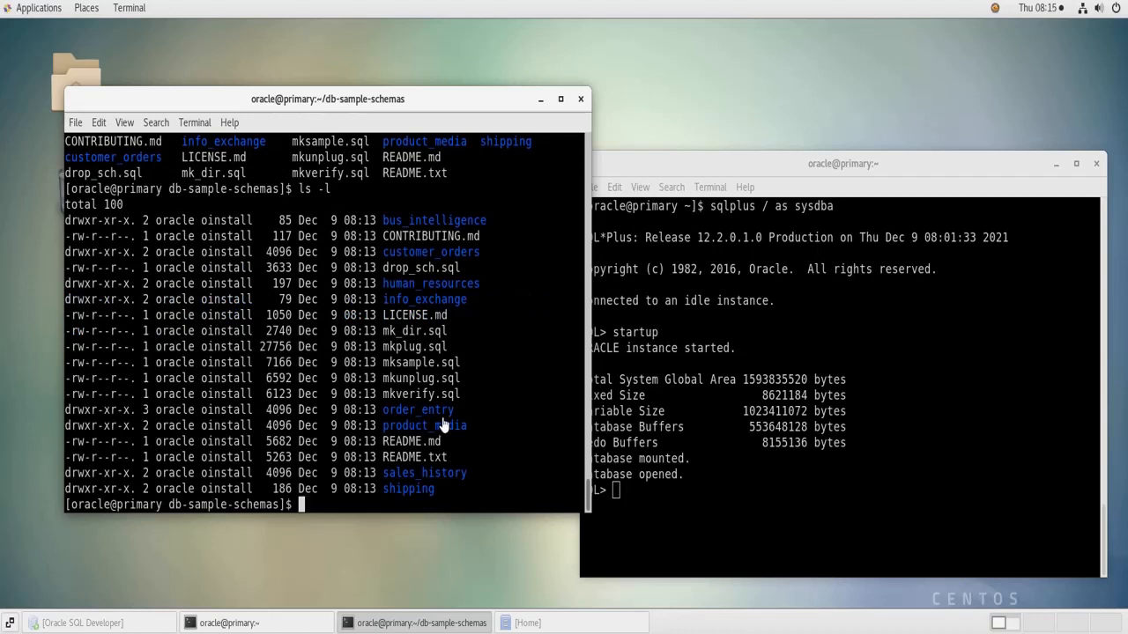
{"action": "mouse_move", "coordinate": [450, 377]}
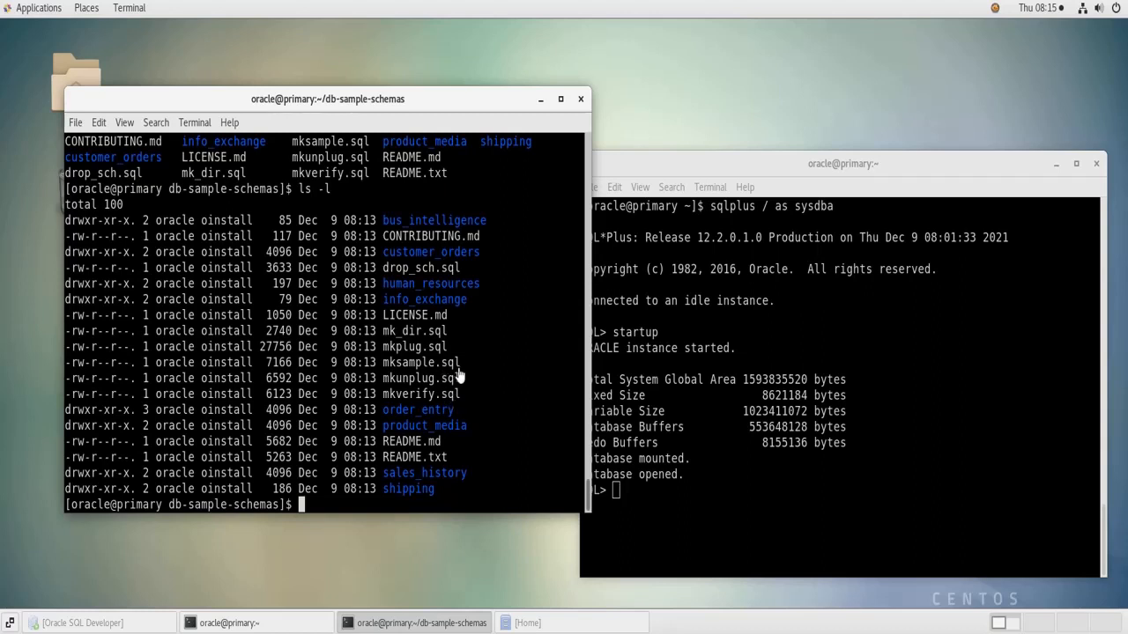
{"action": "double_click", "coordinate": [419, 363]}
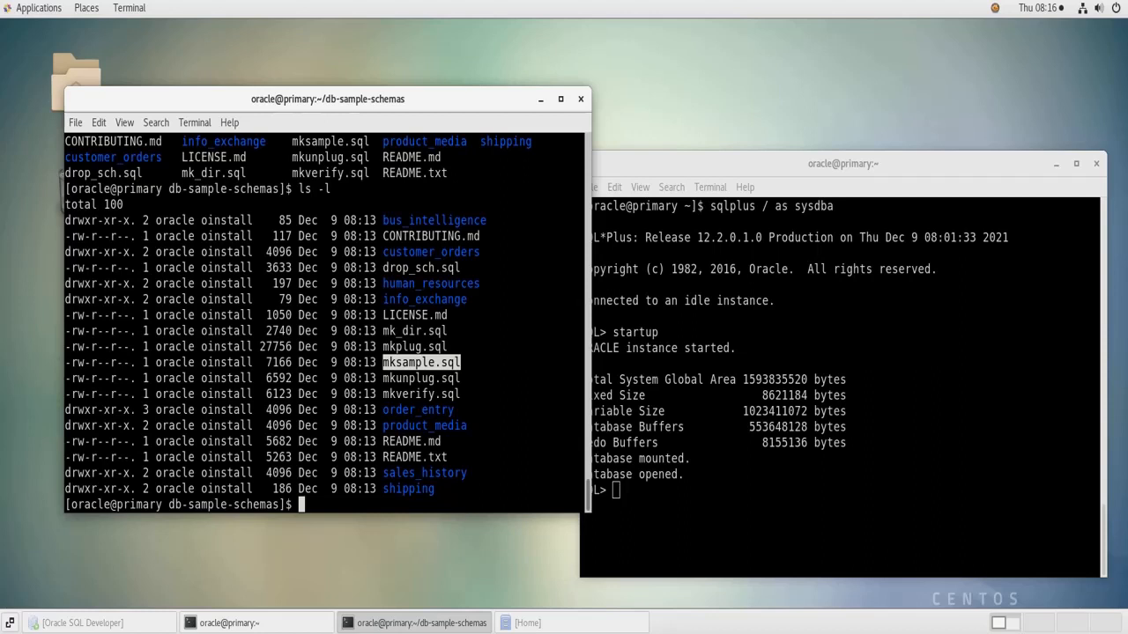
{"action": "mouse_move", "coordinate": [482, 355]}
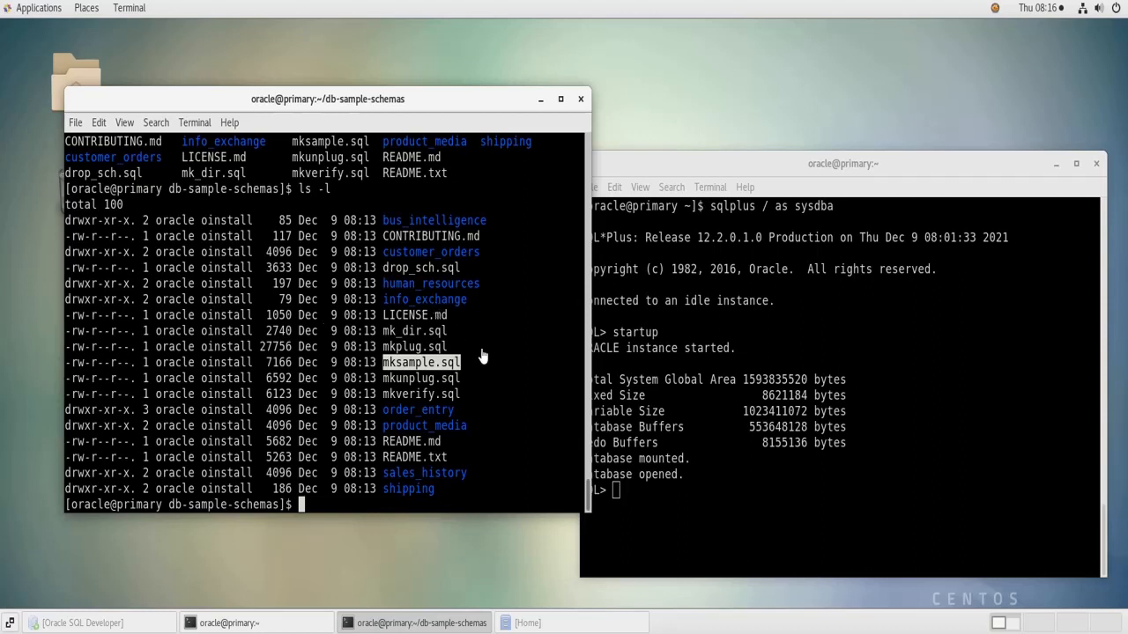
Run pwd to show the current directory path.
{"action": "type", "text": "p"}
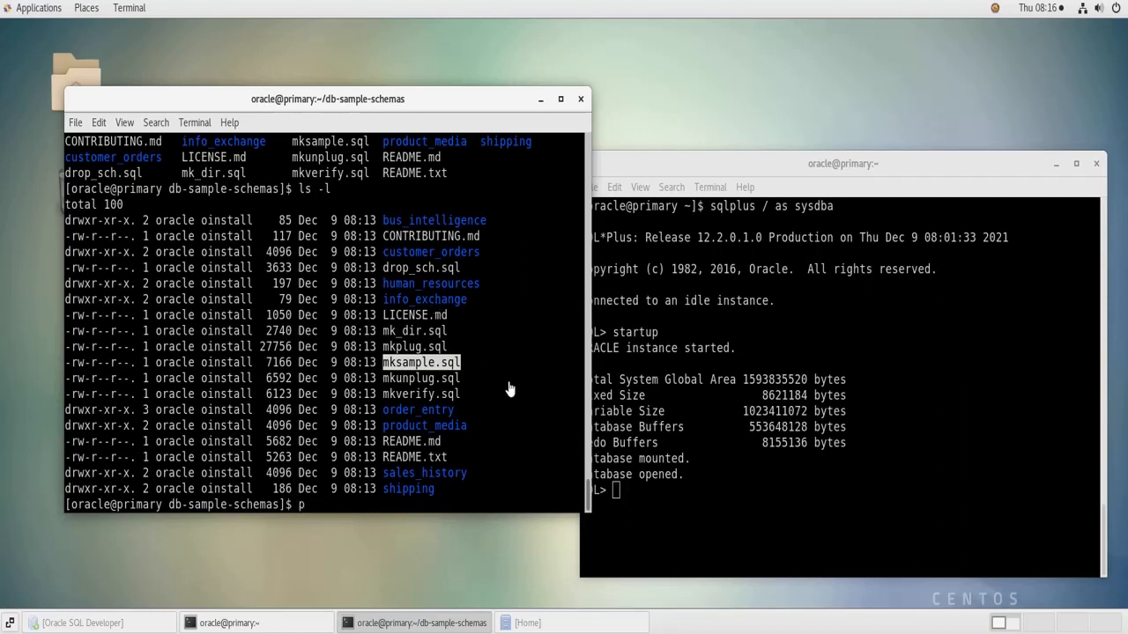
{"action": "type", "text": "wd"}
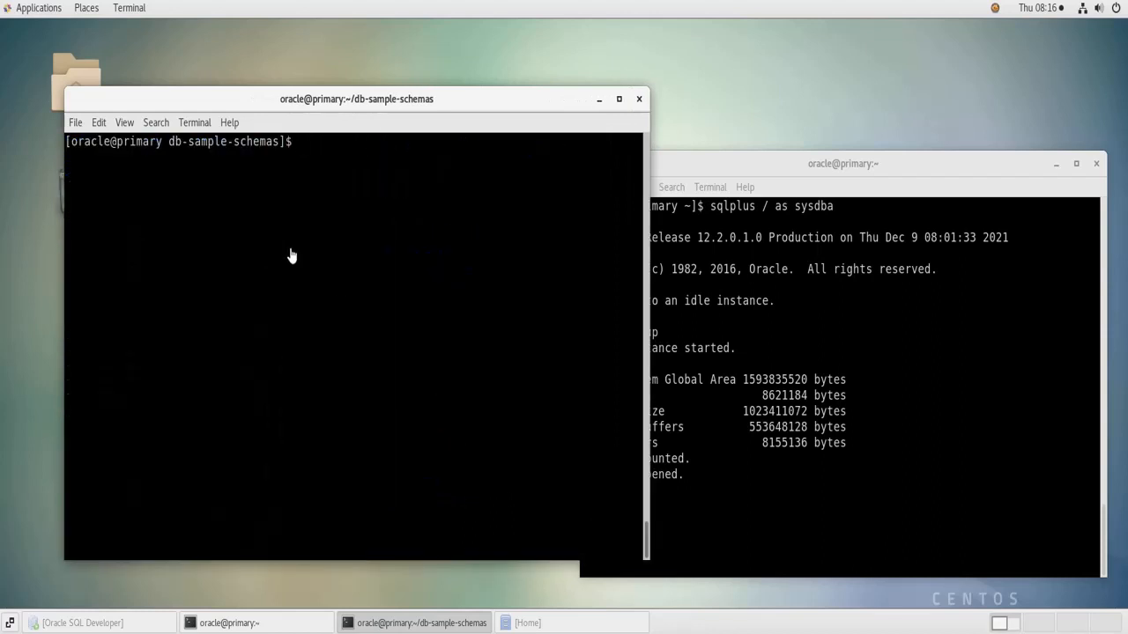
Run perl -p -i.bak substituting __SUB__CWD__ with $(pwd) across *.sql, */*.sql and */*.dat.
{"action": "type", "text": "perl -p -i.bak -e 's#__SUB__CWD__#'$(pwd)'#g' *.sql */*.sql */*.dat"}
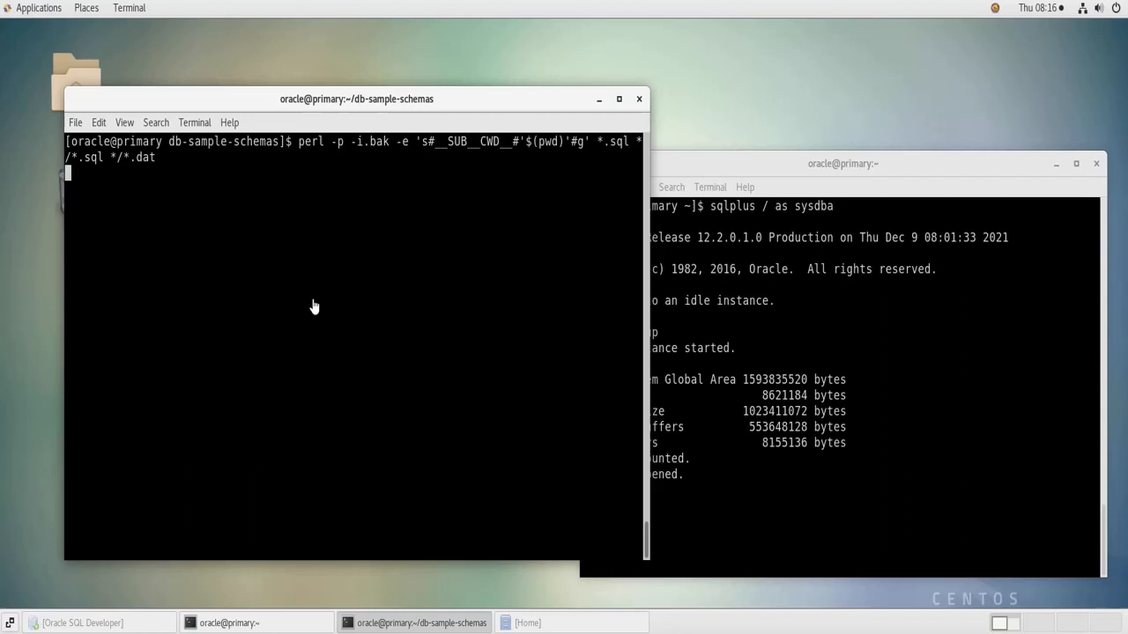
{"action": "mouse_move", "coordinate": [236, 268]}
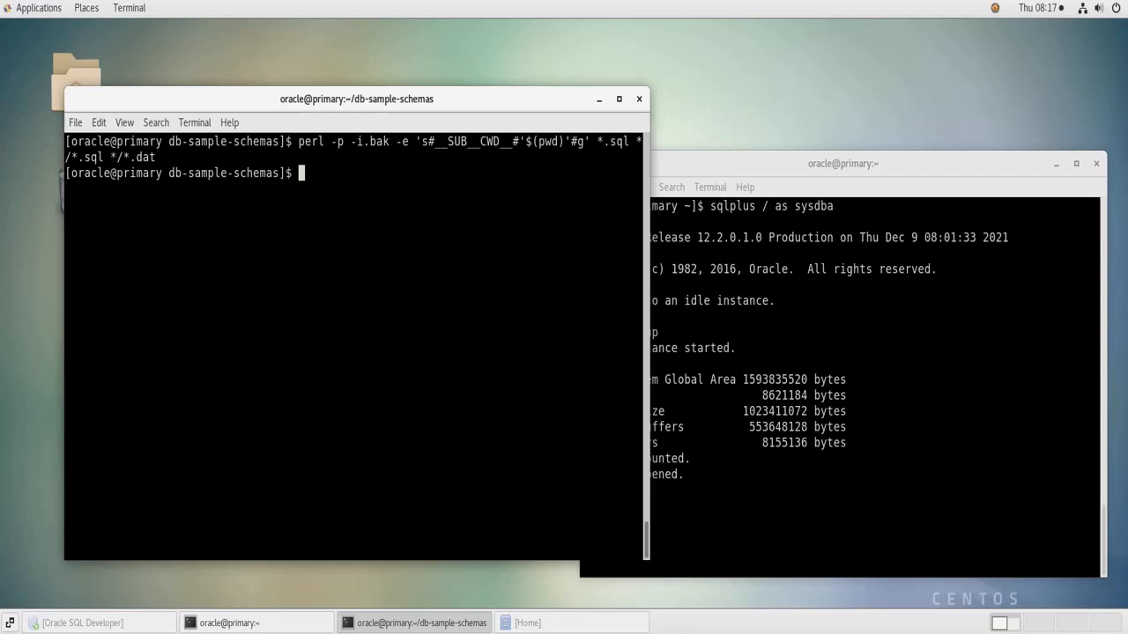
{"action": "mouse_move", "coordinate": [444, 330]}
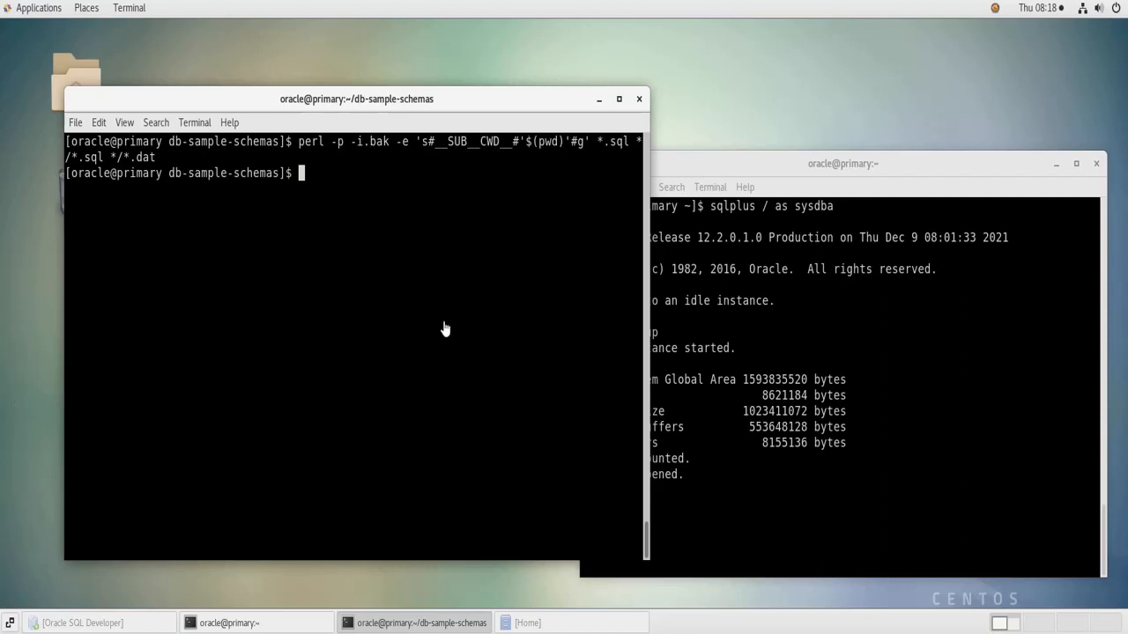
{"action": "mouse_move", "coordinate": [722, 189]}
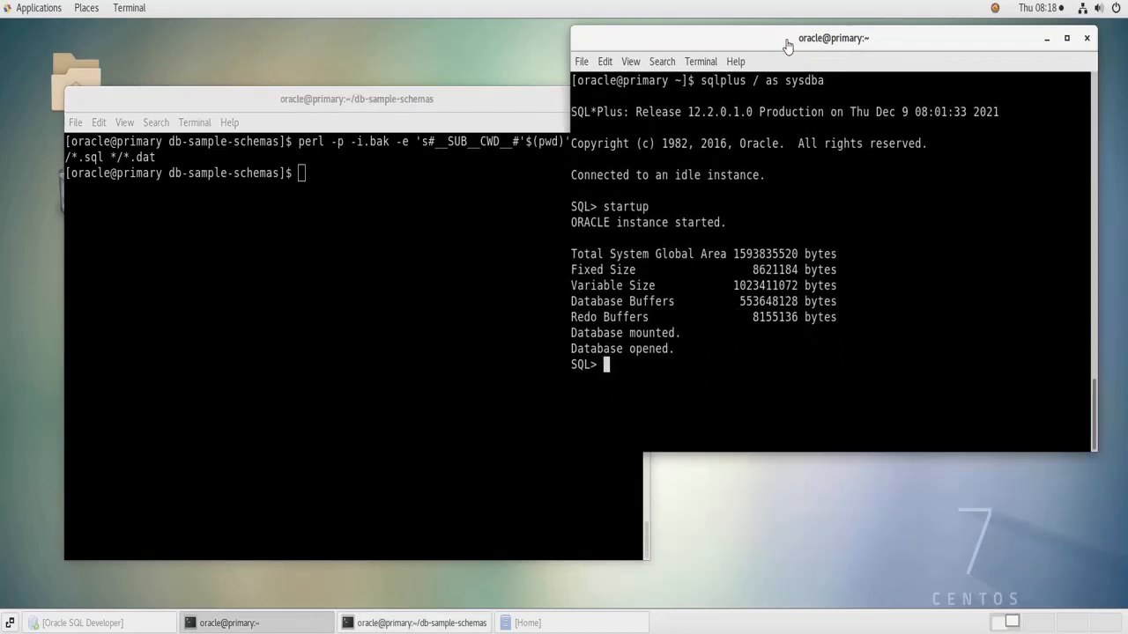
Confirm db_name is orcl with show parameter and check the session user is SYS via show user.
{"action": "type", "text": "show"}
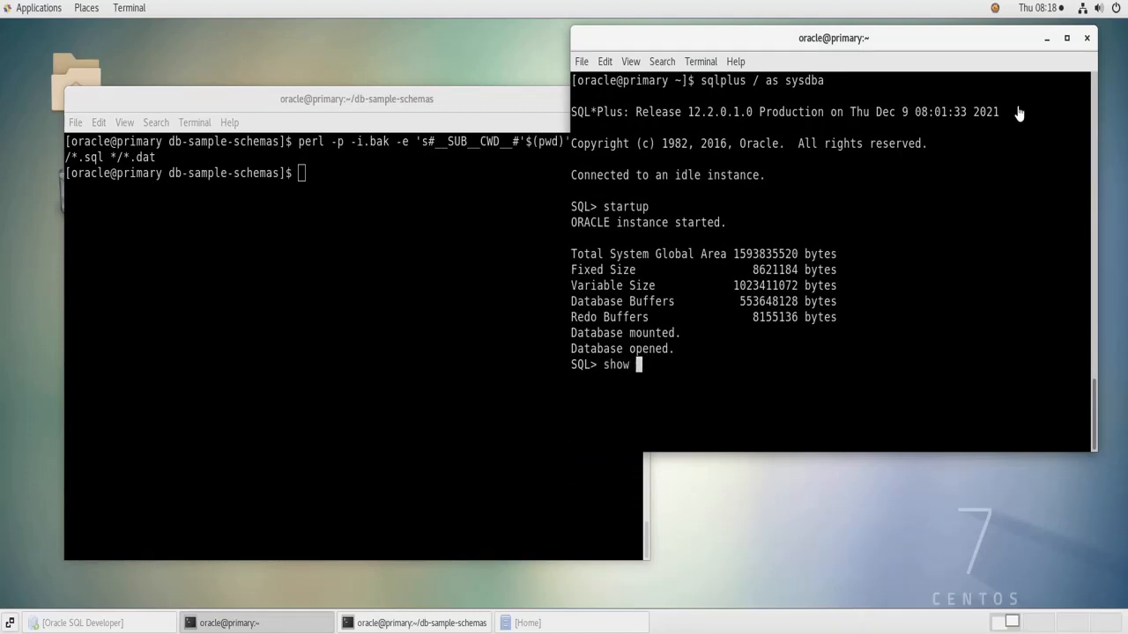
{"action": "type", "text": "parameter db_name"}
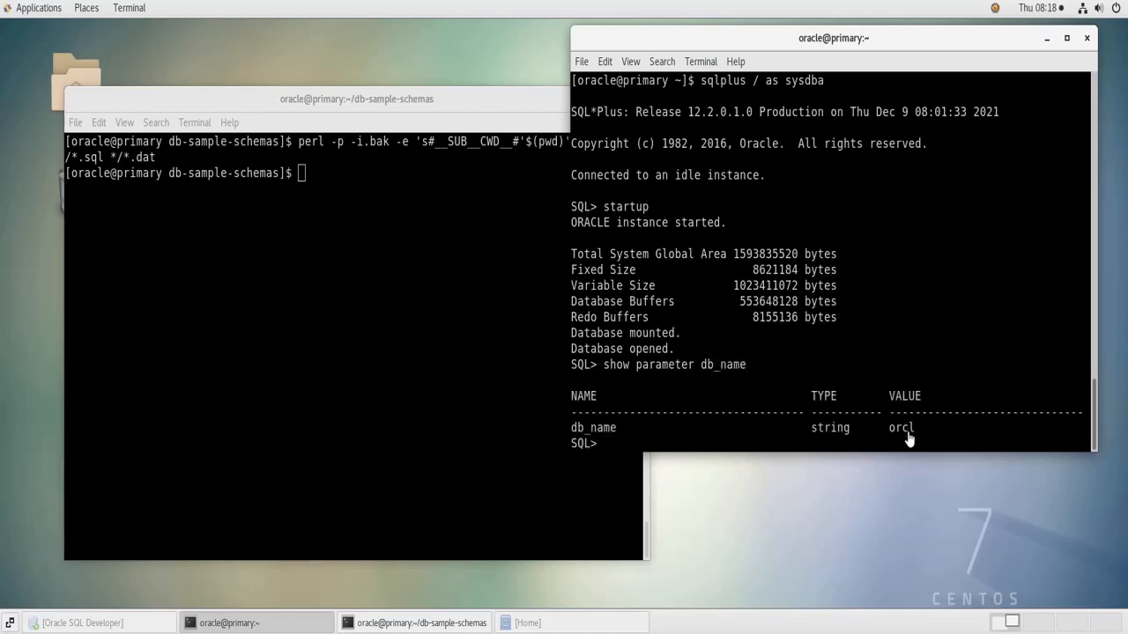
{"action": "double_click", "coordinate": [901, 428]}
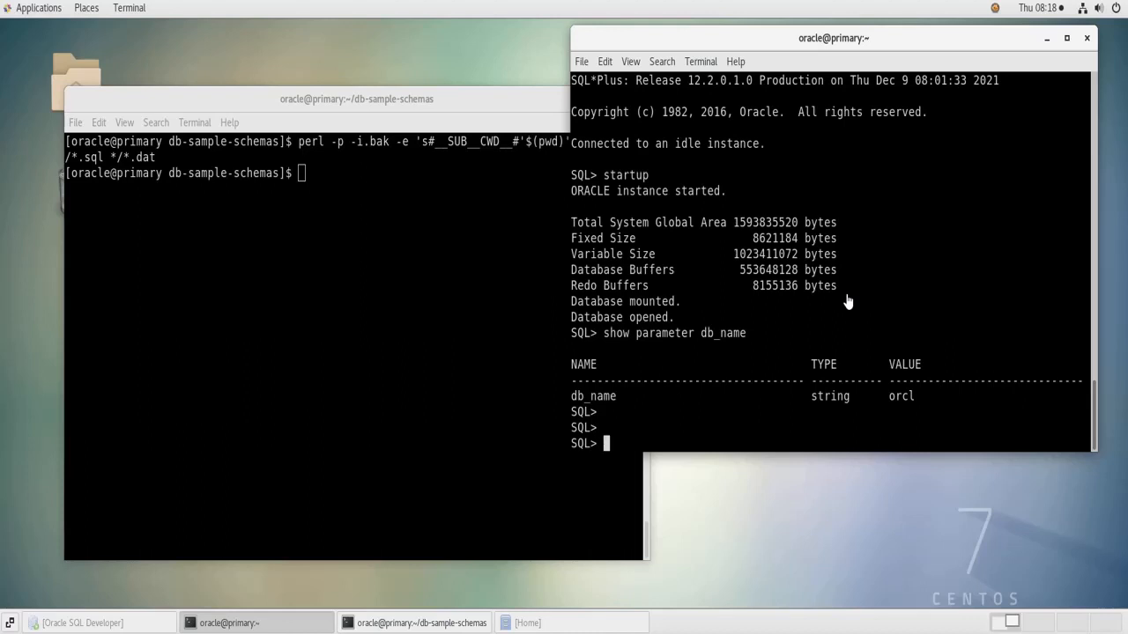
{"action": "type", "text": "show user"}
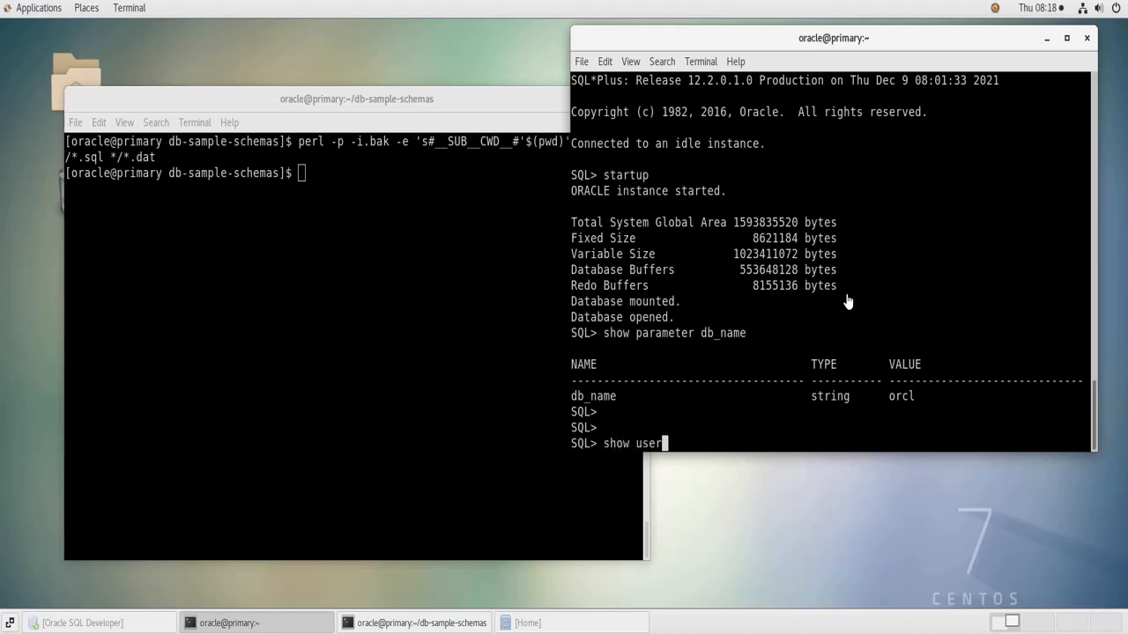
{"action": "key", "text": "Return"}
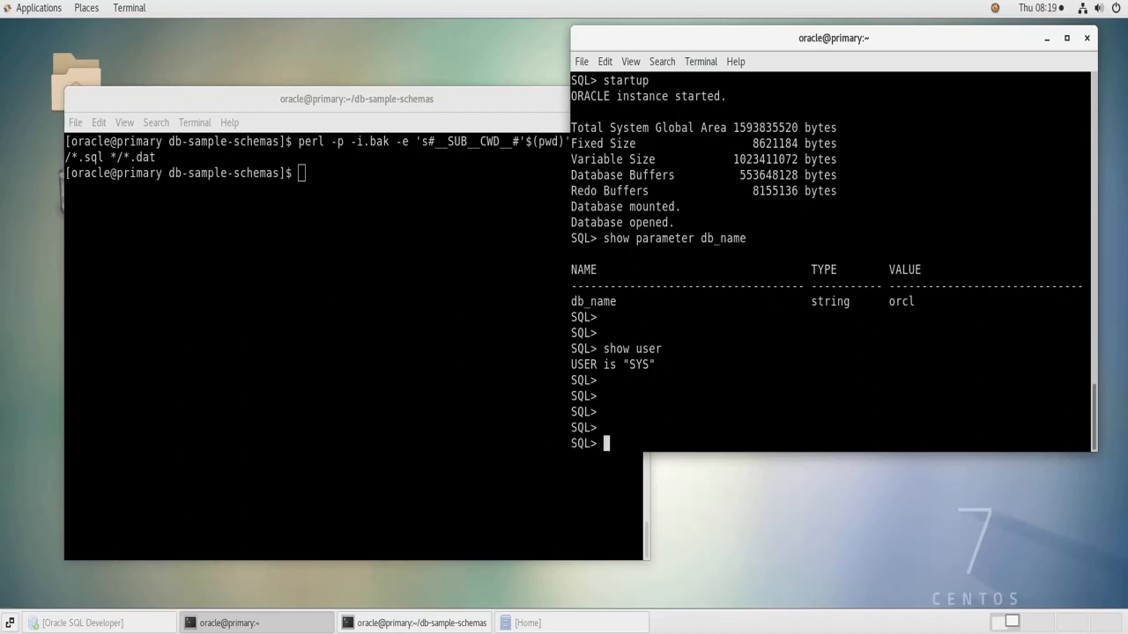
{"action": "mouse_move", "coordinate": [696, 409]}
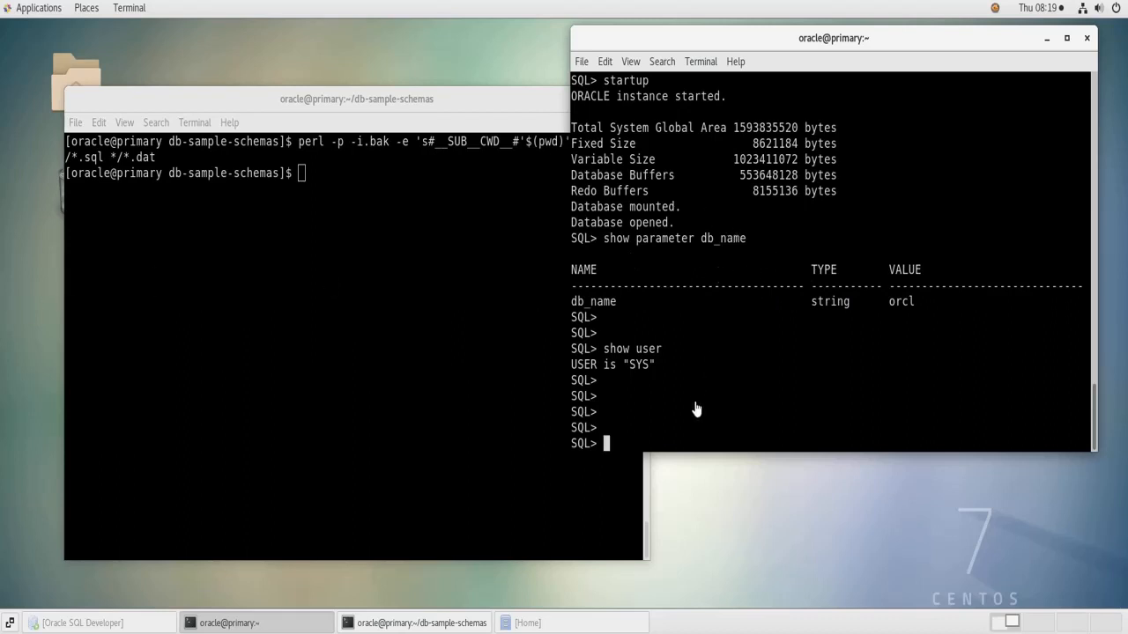
Start the script call @/home/oracle/db-sample-schemas/ at the SQL prompt using the pwd path, then list the folder.
{"action": "type", "text": "\""}
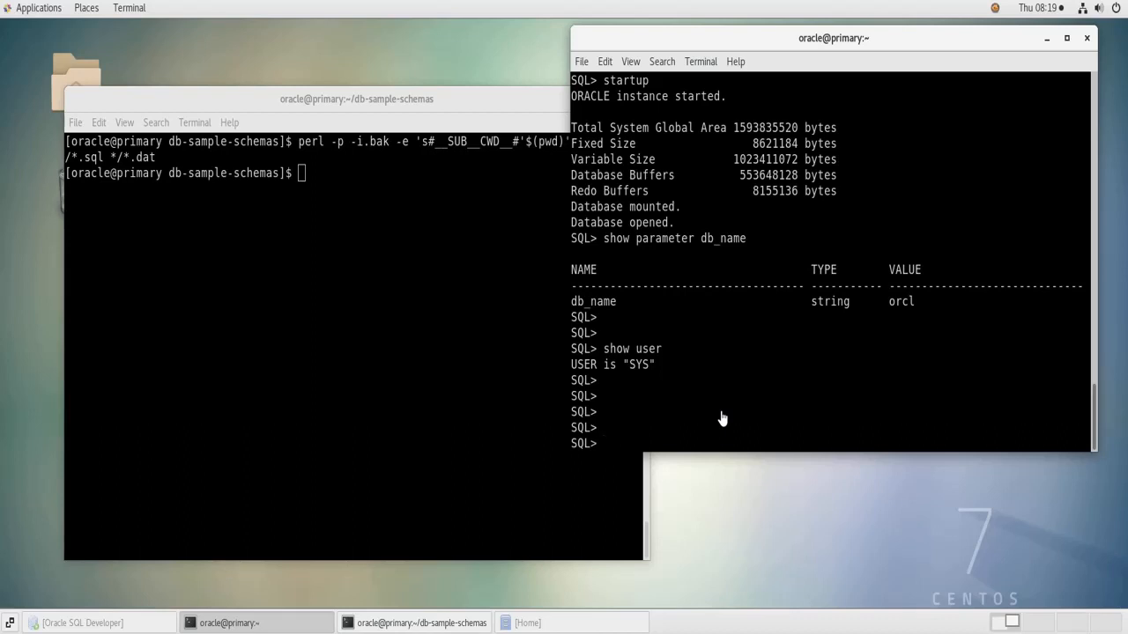
{"action": "type", "text": "@"}
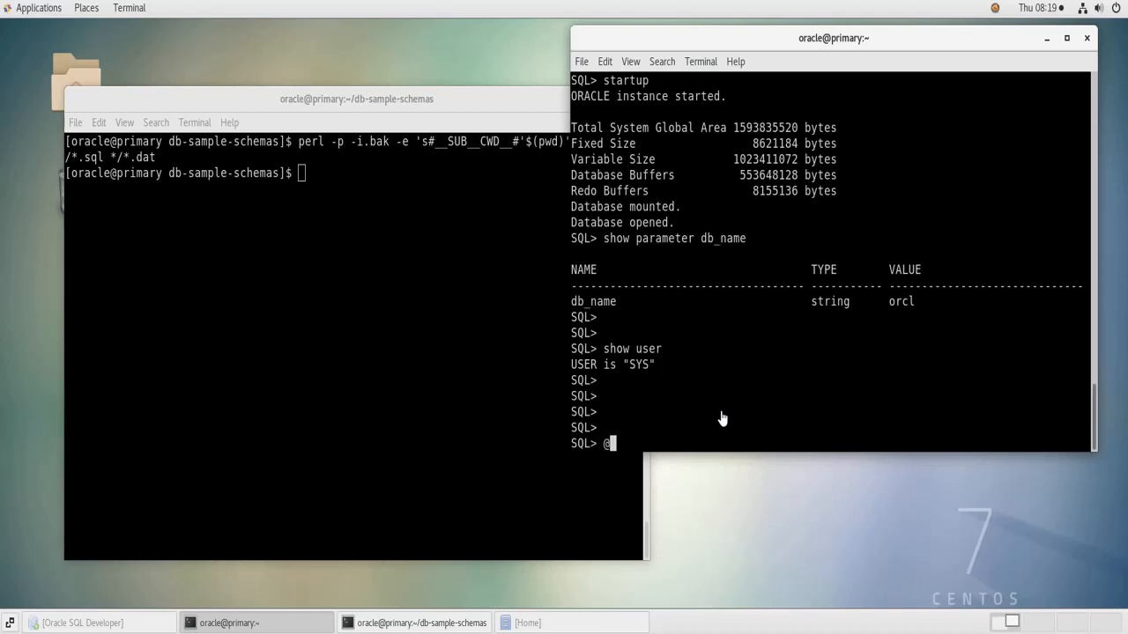
{"action": "type", "text": "/"}
{"action": "left_click", "coordinate": [353, 172]}
{"action": "type", "text": "pwd"}
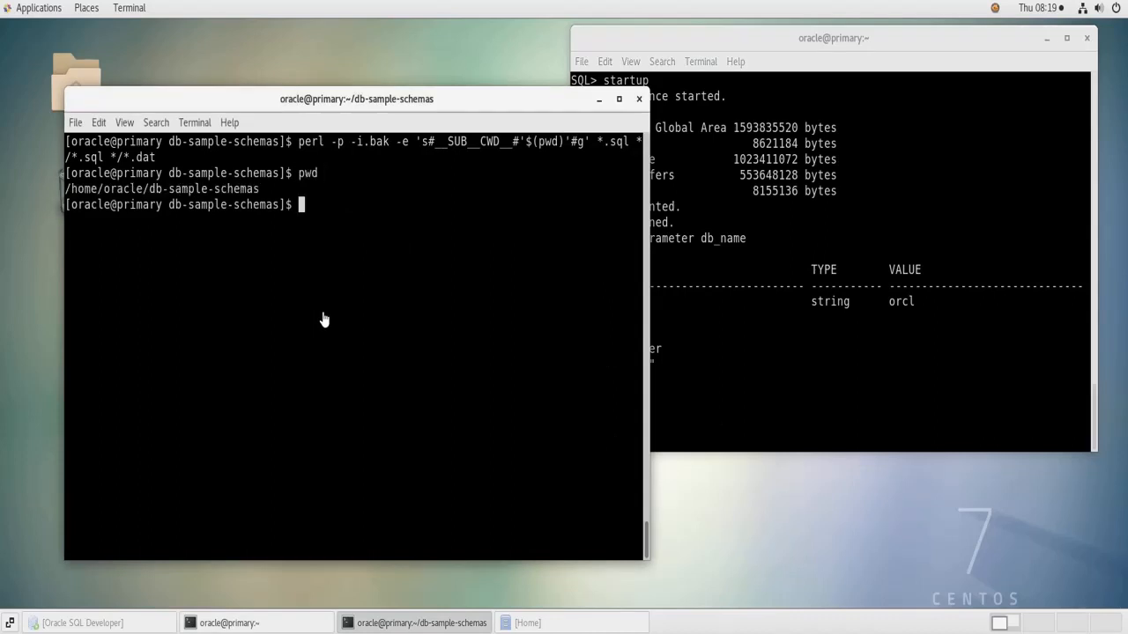
{"action": "double_click", "coordinate": [162, 189]}
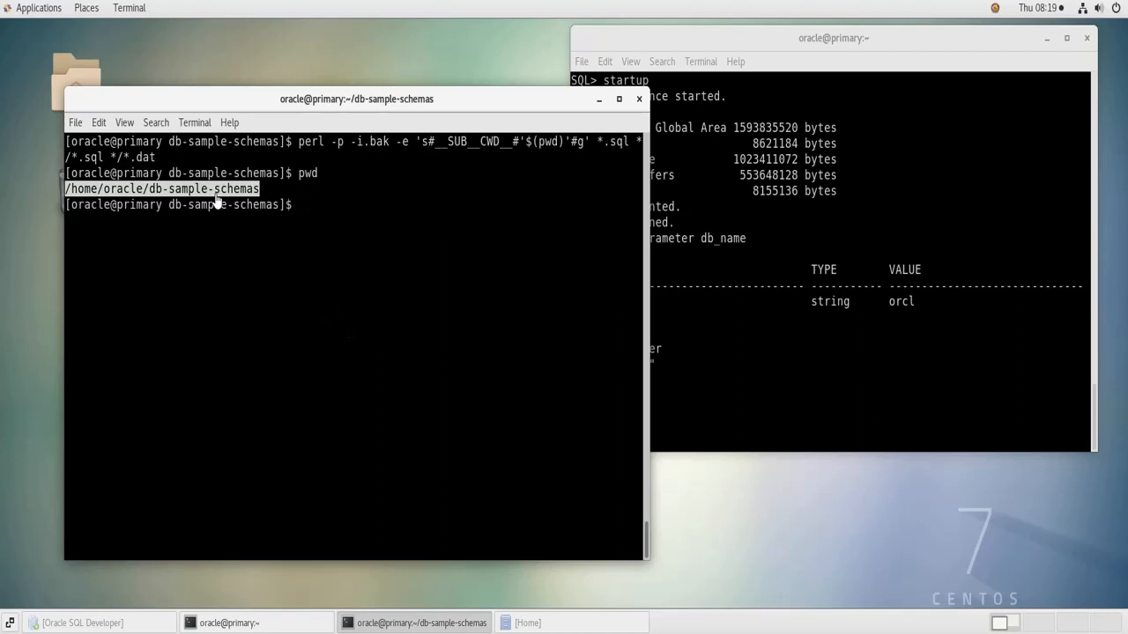
{"action": "left_click", "coordinate": [832, 39]}
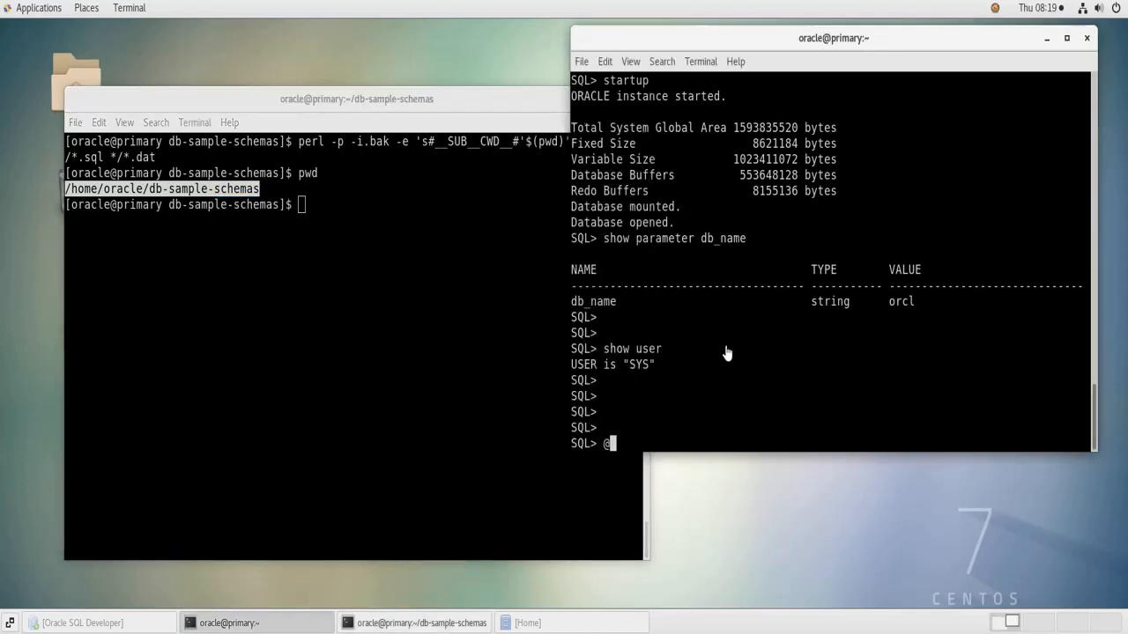
{"action": "type", "text": "/home/oracle/db-sample-schemas"}
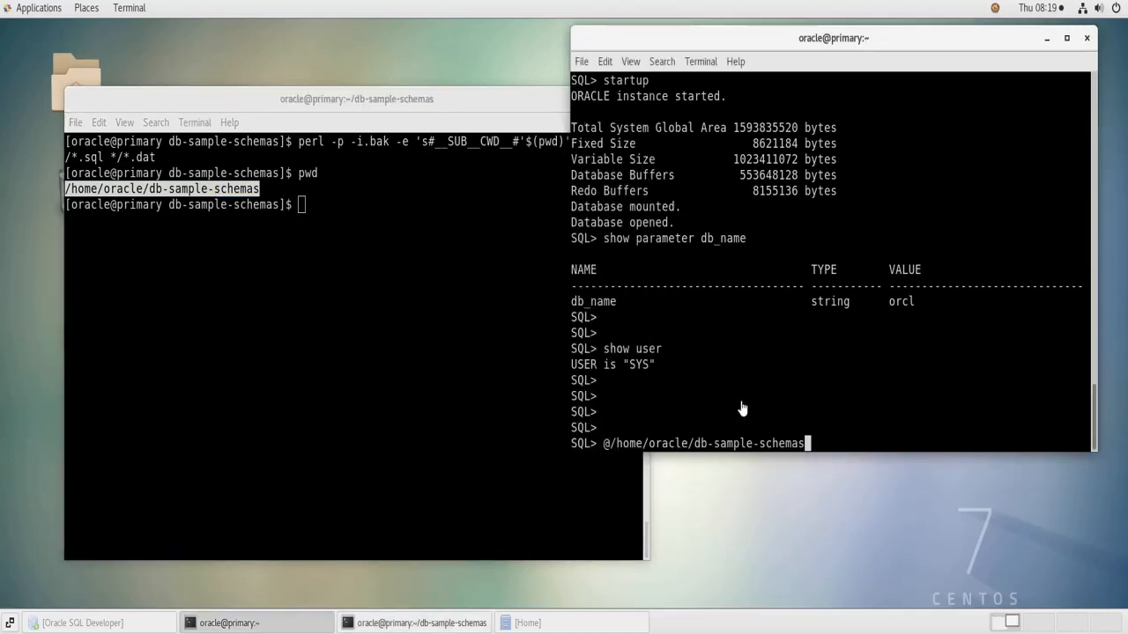
{"action": "mouse_move", "coordinate": [779, 416]}
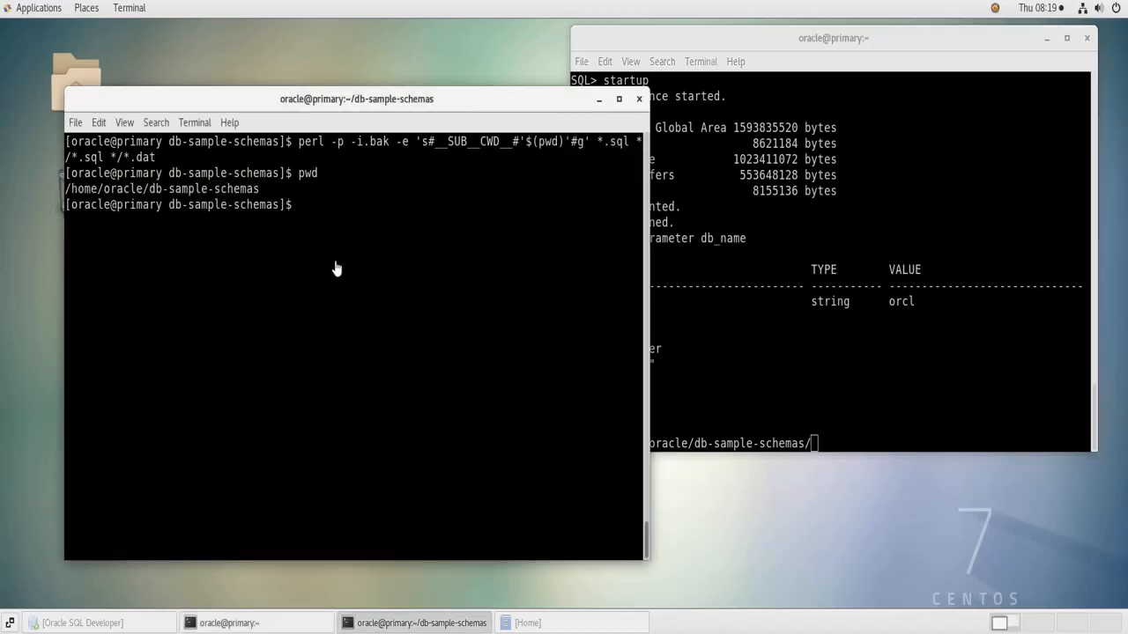
{"action": "type", "text": "ls -l"}
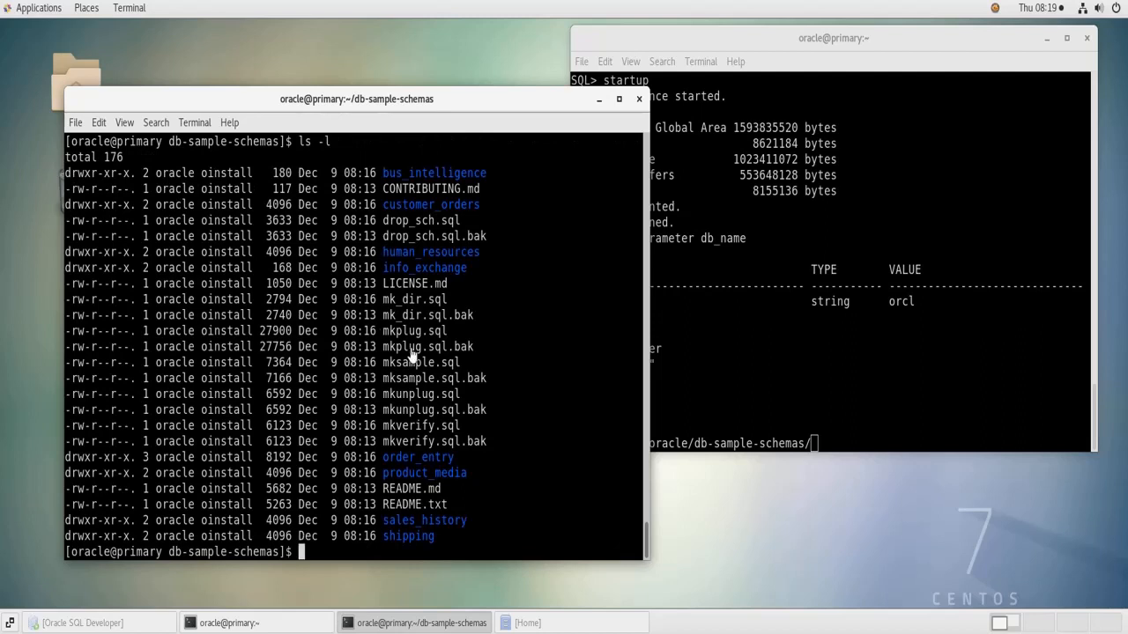
{"action": "mouse_move", "coordinate": [384, 369]}
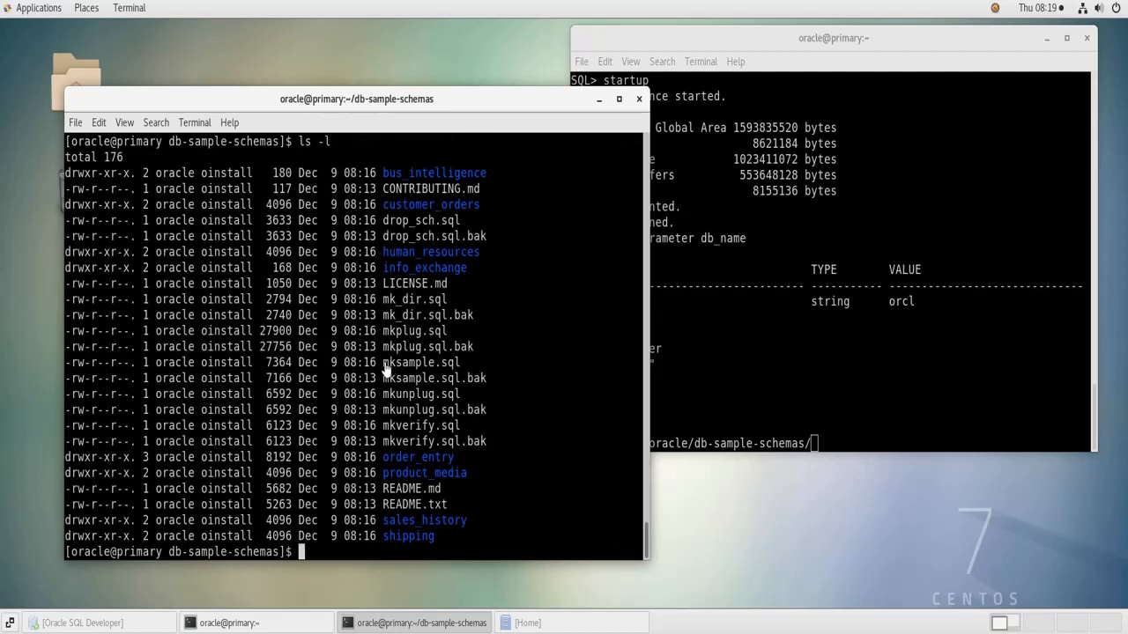
Copy mksample.sql from the listing and paste it to complete @/home/oracle/db-sample-schemas/mksample.sql.
{"action": "double_click", "coordinate": [420, 363]}
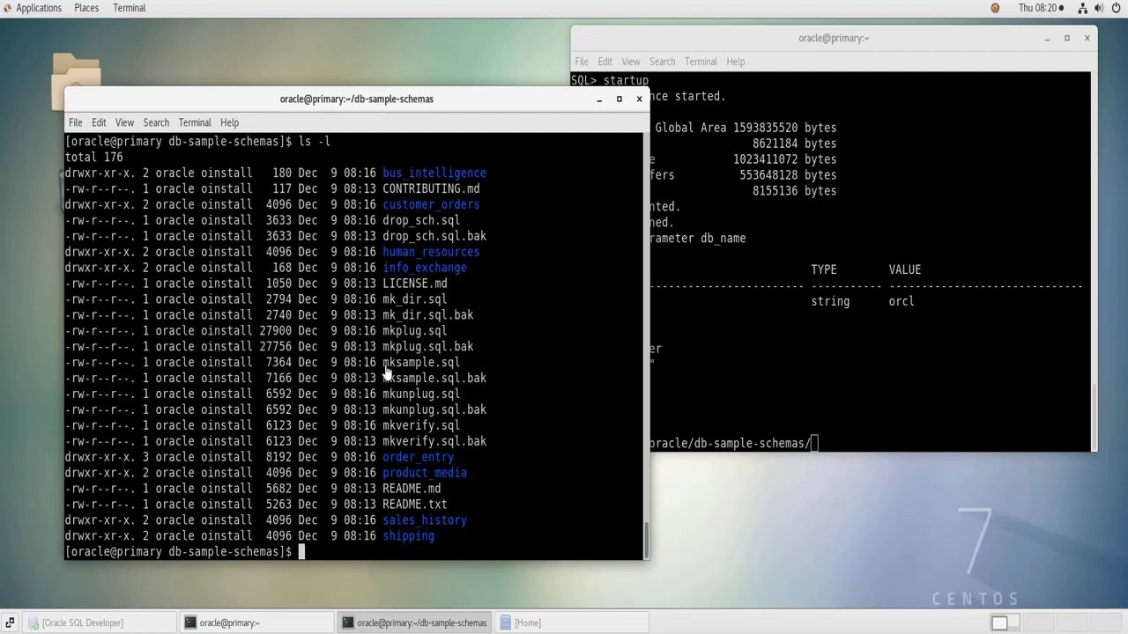
{"action": "right_click", "coordinate": [419, 363]}
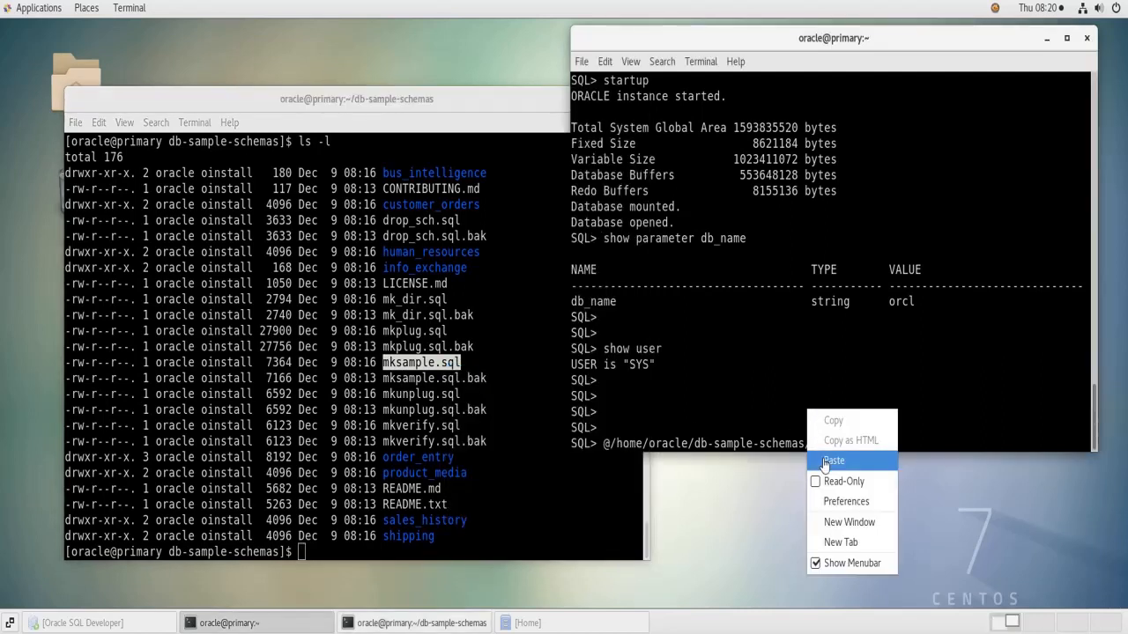
{"action": "left_click", "coordinate": [832, 461]}
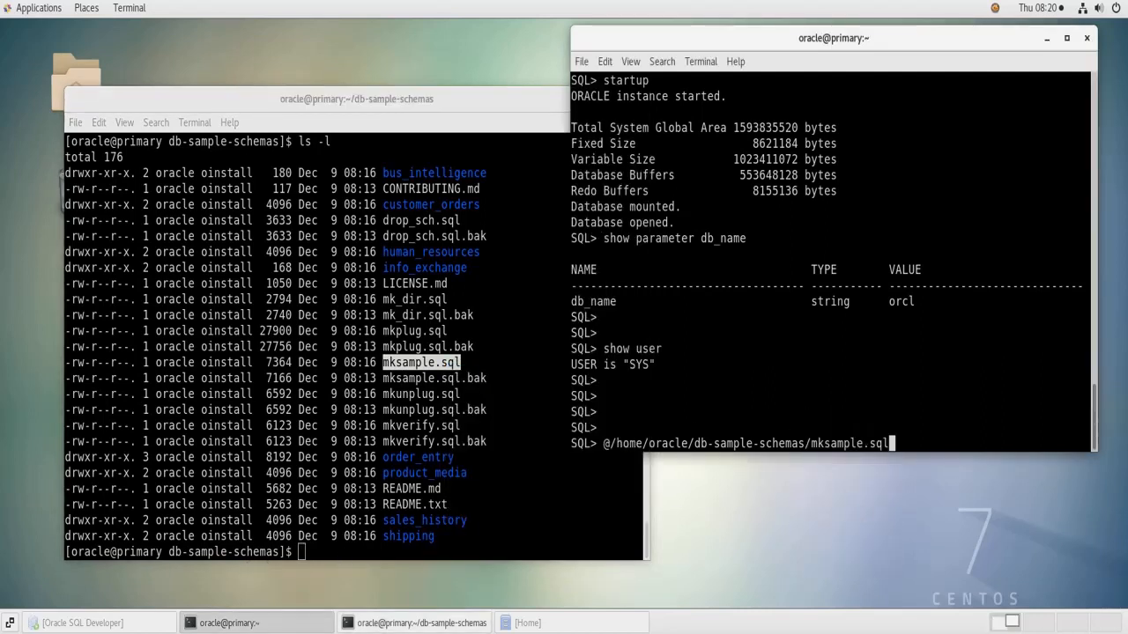
{"action": "mouse_move", "coordinate": [883, 385]}
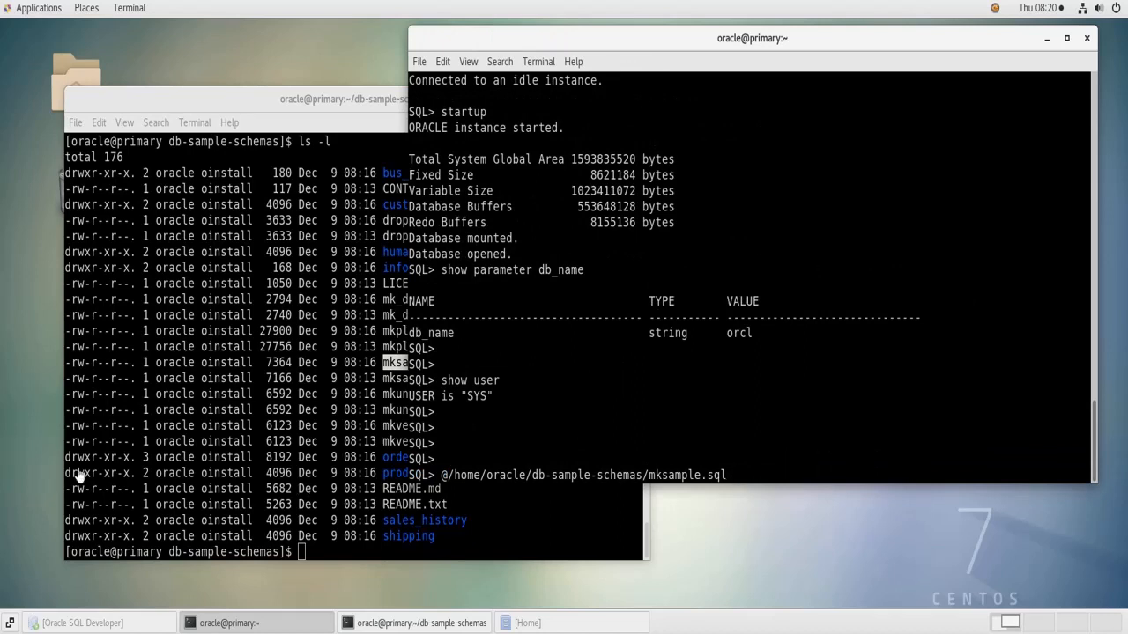
Paste the placeholder arguments (systempw syspw hrpw oepw, log path, connect_string) after the mksample.sql call.
{"action": "right_click", "coordinate": [736, 474]}
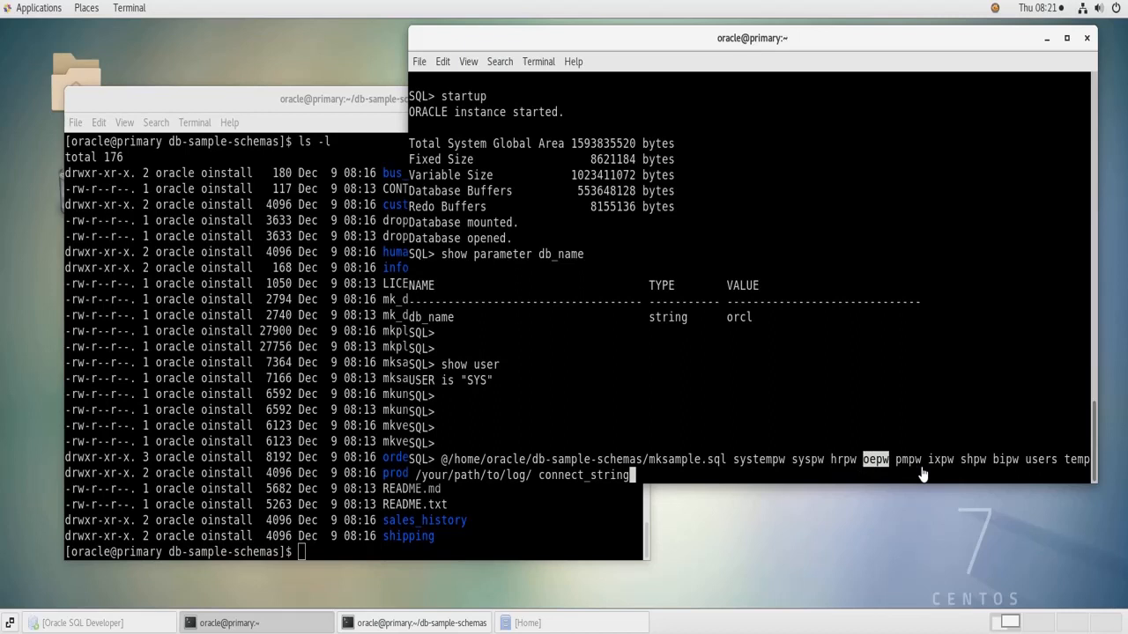
{"action": "mouse_move", "coordinate": [909, 469]}
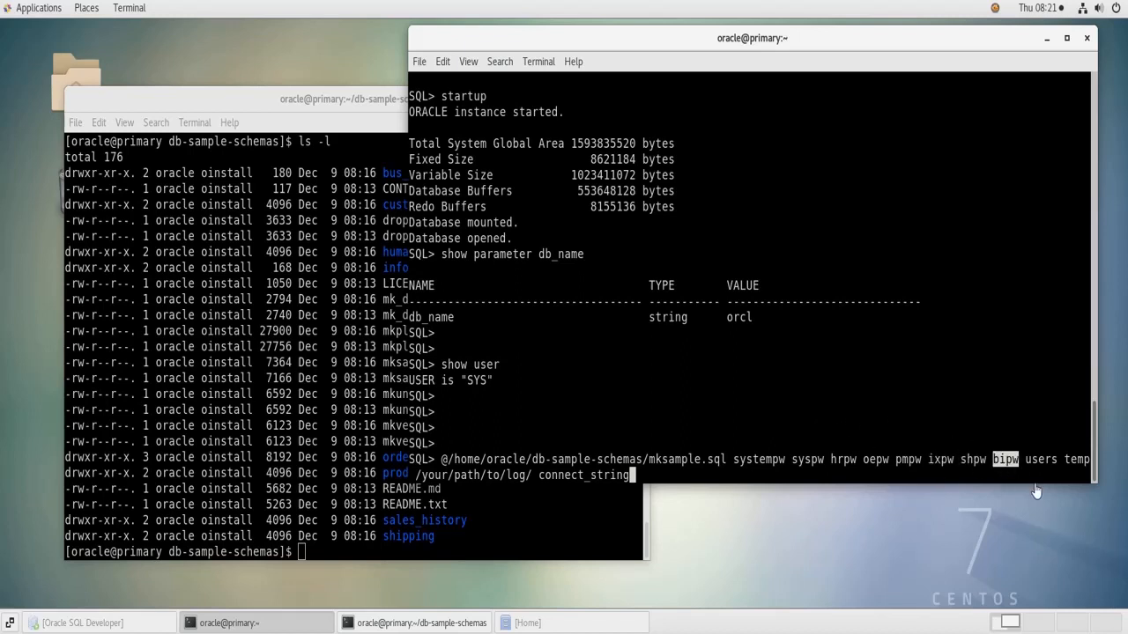
{"action": "mouse_move", "coordinate": [1046, 469]}
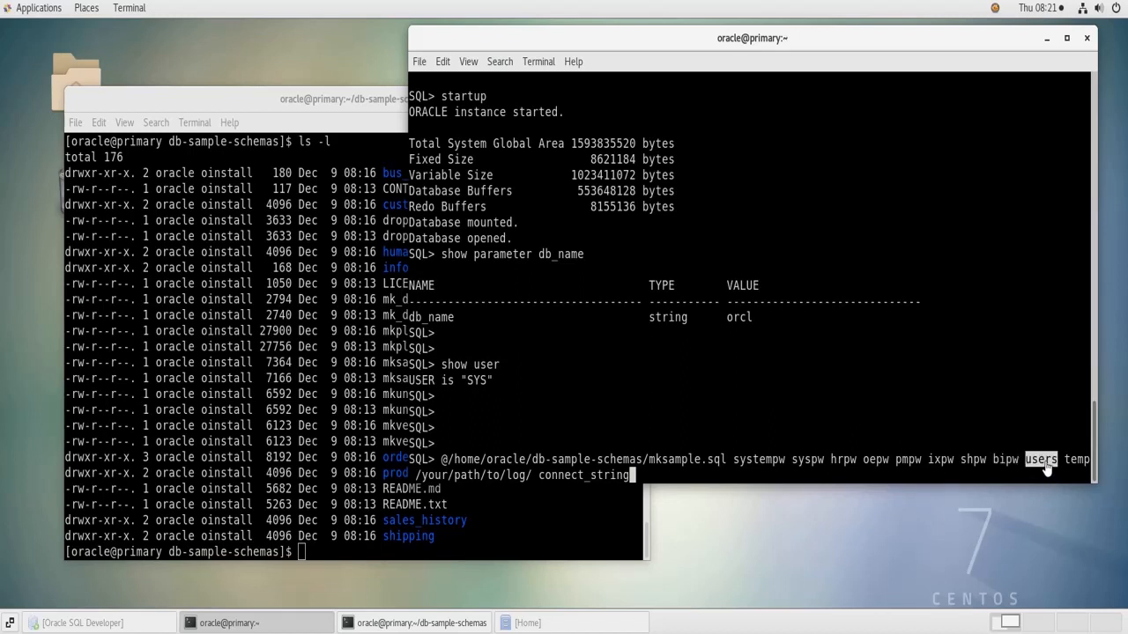
{"action": "mouse_move", "coordinate": [1013, 484]}
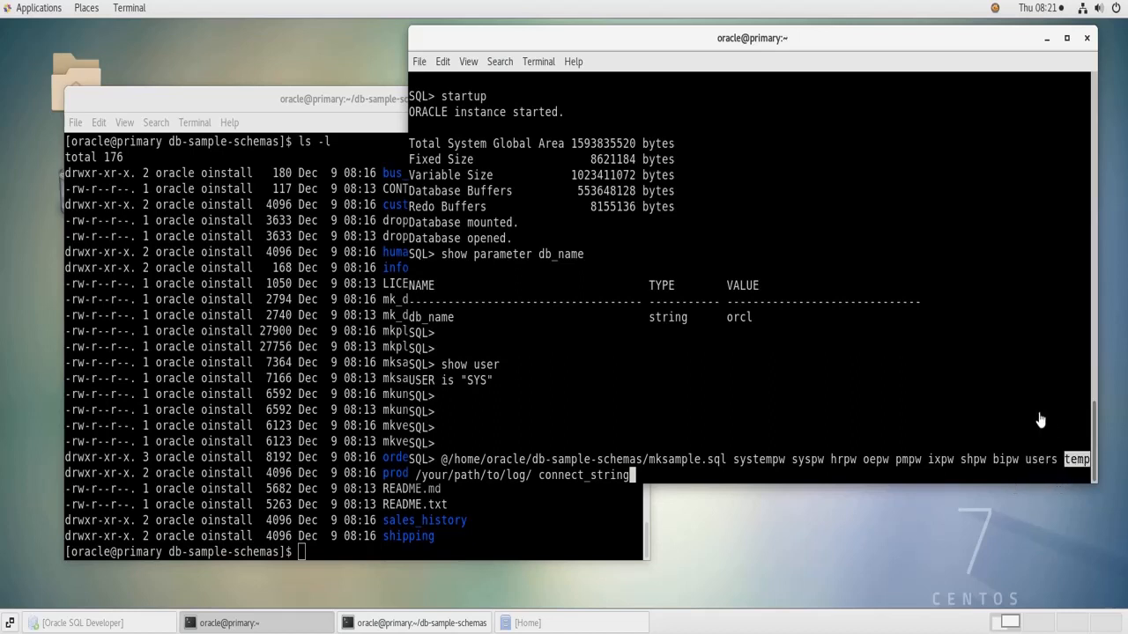
{"action": "mouse_move", "coordinate": [520, 423]}
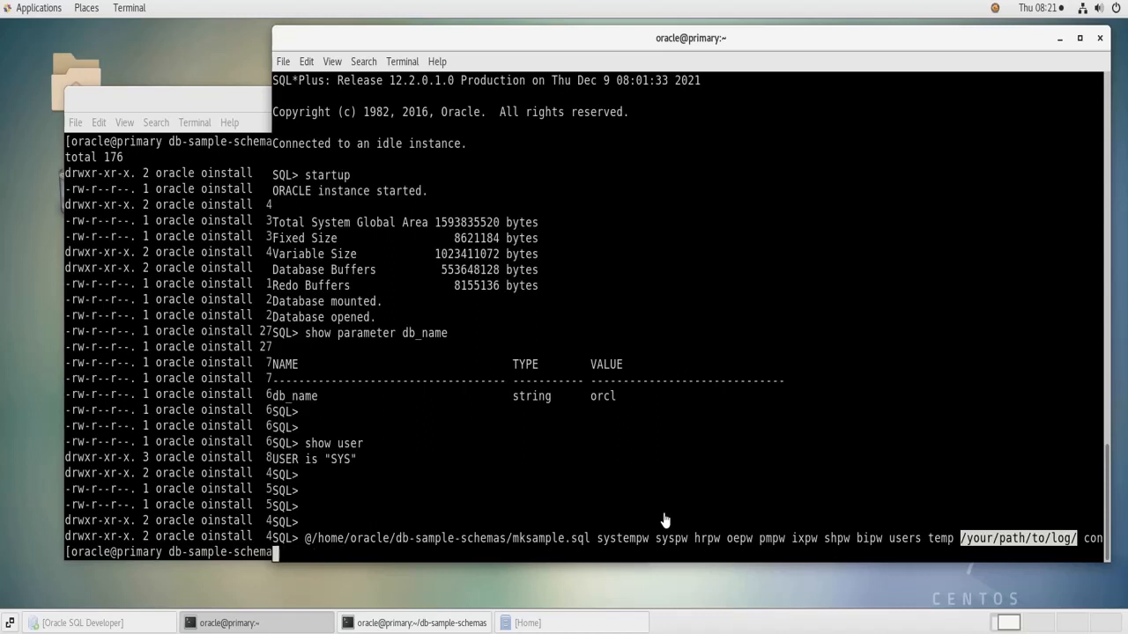
{"action": "mouse_move", "coordinate": [508, 479]}
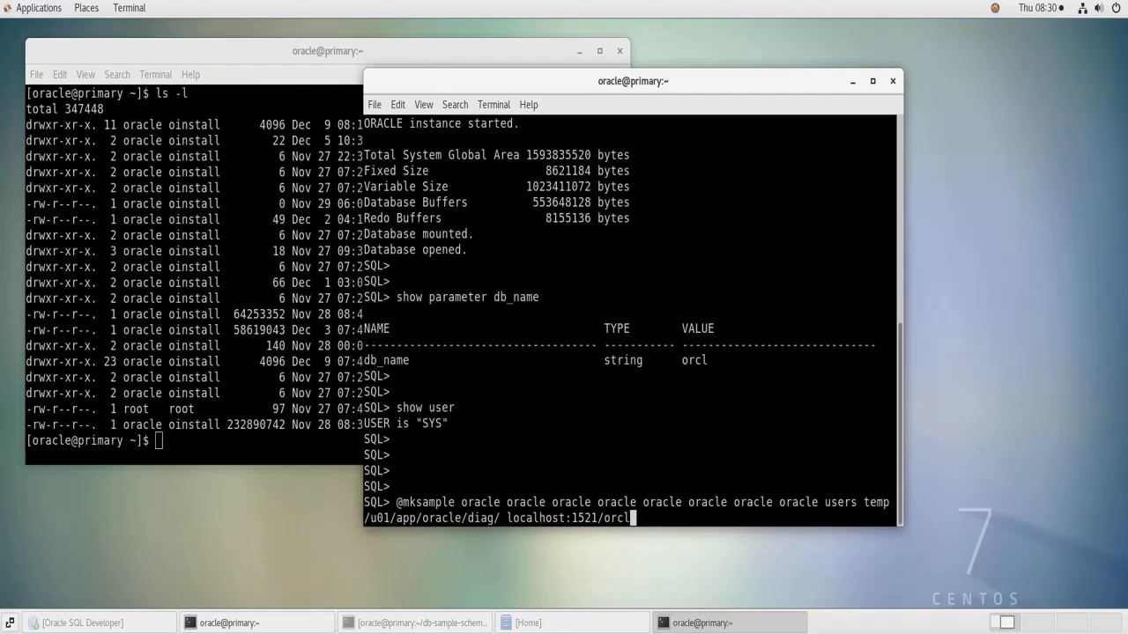
{"action": "mouse_move", "coordinate": [492, 472]}
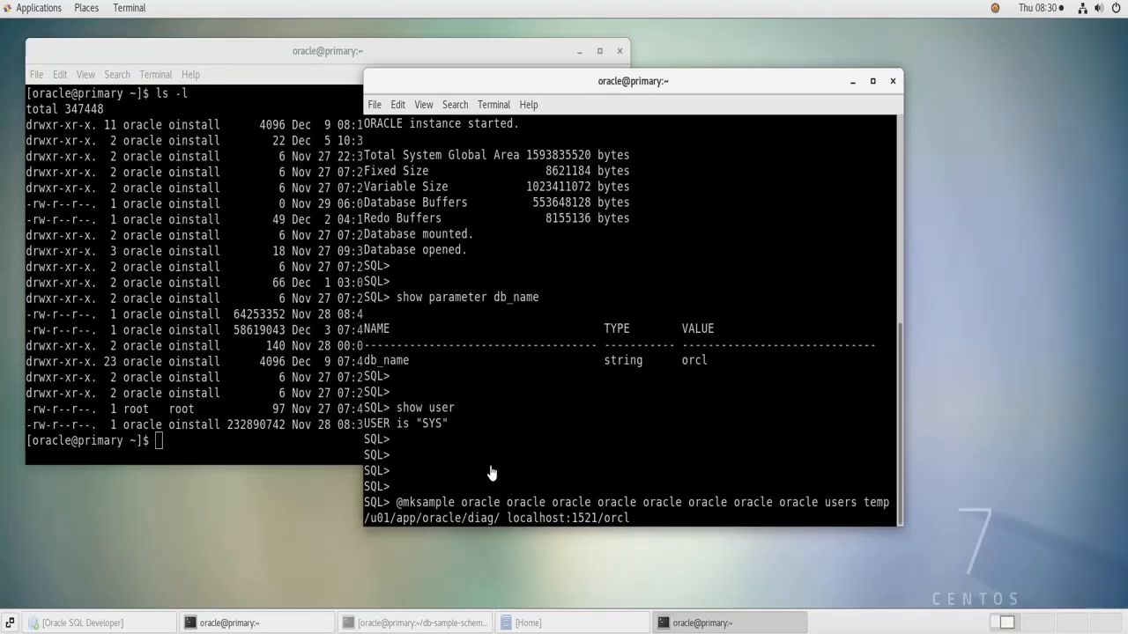
Replace placeholders with oracle passwords, users and temp tablespaces, /u01/app/oracle/diag/ and localhost:1521/orcl.
{"action": "double_click", "coordinate": [479, 500]}
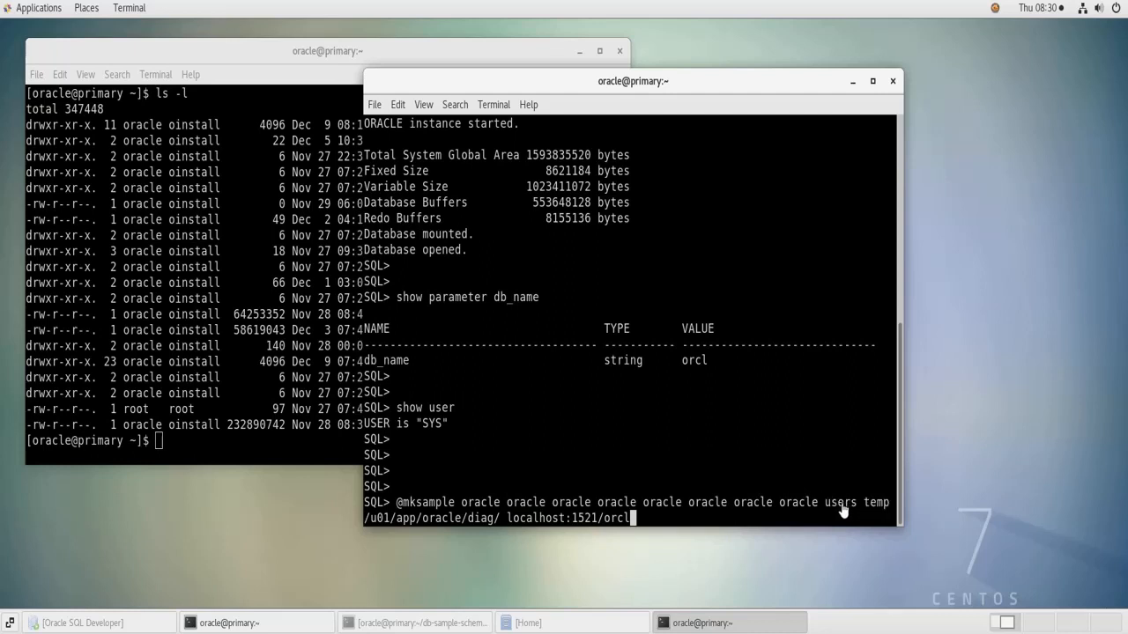
{"action": "double_click", "coordinate": [838, 502]}
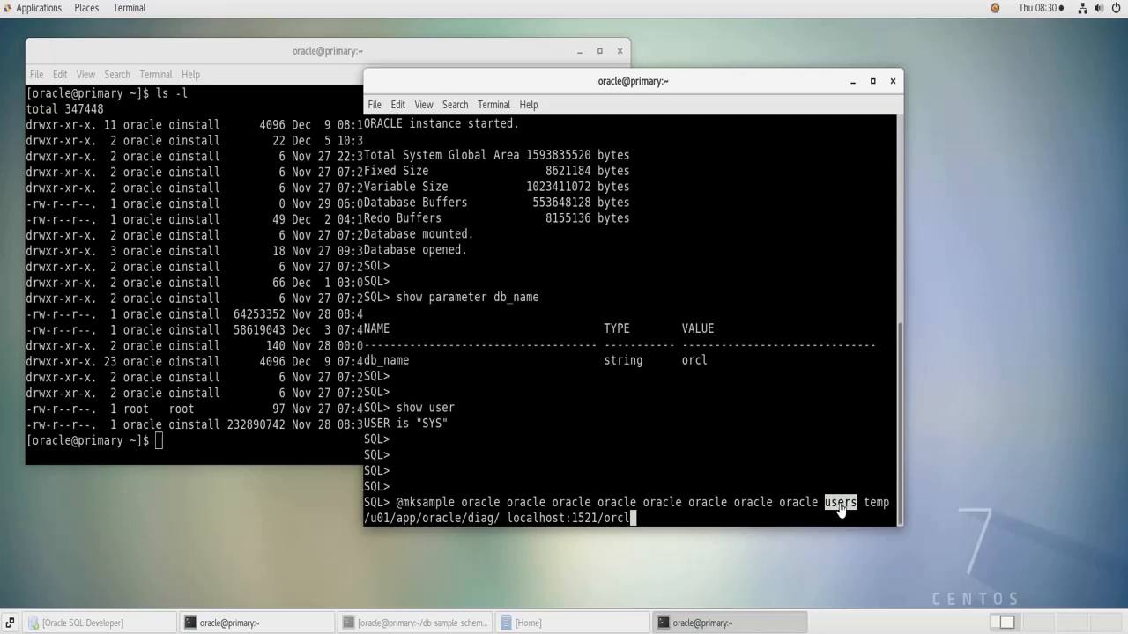
{"action": "mouse_move", "coordinate": [520, 502]}
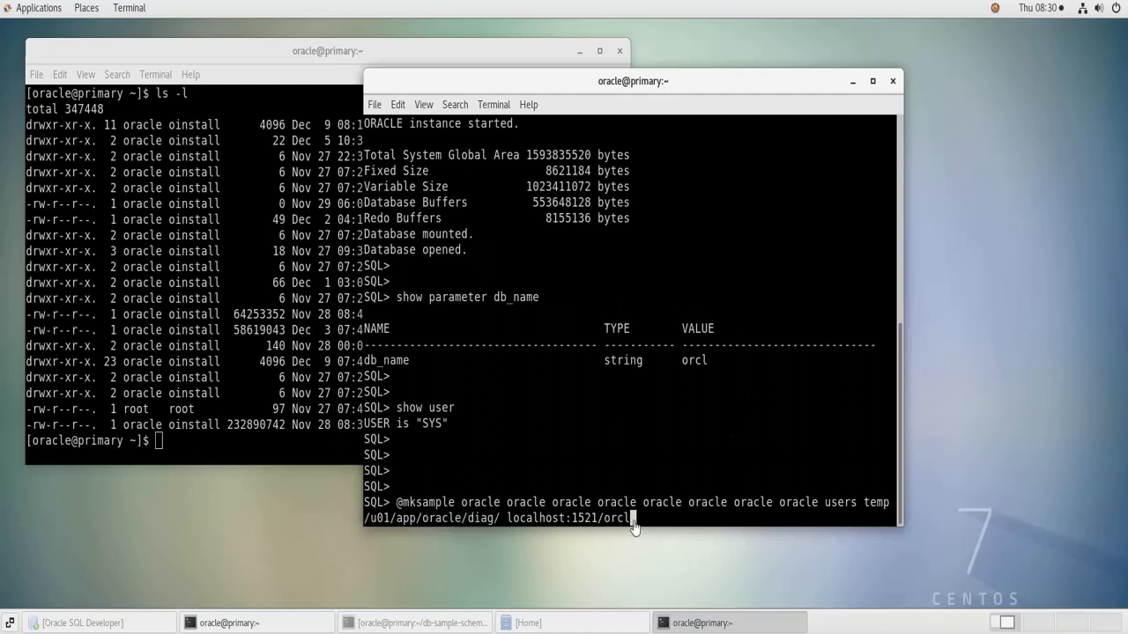
{"action": "mouse_move", "coordinate": [514, 527]}
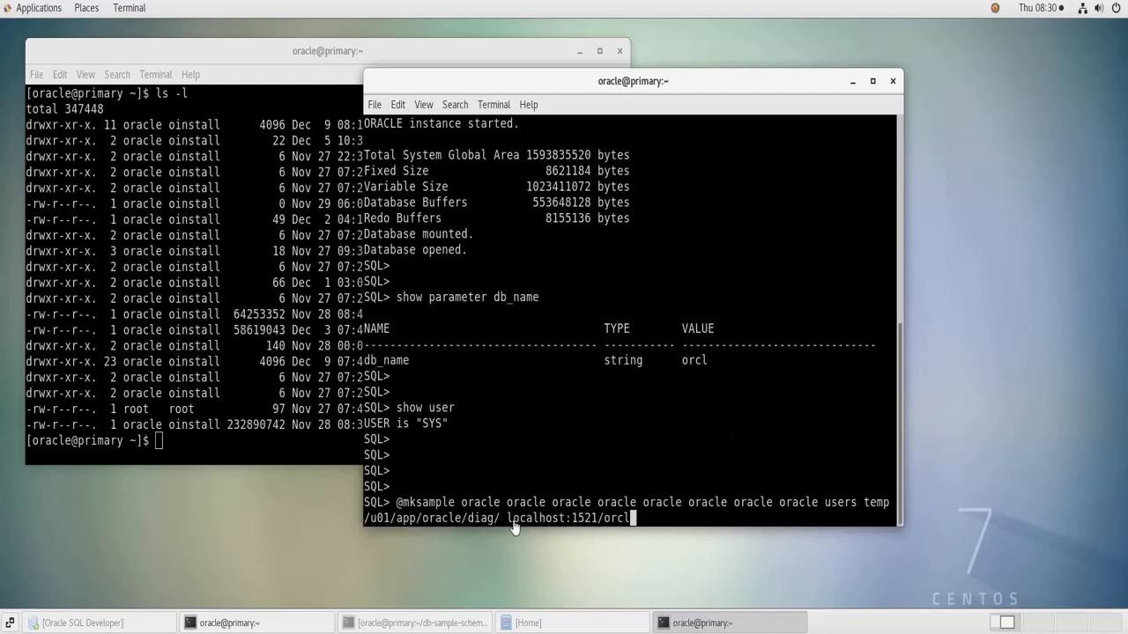
{"action": "mouse_move", "coordinate": [454, 319]}
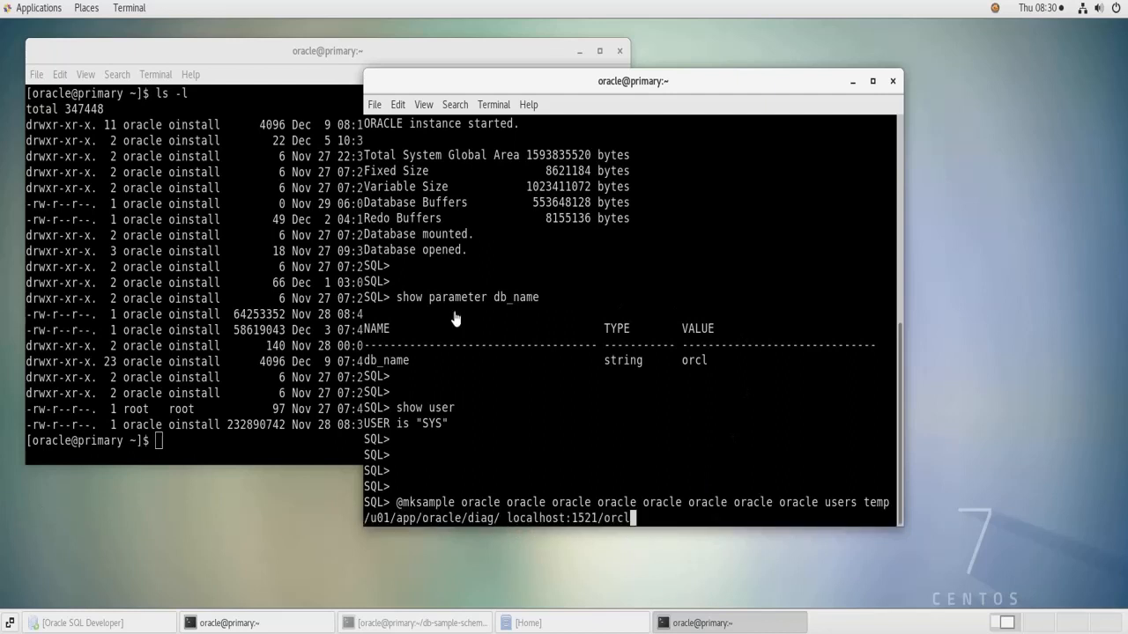
{"action": "mouse_move", "coordinate": [660, 454]}
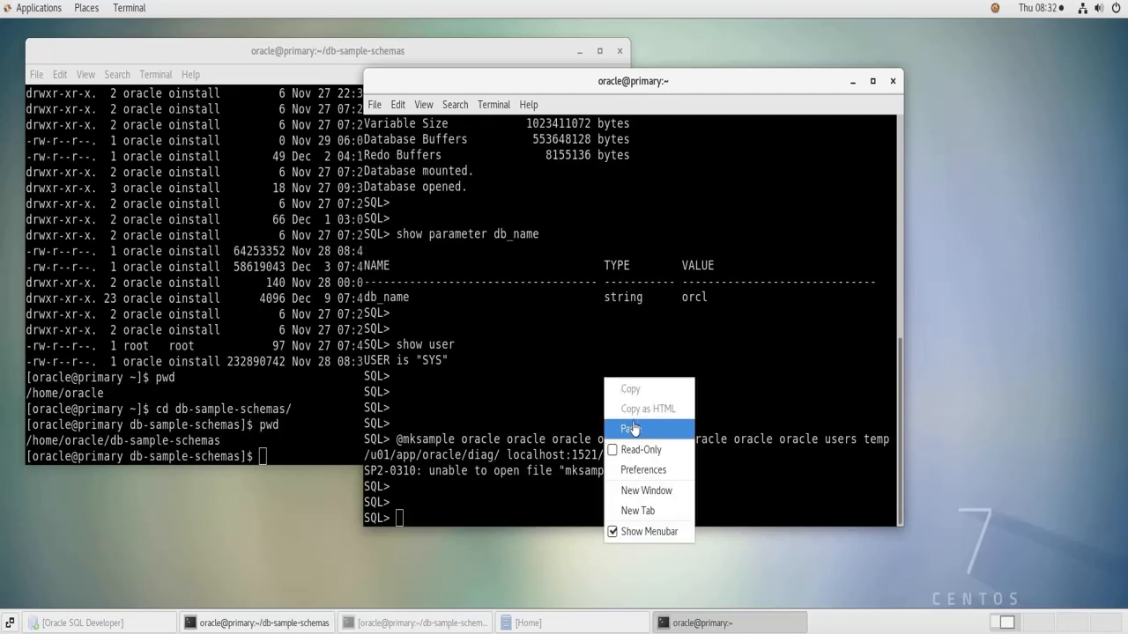
{"action": "left_click", "coordinate": [628, 430]}
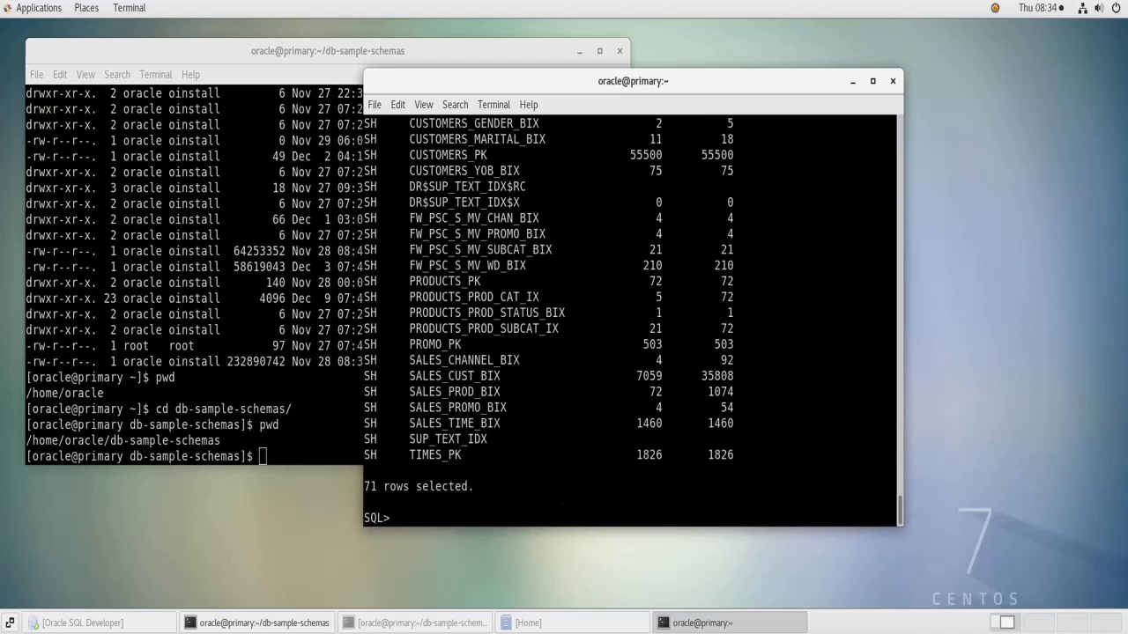
{"action": "mouse_move", "coordinate": [796, 430]}
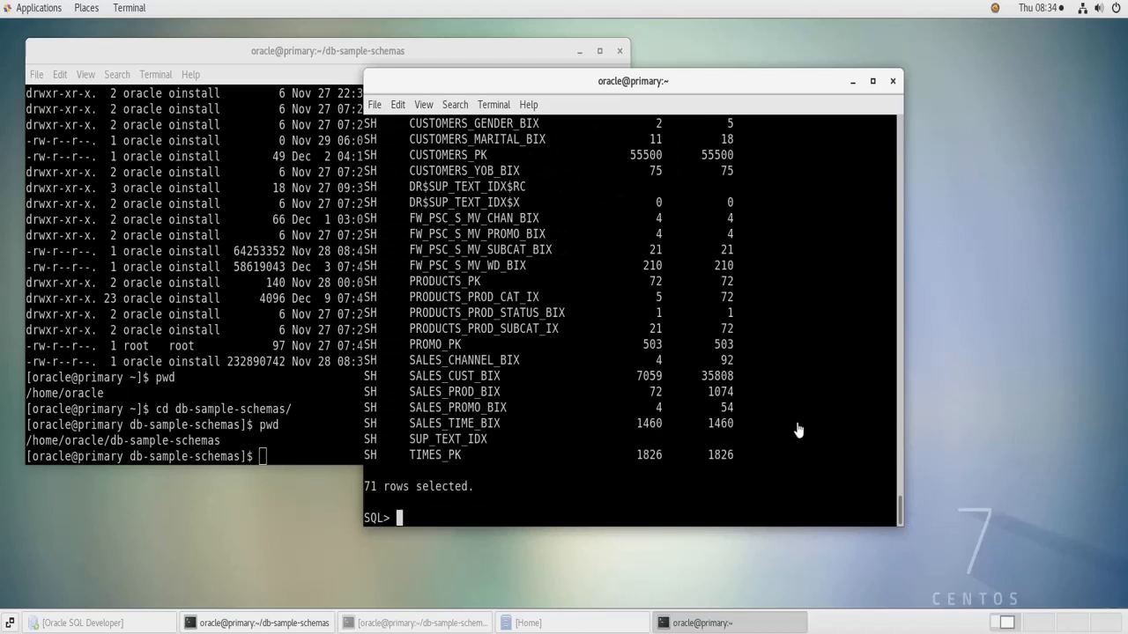
{"action": "mouse_move", "coordinate": [775, 402]}
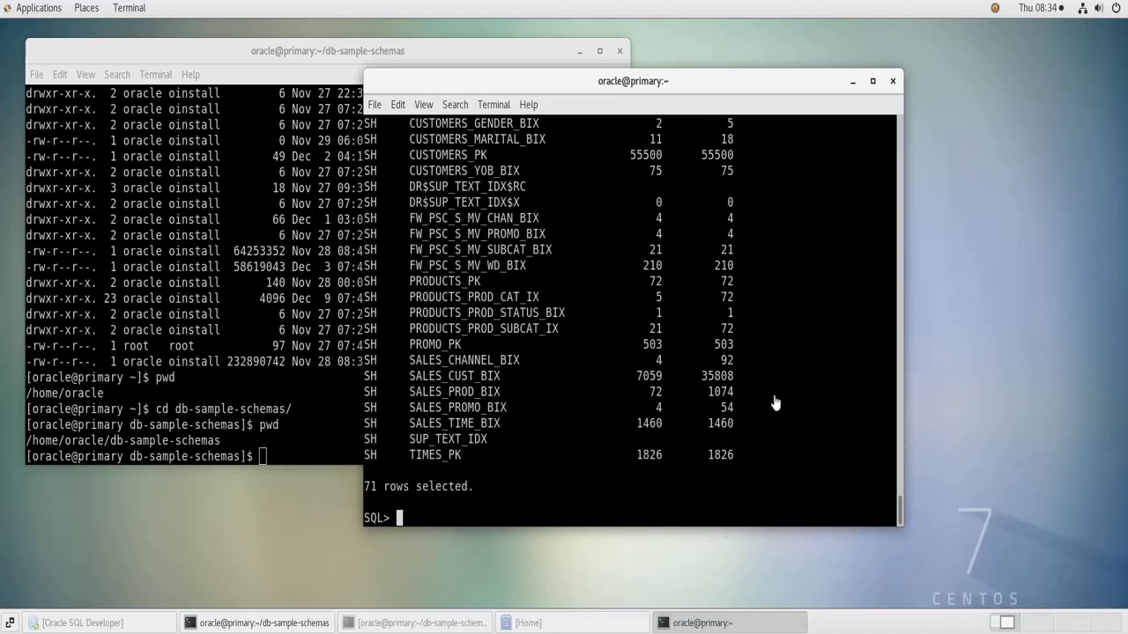
{"action": "mouse_move", "coordinate": [797, 421]}
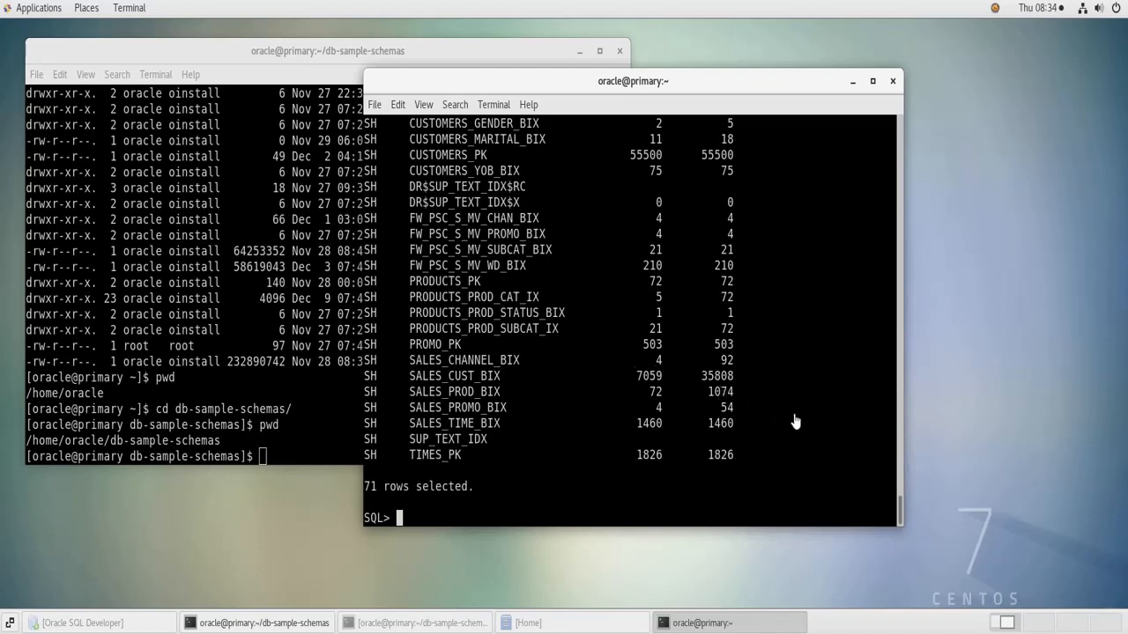
{"action": "mouse_move", "coordinate": [535, 413]}
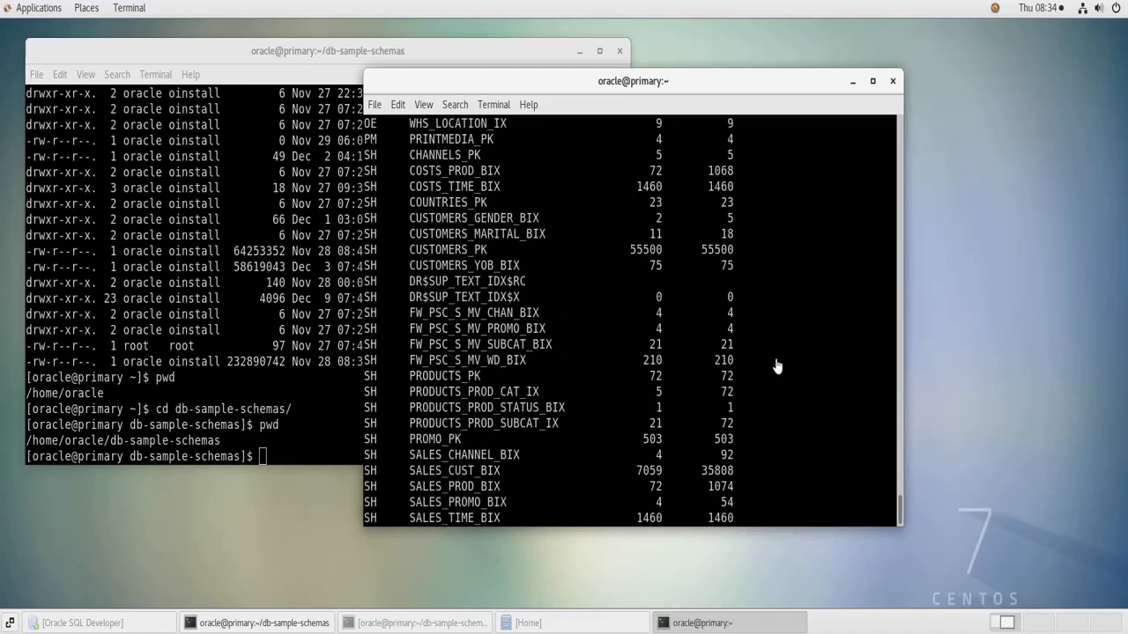
Scroll the install report to the table cardinality section and mark OE INVENTORIES at 1112 rows.
{"action": "scroll", "scroll_direction": "down", "scroll_amount": 3}
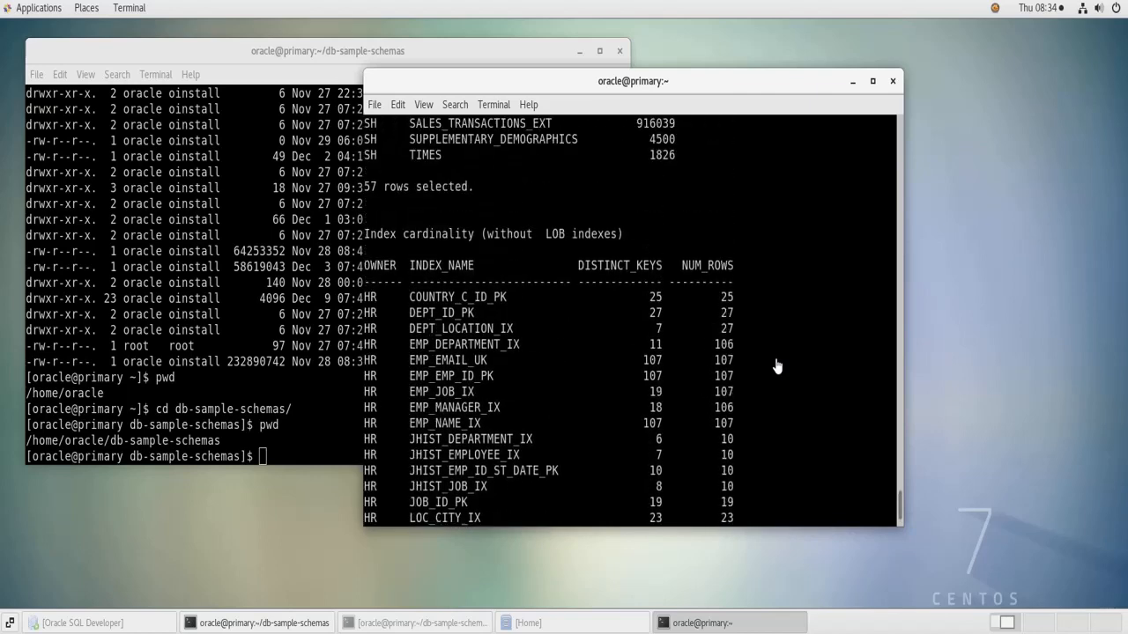
{"action": "mouse_move", "coordinate": [395, 218]}
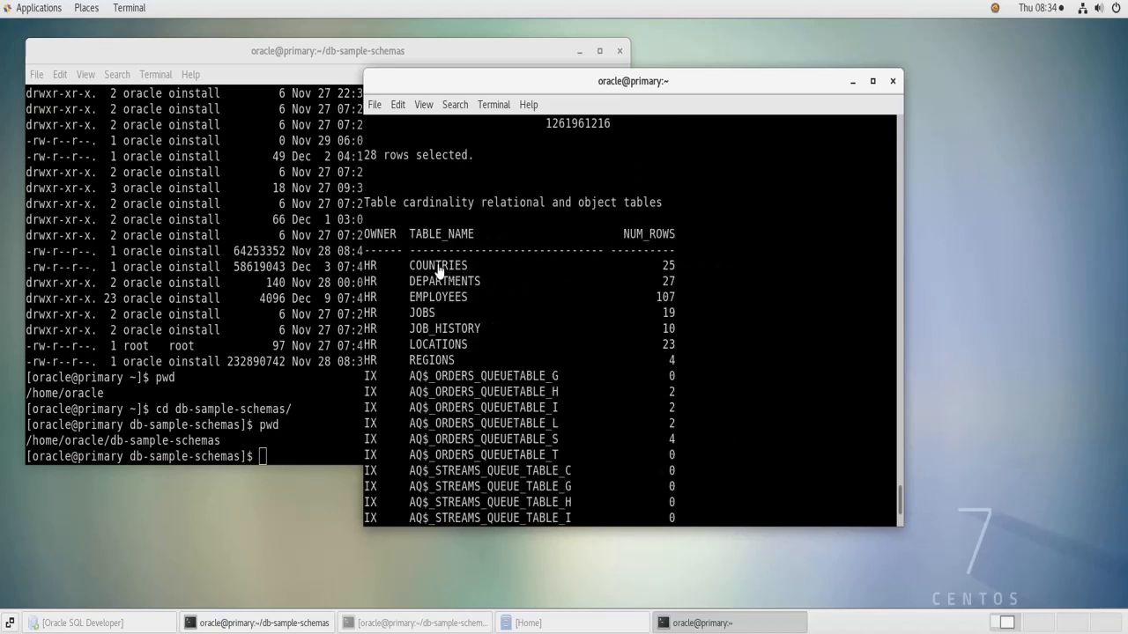
{"action": "mouse_move", "coordinate": [384, 268]}
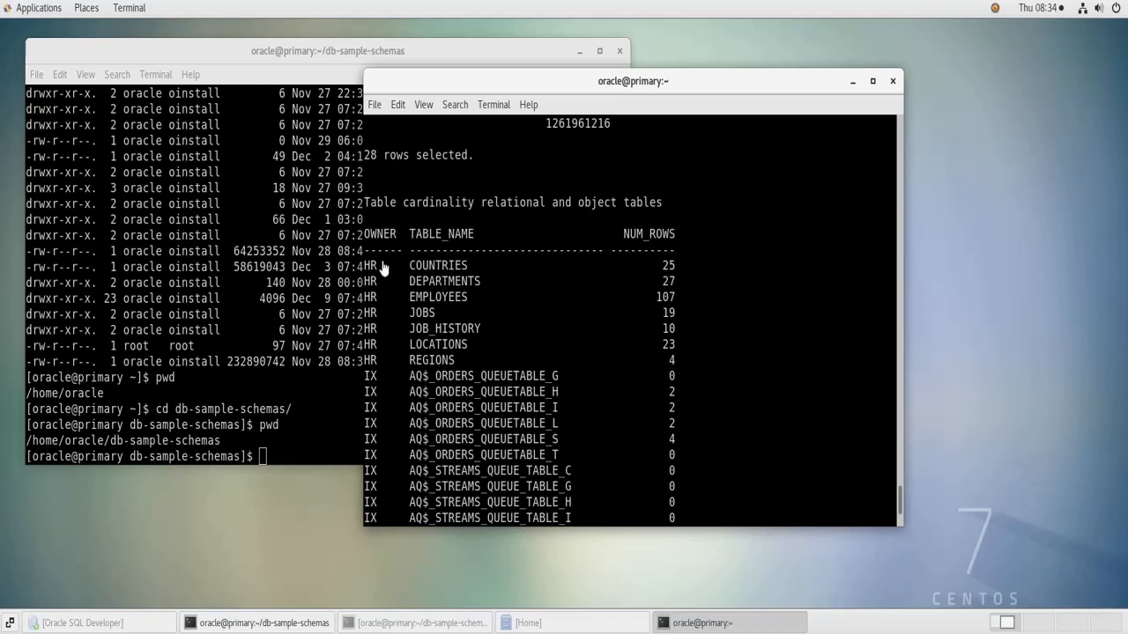
{"action": "mouse_move", "coordinate": [690, 273]}
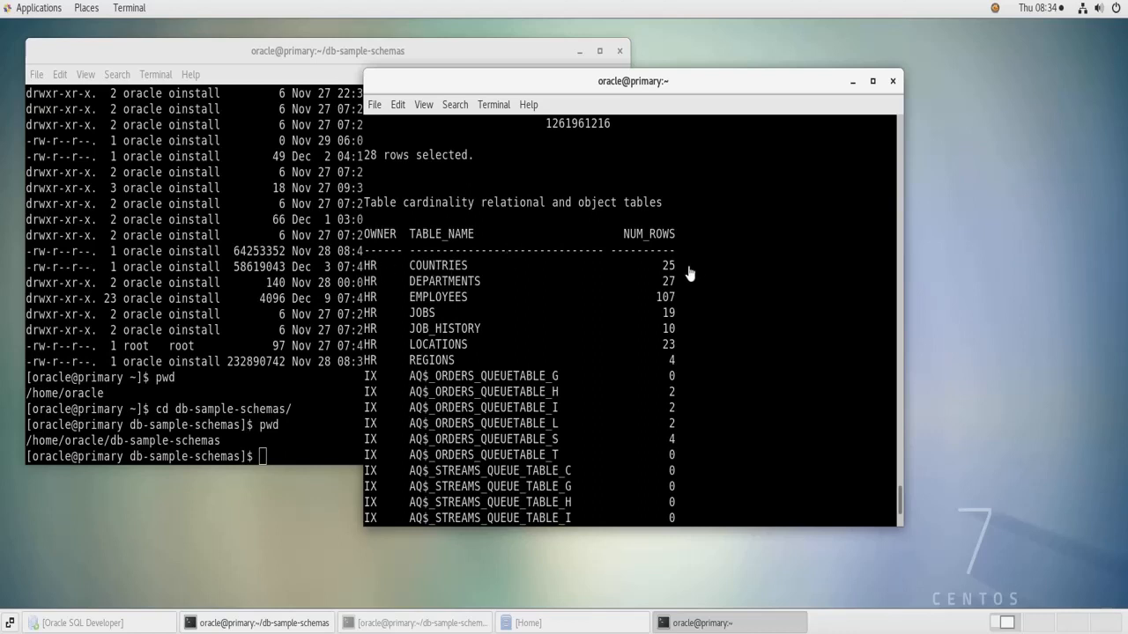
{"action": "mouse_move", "coordinate": [503, 294]}
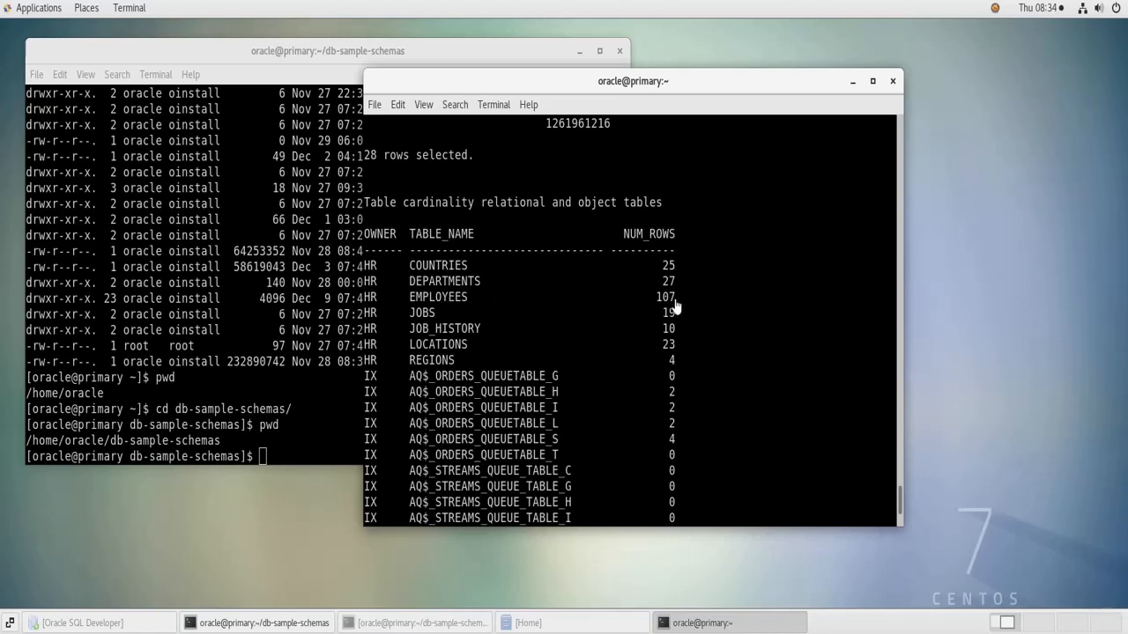
{"action": "mouse_move", "coordinate": [614, 320]}
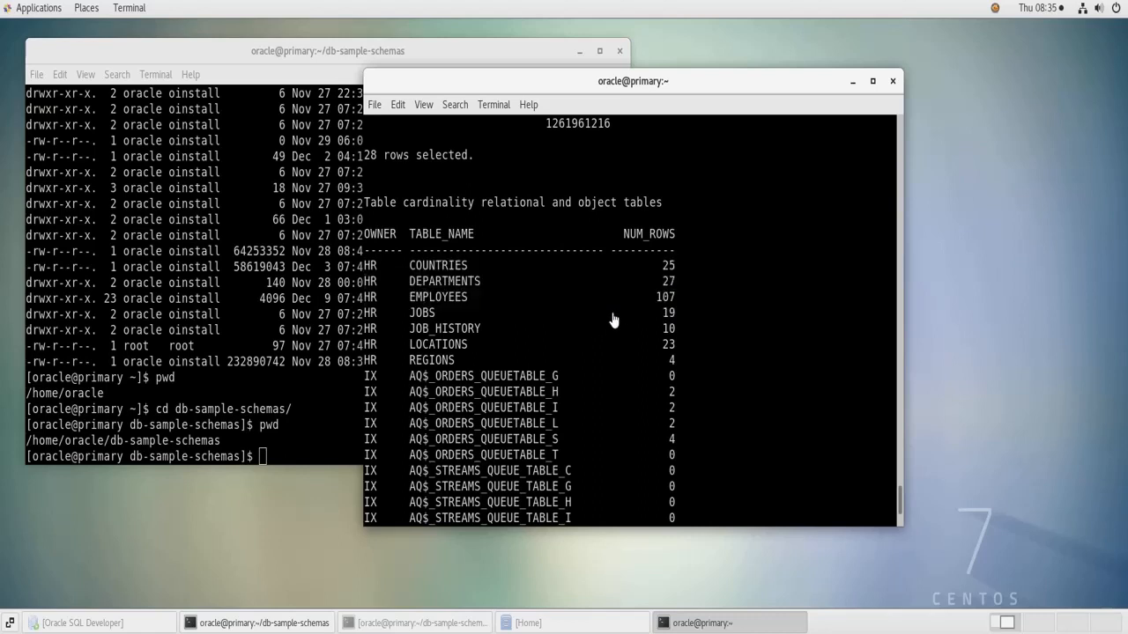
{"action": "scroll", "scroll_direction": "down", "scroll_amount": 3}
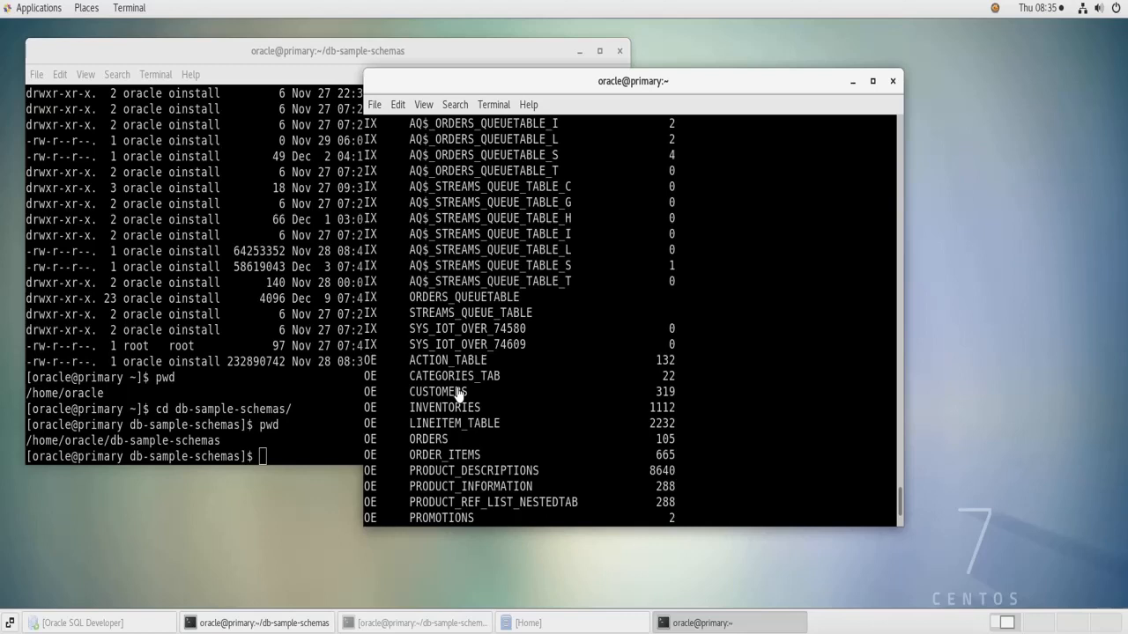
{"action": "double_click", "coordinate": [444, 407]}
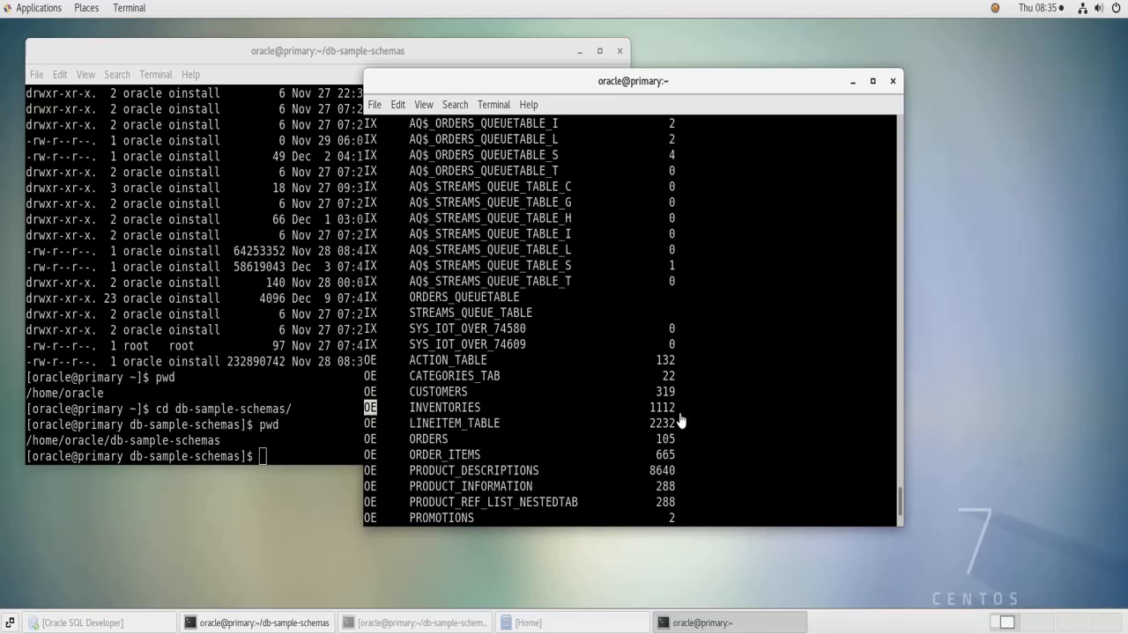
{"action": "double_click", "coordinate": [660, 407]}
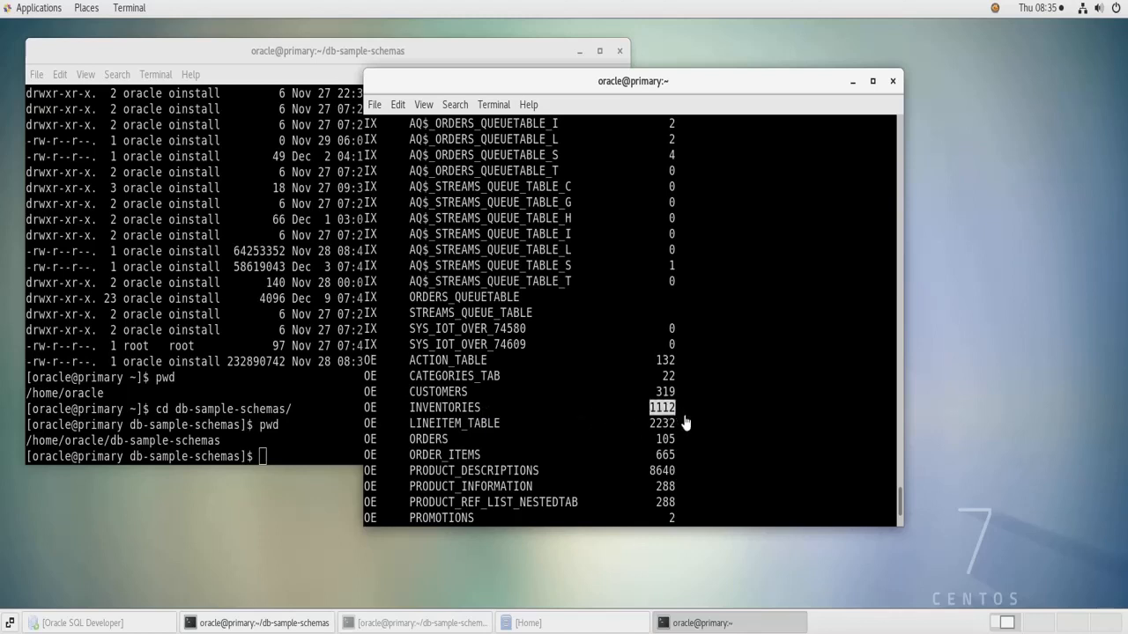
{"action": "mouse_move", "coordinate": [550, 377]}
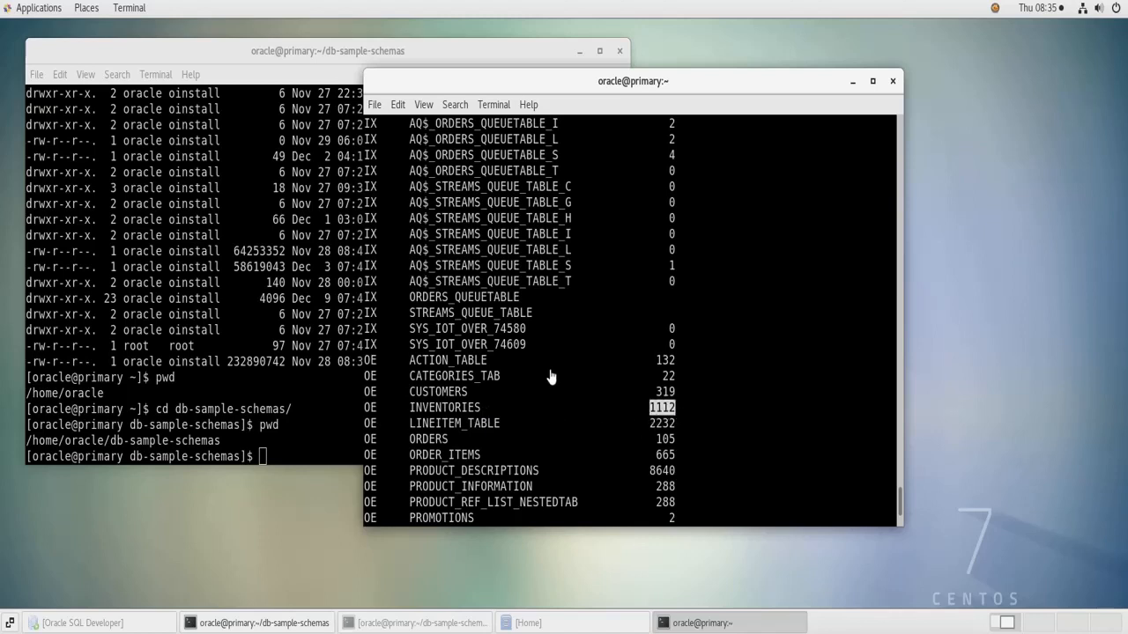
{"action": "mouse_move", "coordinate": [550, 378]}
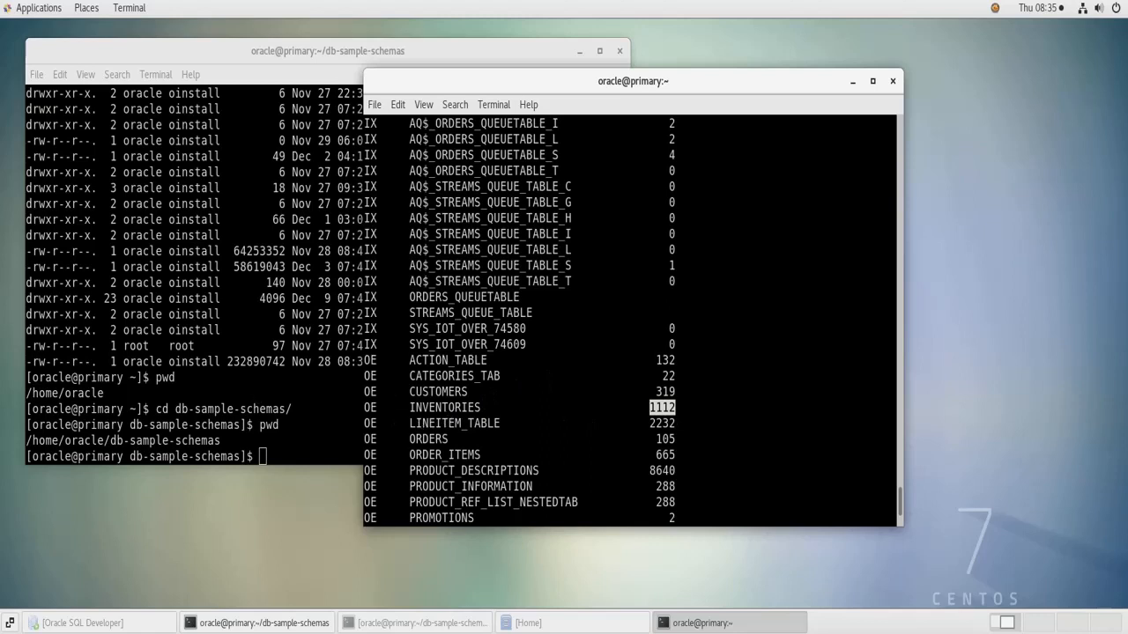
{"action": "mouse_move", "coordinate": [349, 425]}
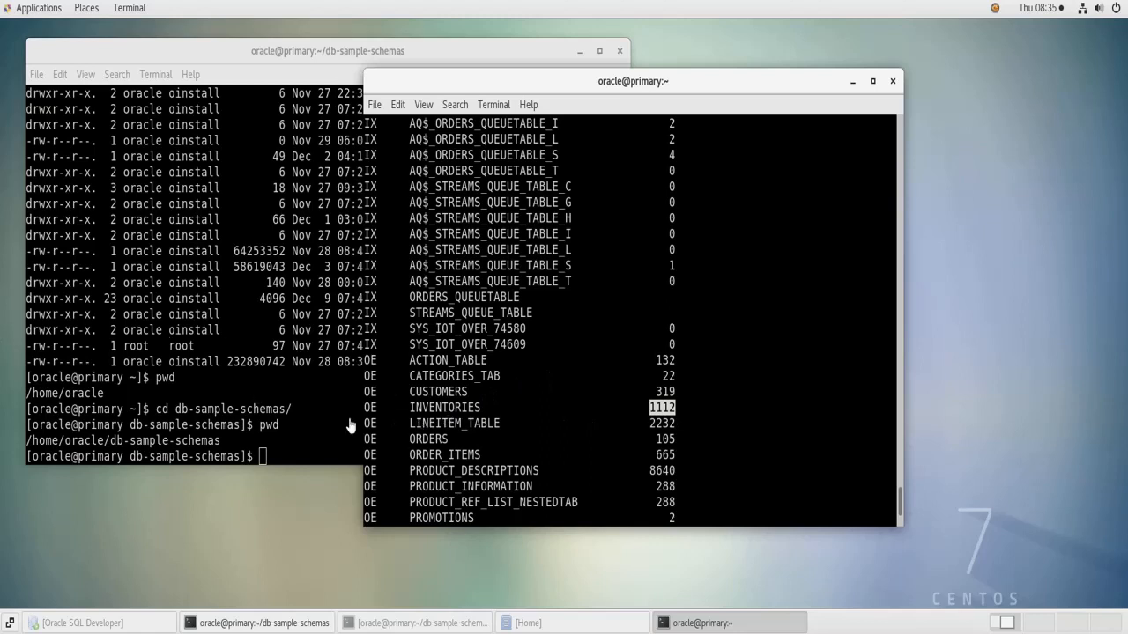
{"action": "mouse_move", "coordinate": [130, 620]}
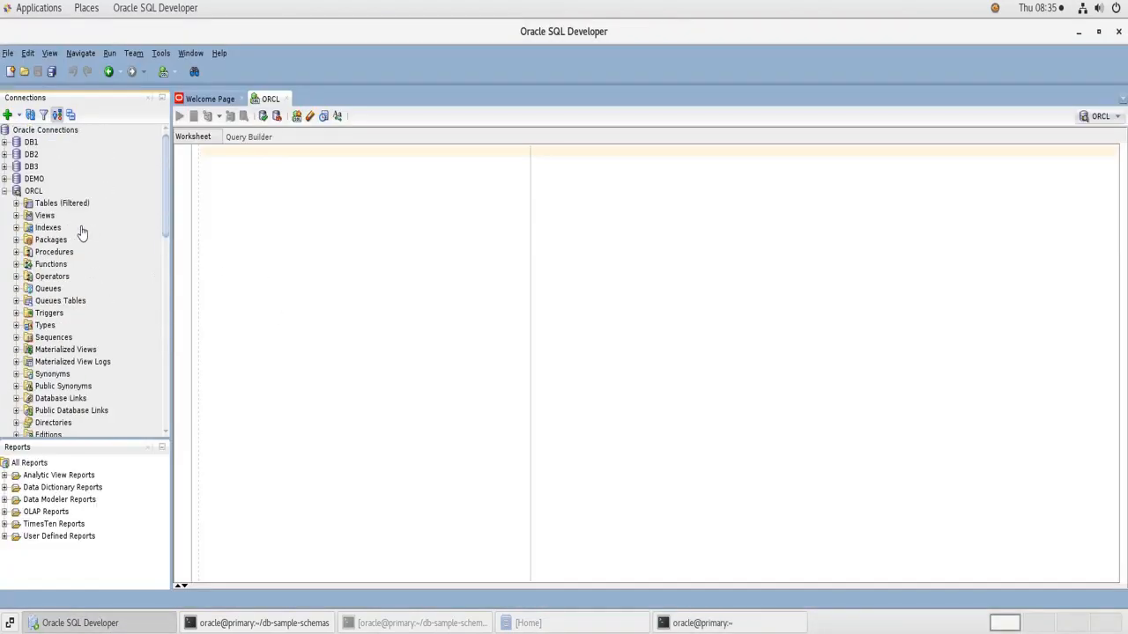
Connect ORCL in SQL Developer and scroll Other Users down to the new sample schemas.
{"action": "left_click", "coordinate": [33, 190]}
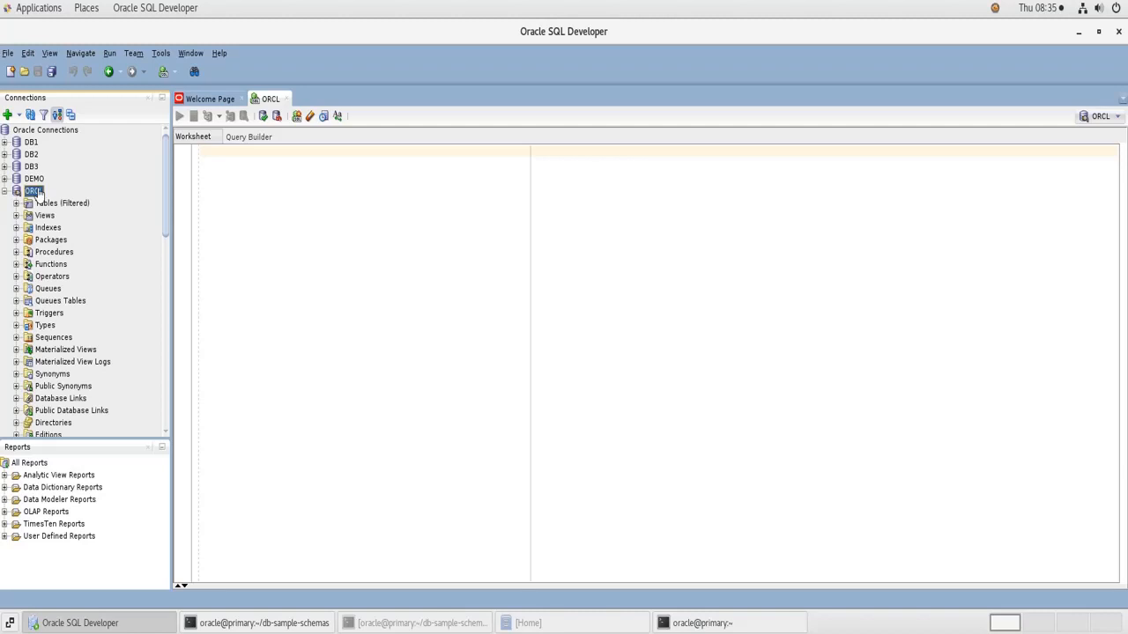
{"action": "right_click", "coordinate": [35, 190]}
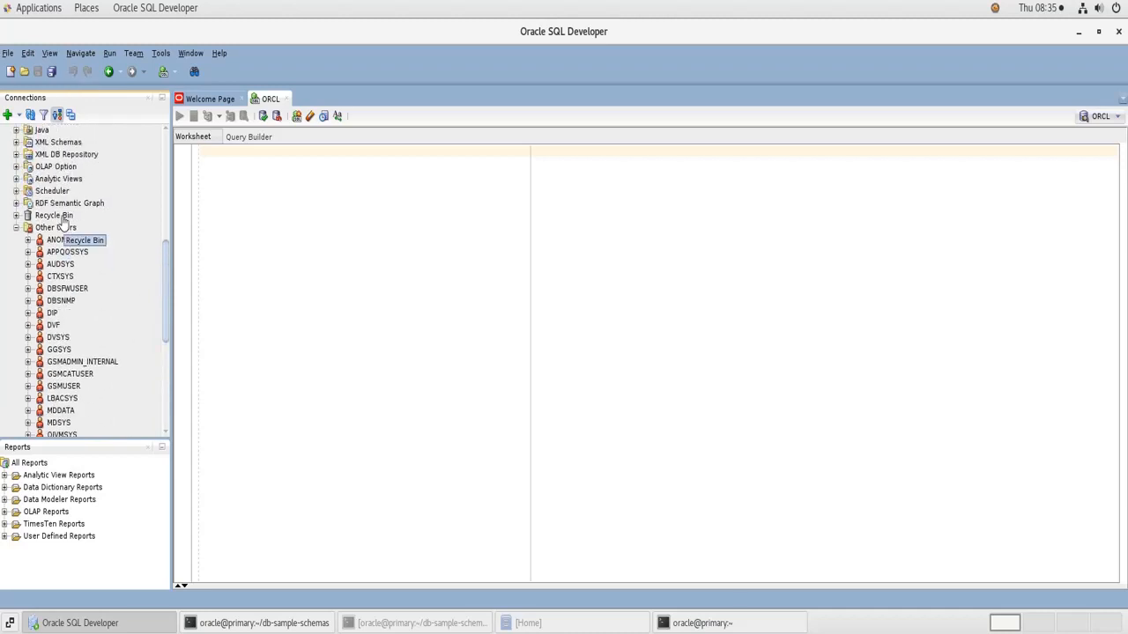
{"action": "left_click", "coordinate": [57, 227]}
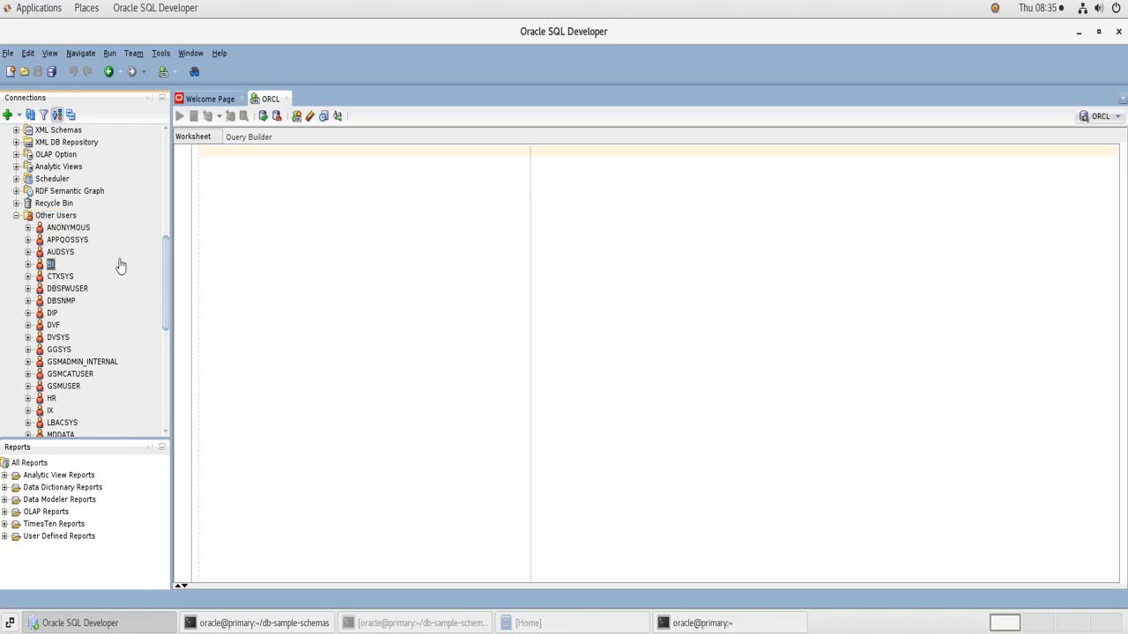
{"action": "scroll", "scroll_direction": "down", "scroll_amount": 3}
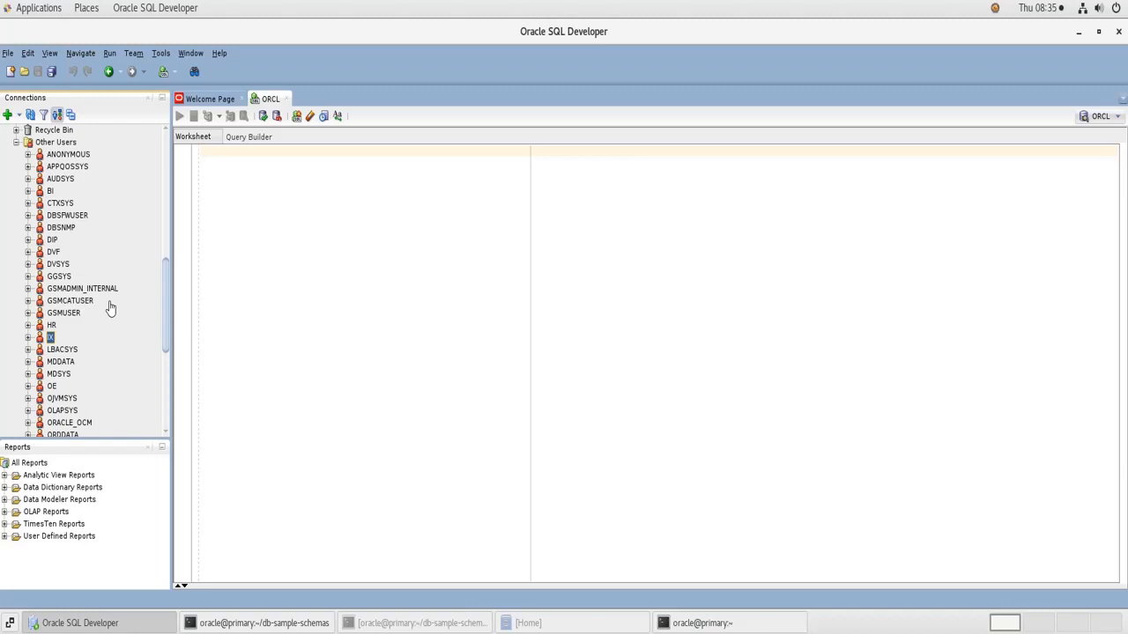
{"action": "scroll", "scroll_direction": "down", "scroll_amount": 3}
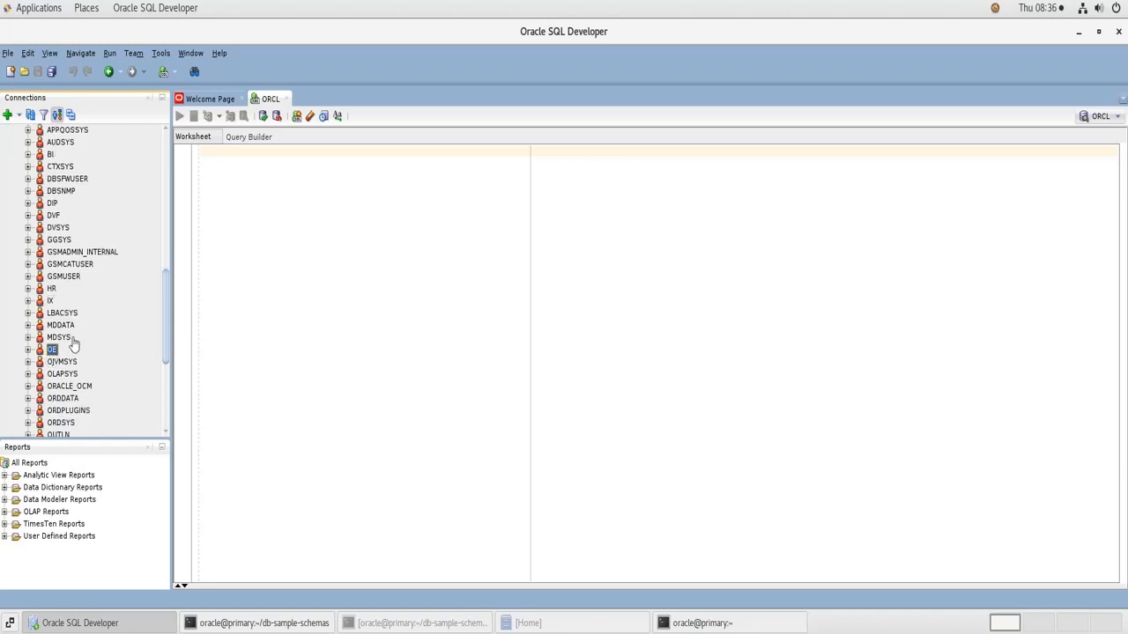
{"action": "scroll", "scroll_direction": "down", "scroll_amount": 3}
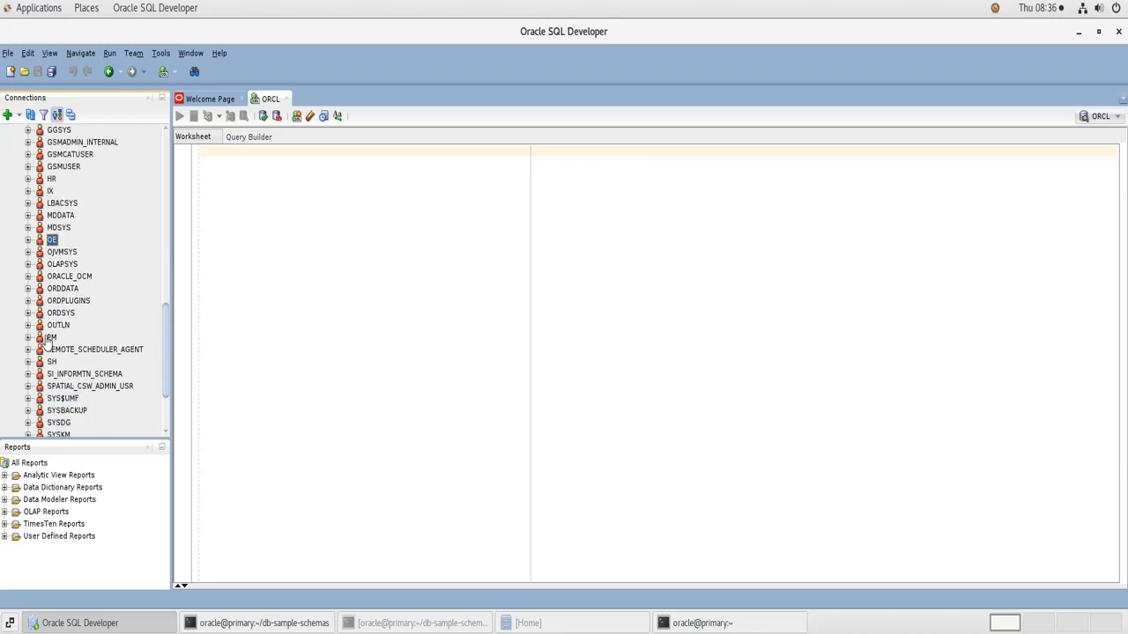
{"action": "scroll", "scroll_direction": "down", "scroll_amount": 3}
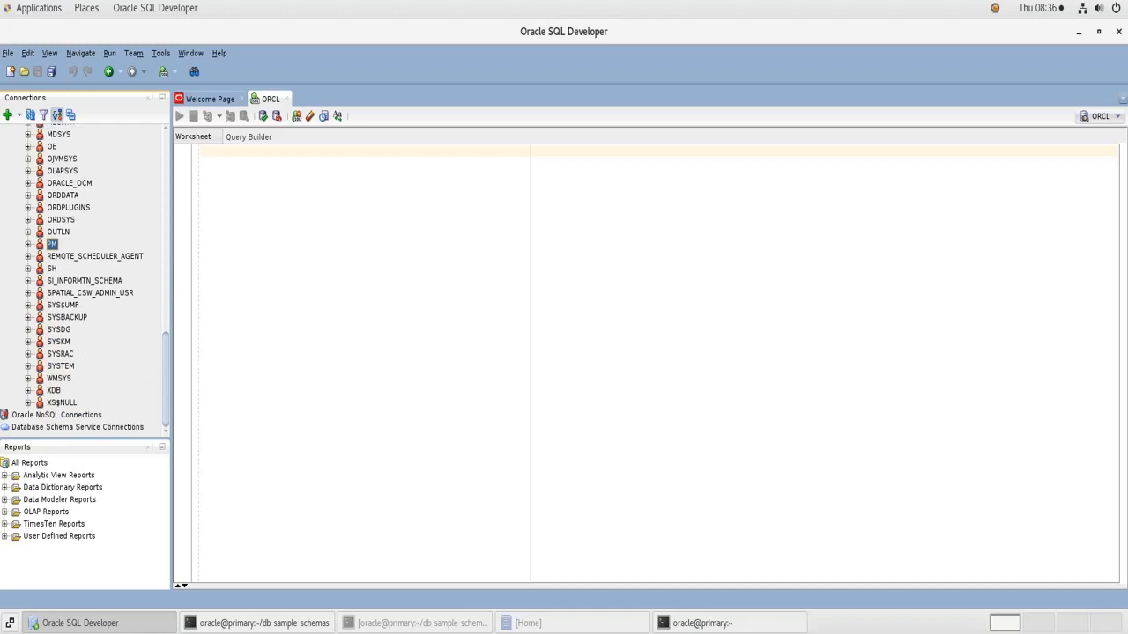
{"action": "mouse_move", "coordinate": [98, 208]}
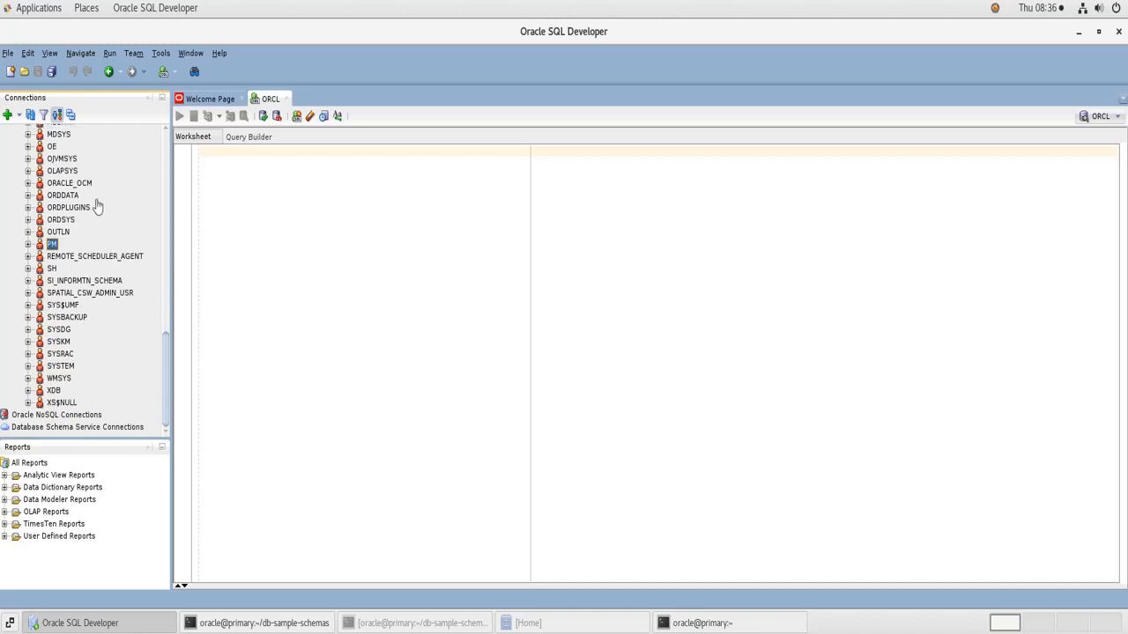
Expand the HR schema to reveal its Tables (Filtered) node.
{"action": "left_click", "coordinate": [51, 268]}
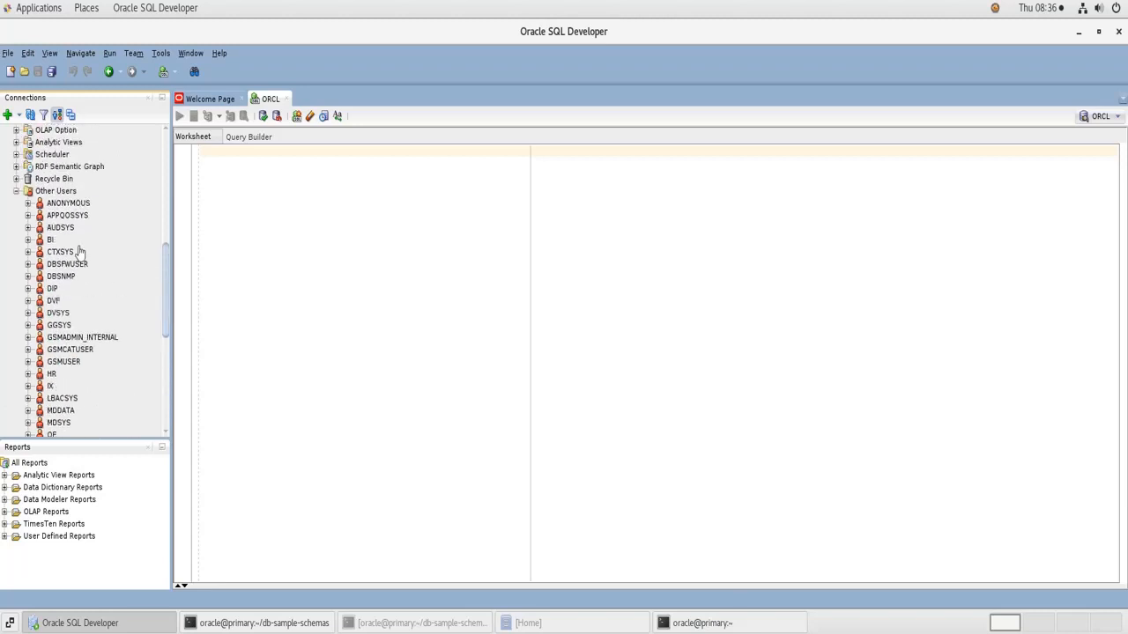
{"action": "scroll", "scroll_direction": "down", "scroll_amount": 3}
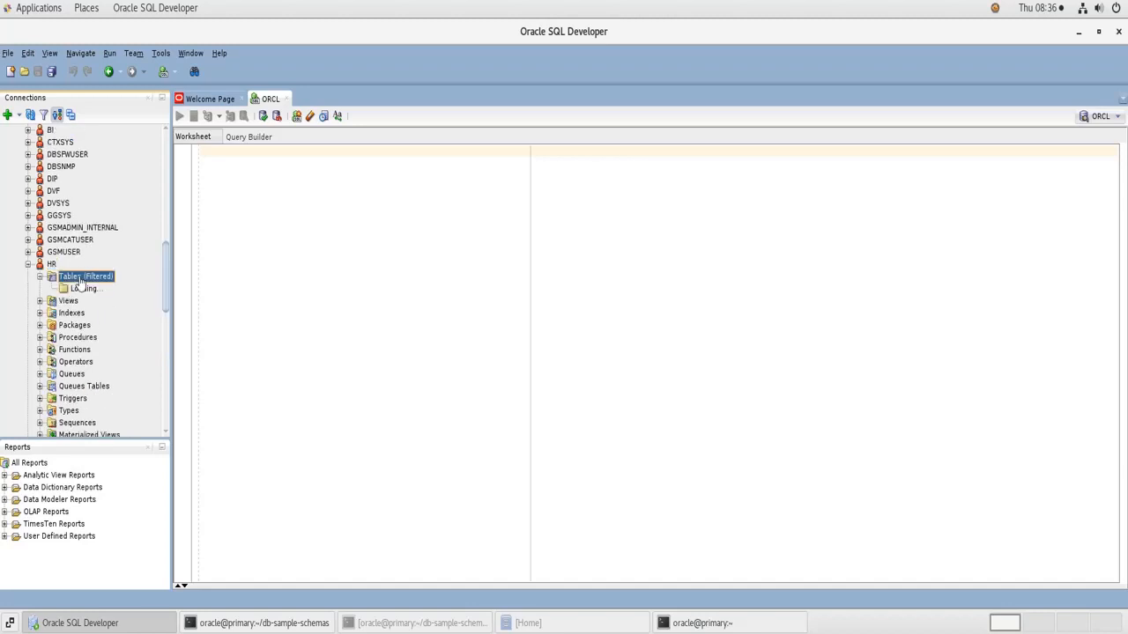
Show the HR COUNTRIES table's Data grid and confirm the last row, Zimbabwe, is number 25.
{"action": "left_click", "coordinate": [52, 275]}
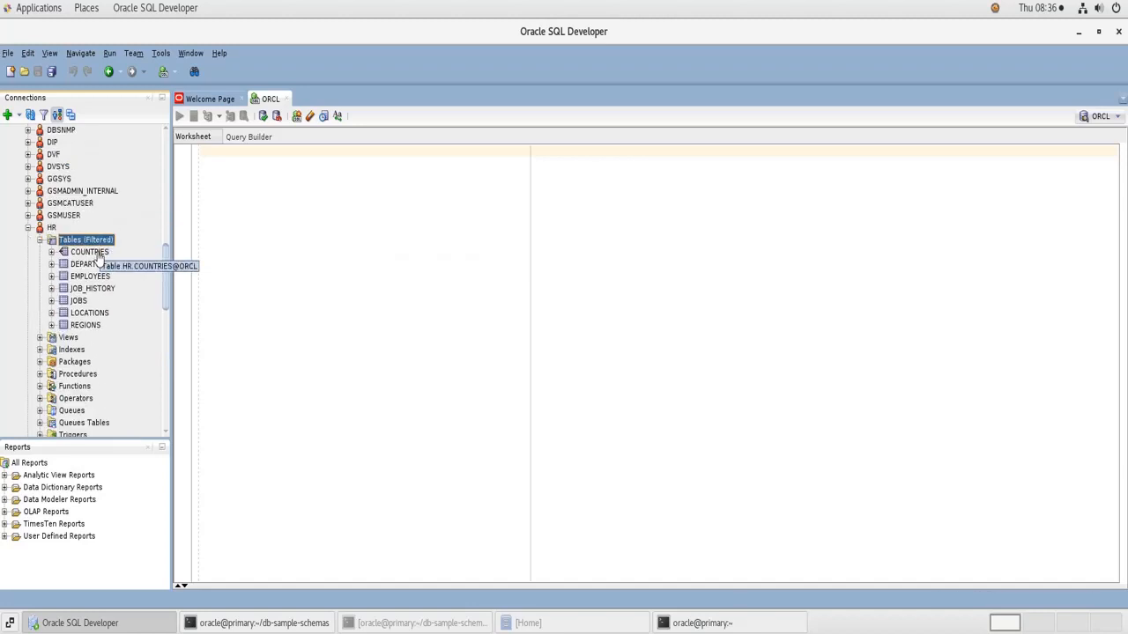
{"action": "double_click", "coordinate": [88, 250]}
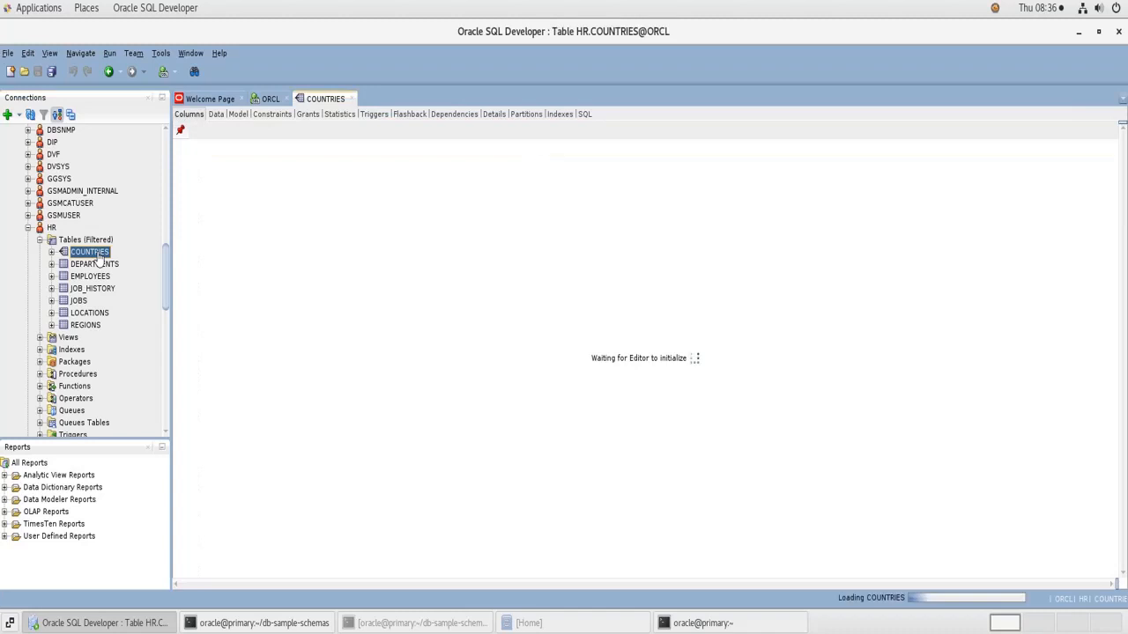
{"action": "left_click", "coordinate": [88, 251]}
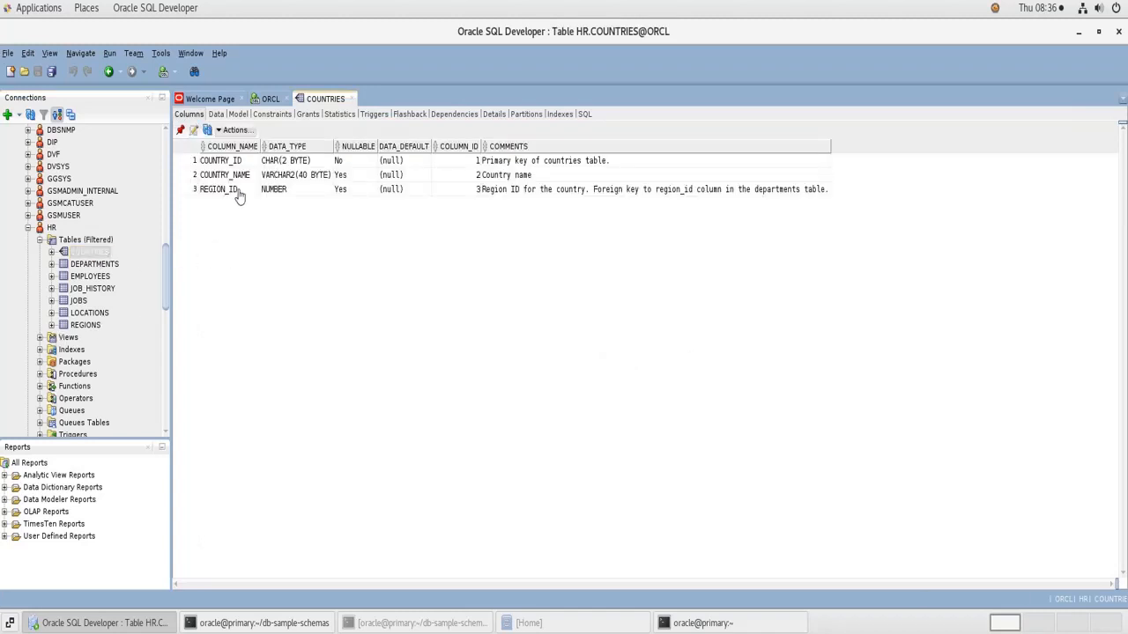
{"action": "left_click", "coordinate": [215, 114]}
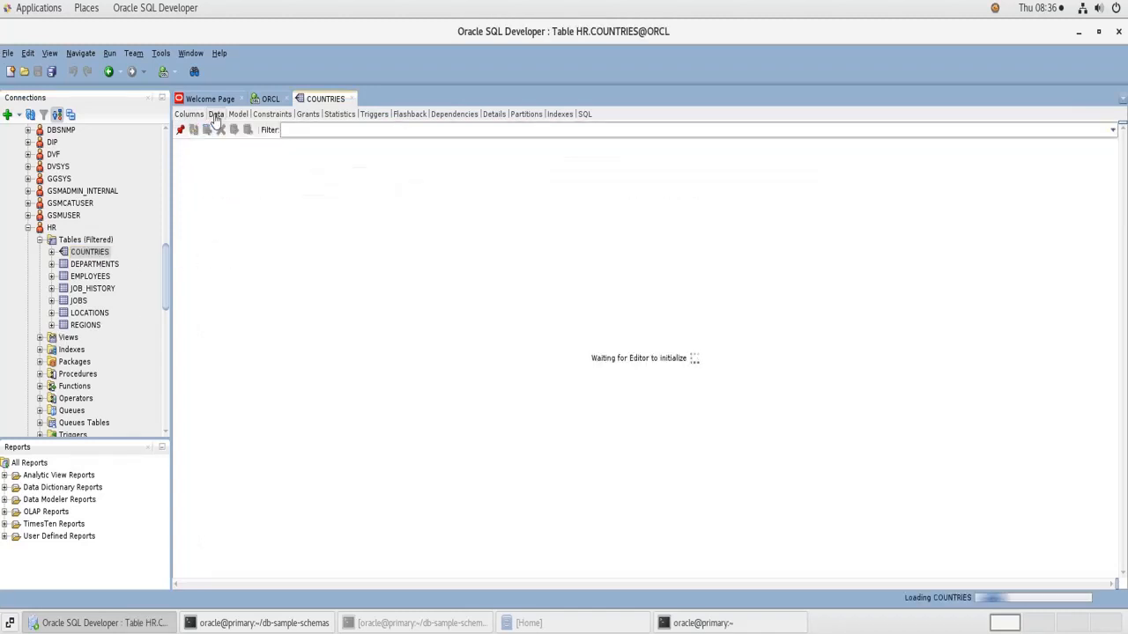
{"action": "left_click", "coordinate": [215, 114]}
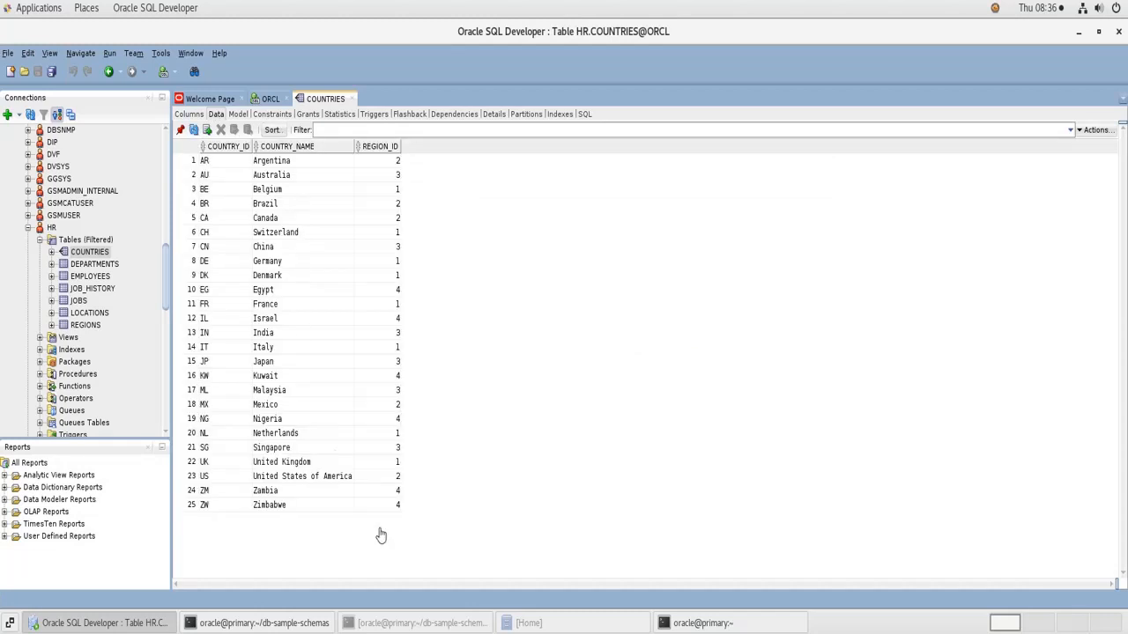
{"action": "left_click", "coordinate": [377, 504]}
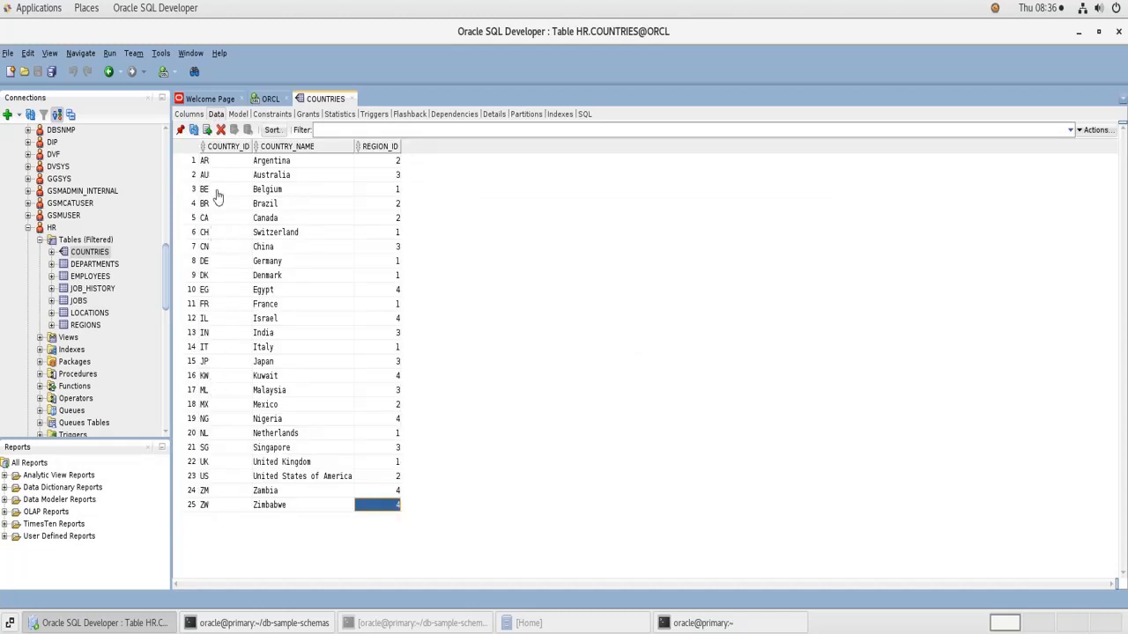
{"action": "mouse_move", "coordinate": [183, 257]}
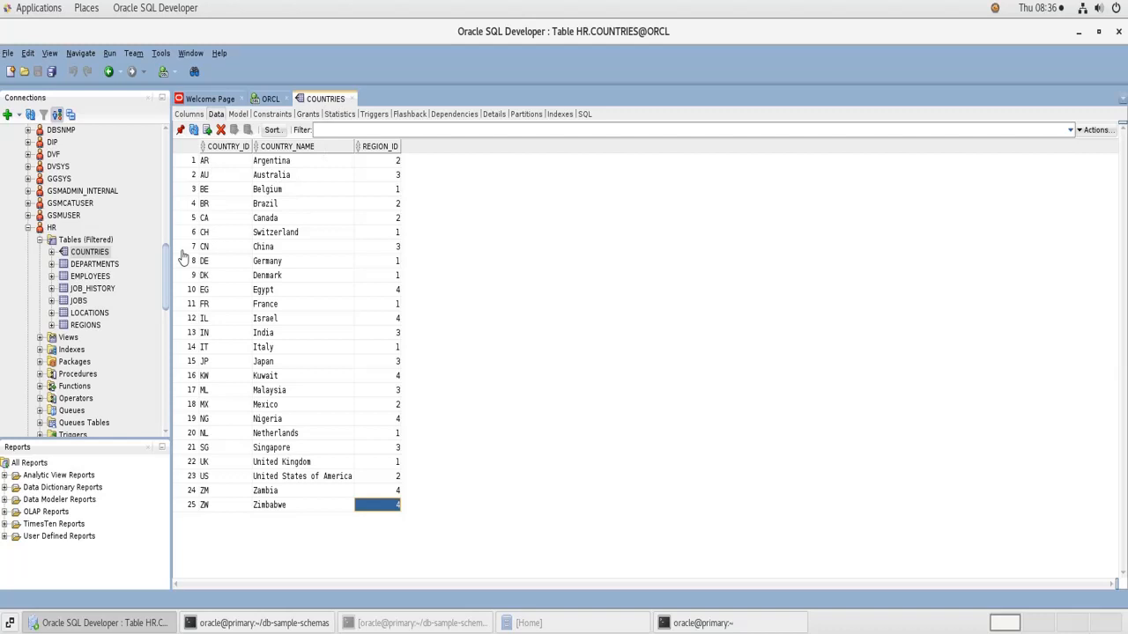
{"action": "mouse_move", "coordinate": [194, 511]}
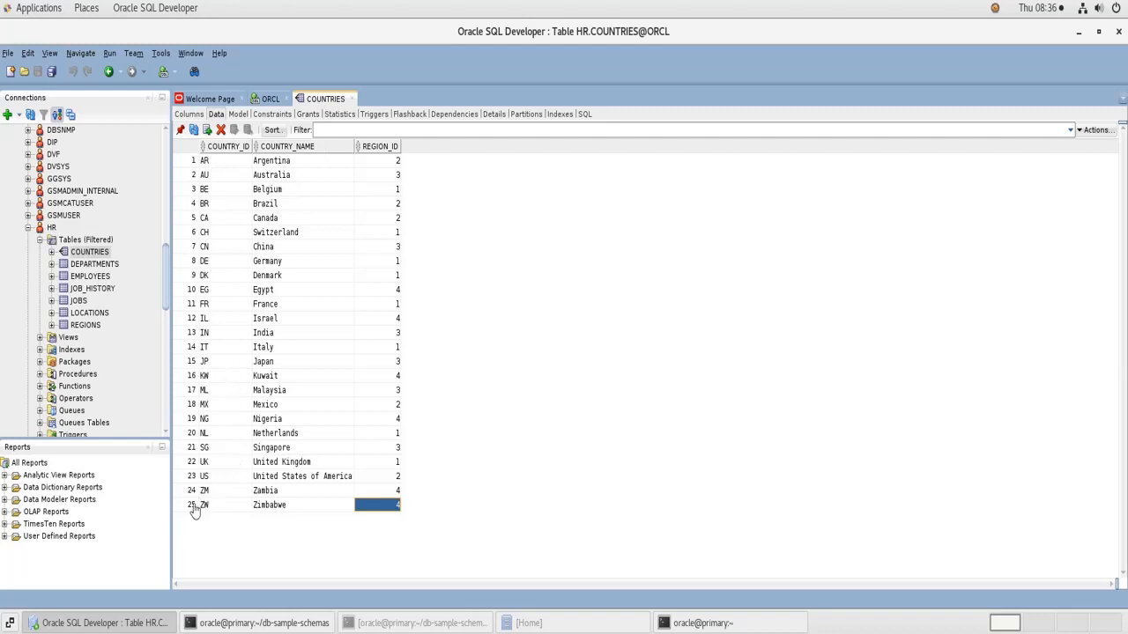
Compare with the terminal's row counts, then select the EMPLOYEES table.
{"action": "left_click", "coordinate": [701, 624]}
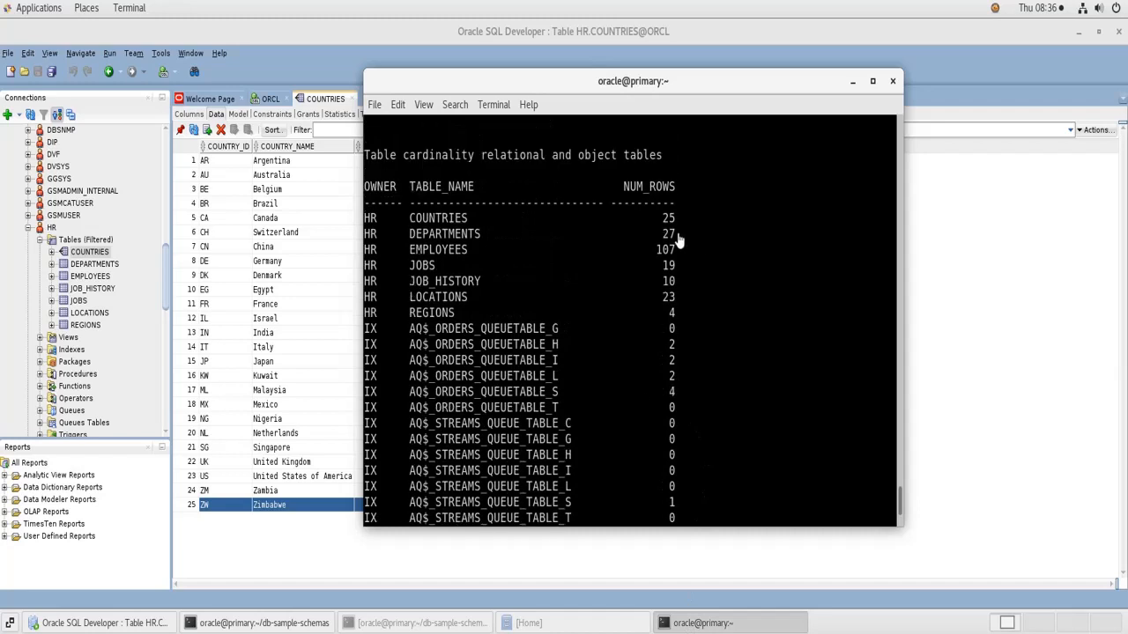
{"action": "mouse_move", "coordinate": [449, 255]}
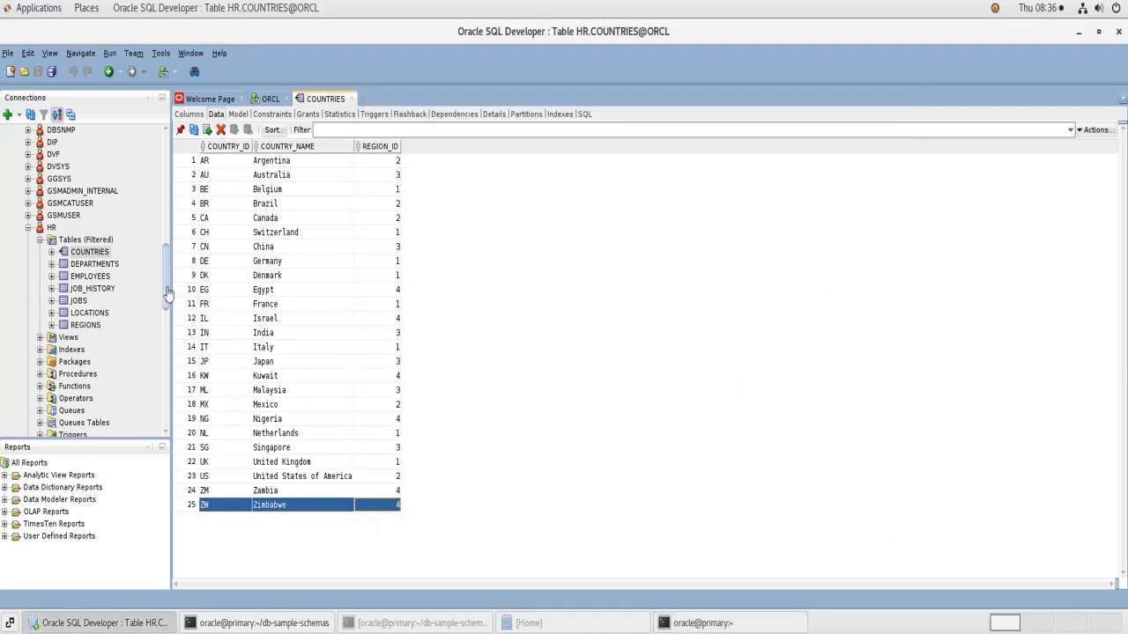
{"action": "left_click", "coordinate": [90, 275]}
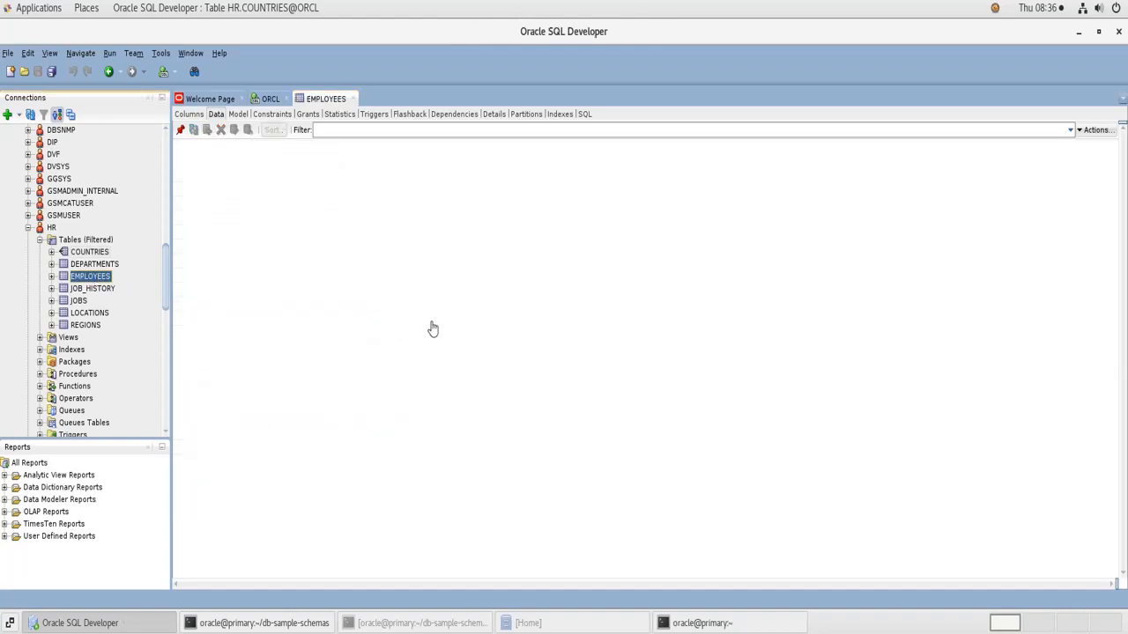
Show the EMPLOYEES Data grid and scroll to its last row, 107, matching the report.
{"action": "left_click", "coordinate": [215, 113]}
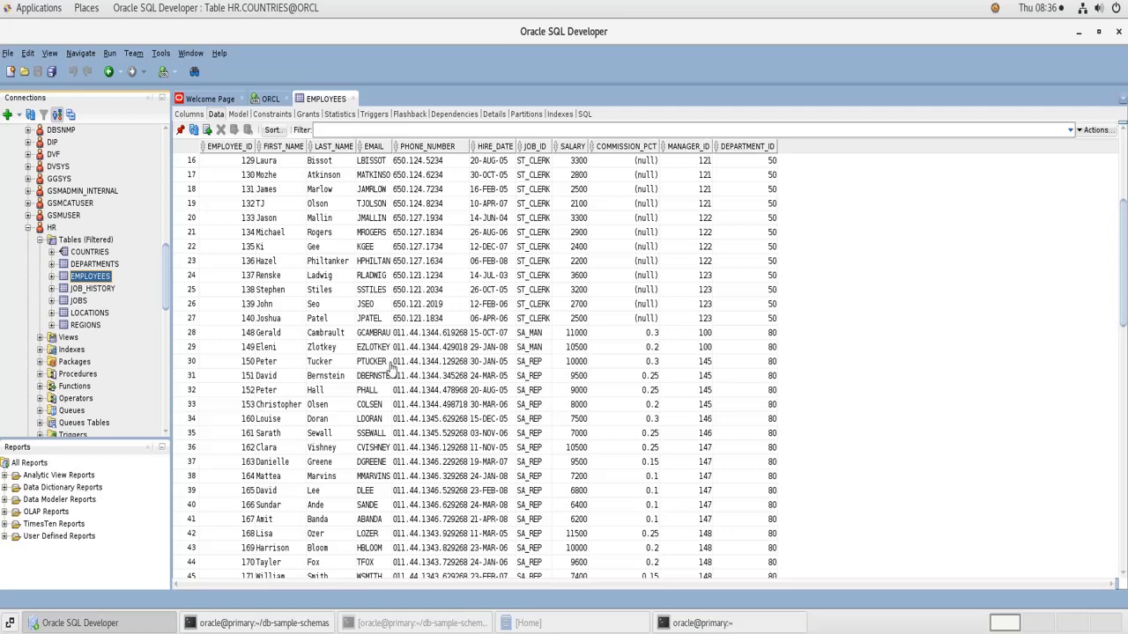
{"action": "scroll", "scroll_direction": "down", "scroll_amount": 3}
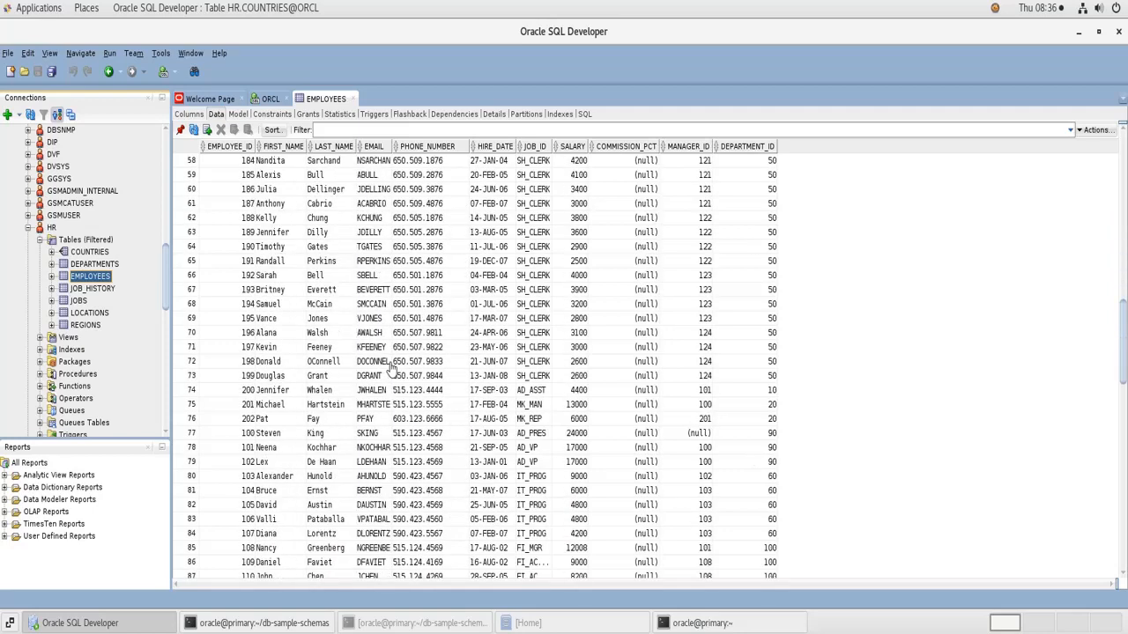
{"action": "scroll", "scroll_direction": "down", "scroll_amount": 3}
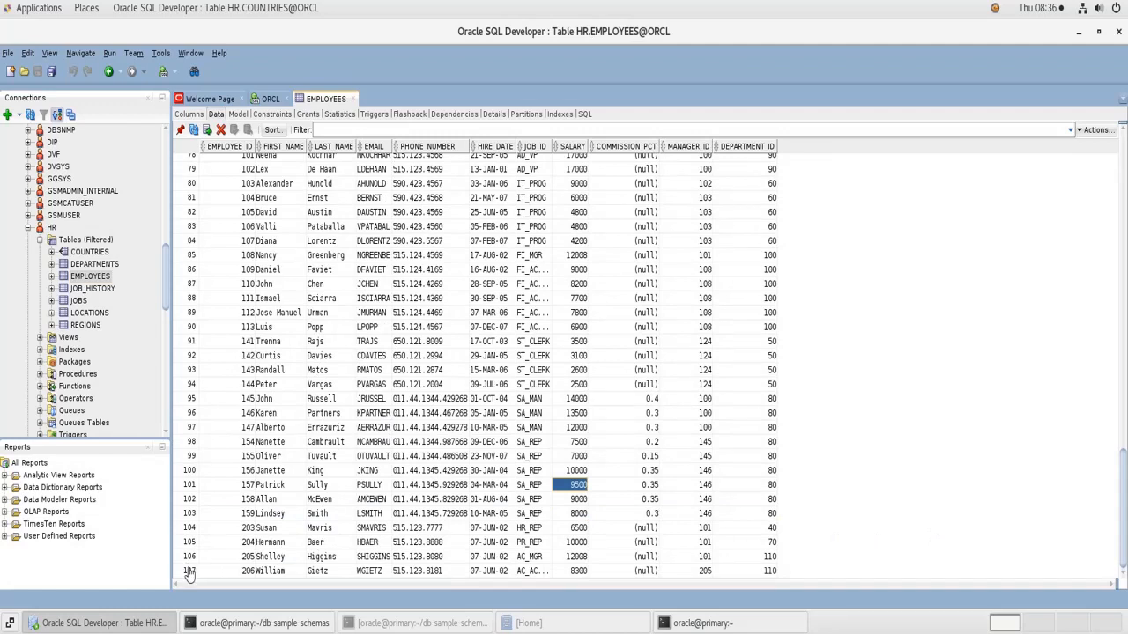
{"action": "left_click", "coordinate": [264, 571]}
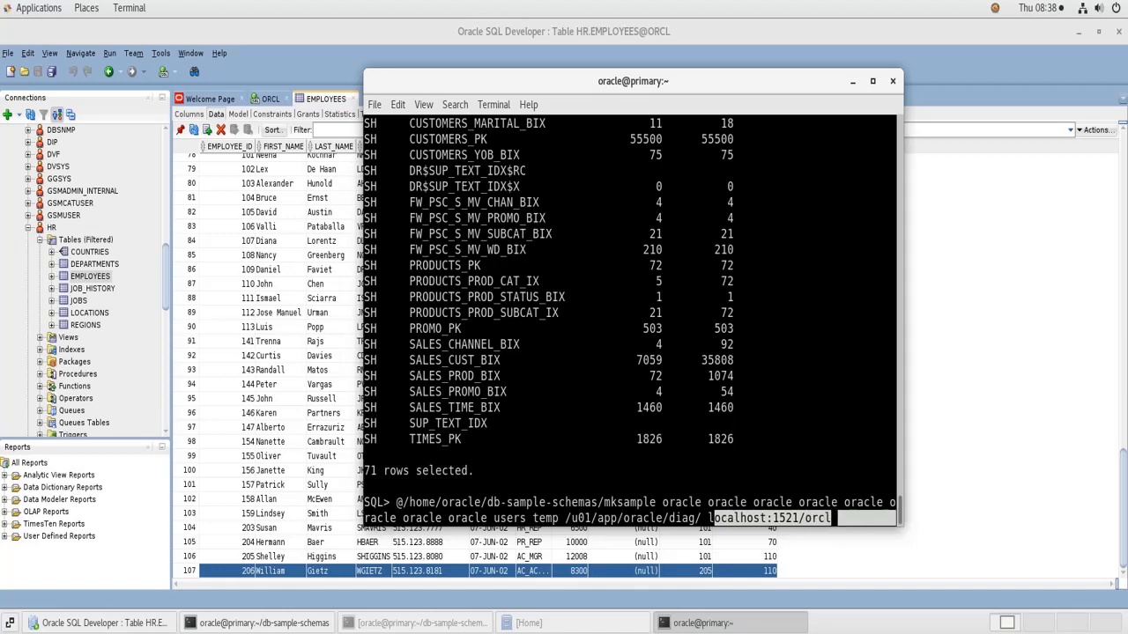
{"action": "mouse_move", "coordinate": [812, 416]}
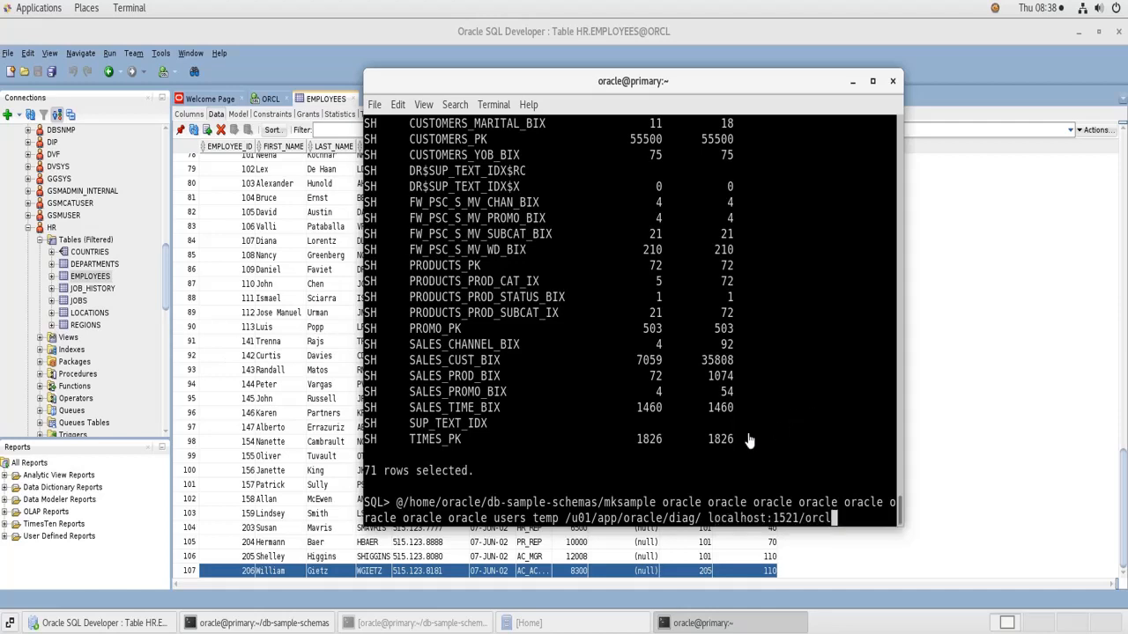
{"action": "mouse_move", "coordinate": [749, 440]}
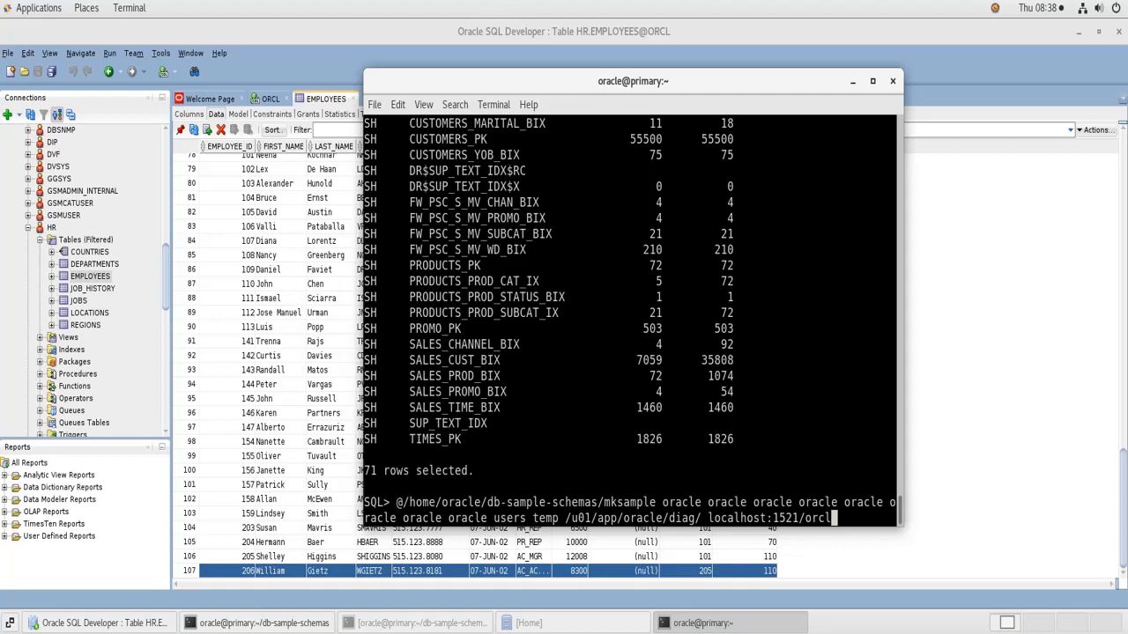
{"action": "mouse_move", "coordinate": [1074, 35]}
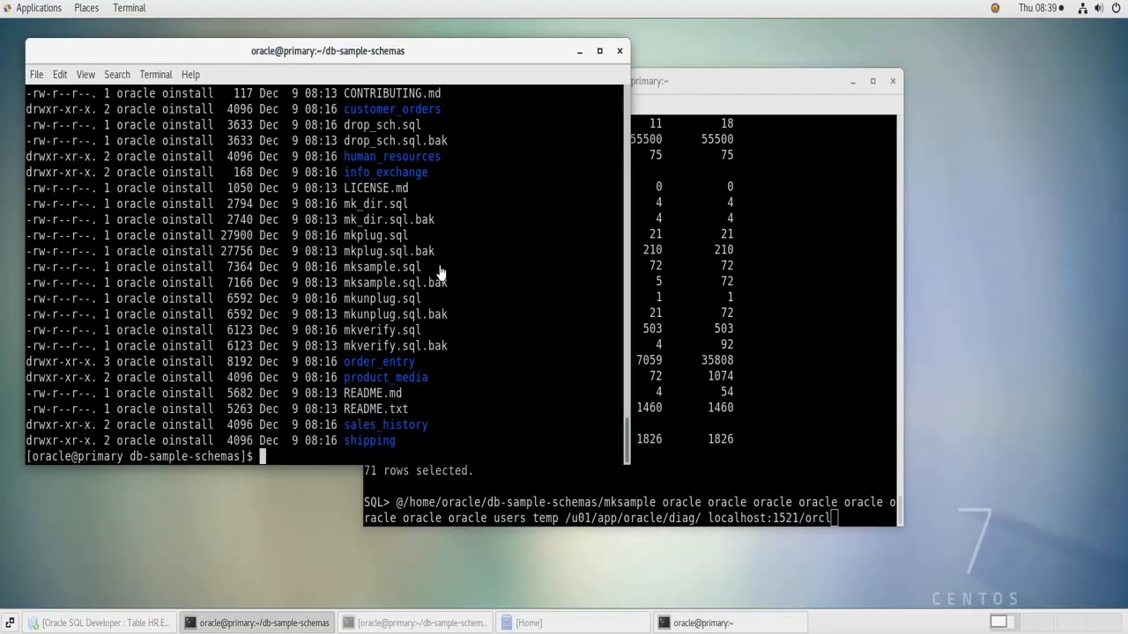
{"action": "mouse_move", "coordinate": [408, 351]}
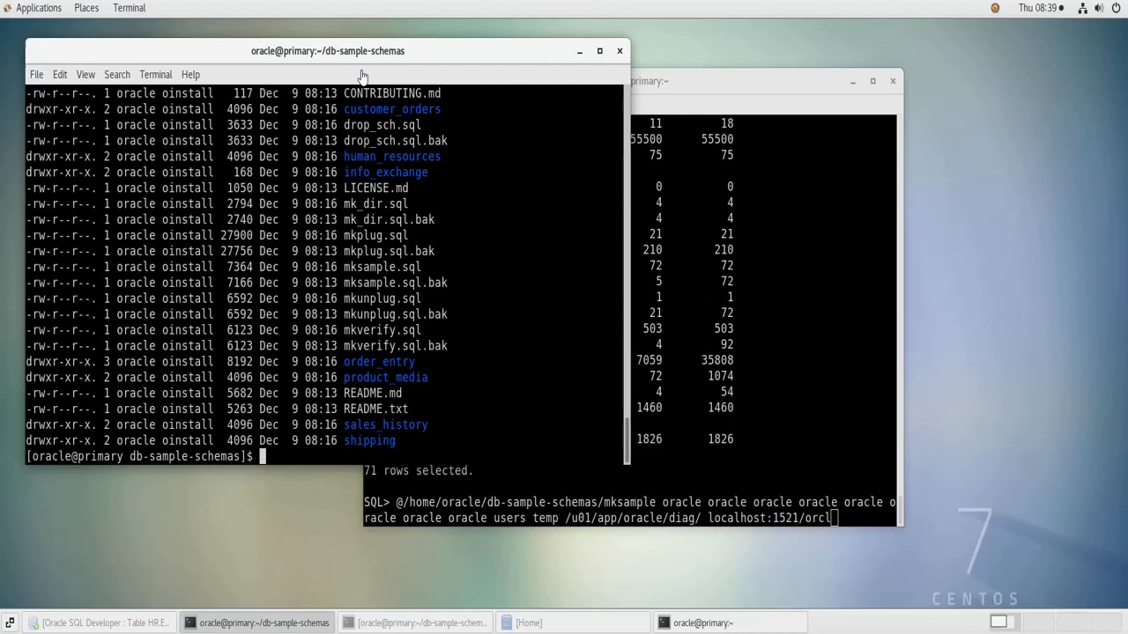
{"action": "double_click", "coordinate": [370, 123]}
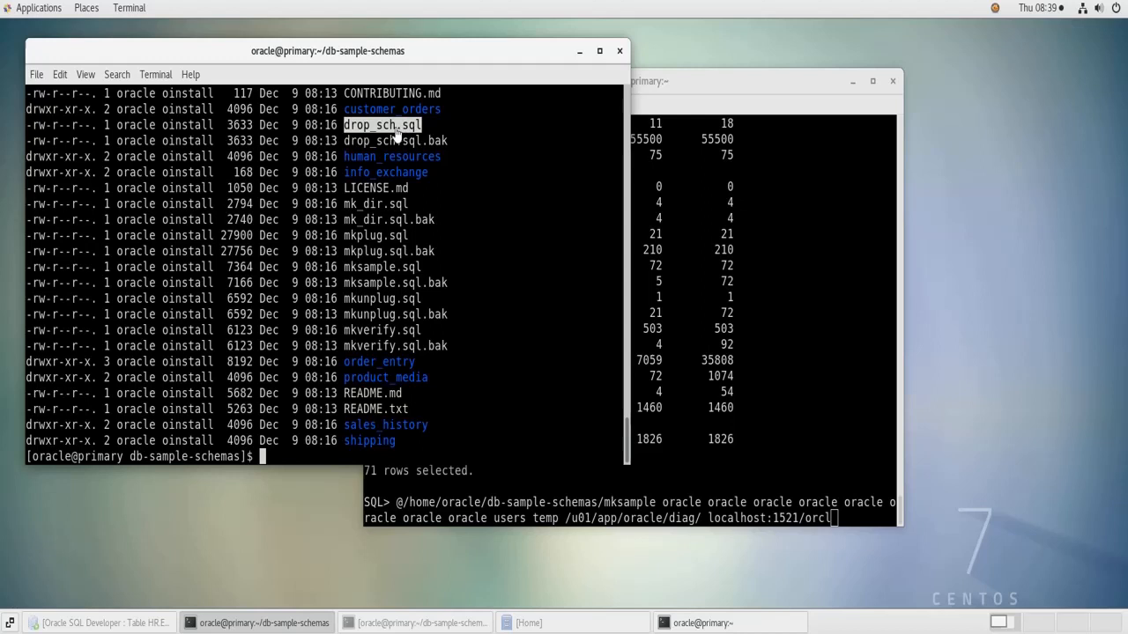
{"action": "mouse_move", "coordinate": [391, 134]}
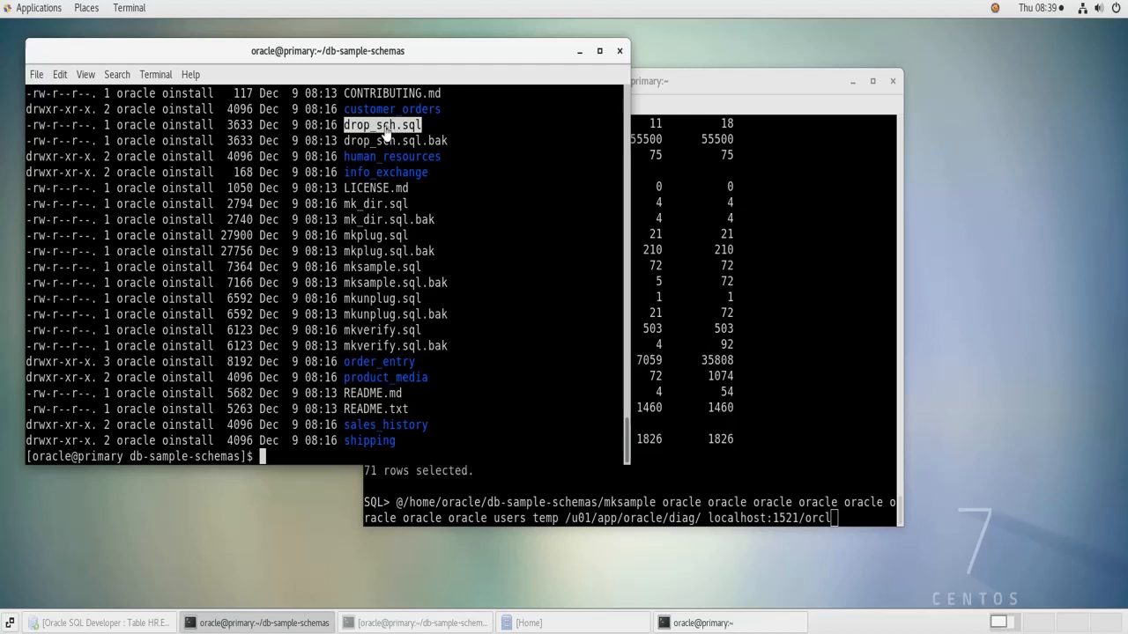
{"action": "mouse_move", "coordinate": [338, 60]}
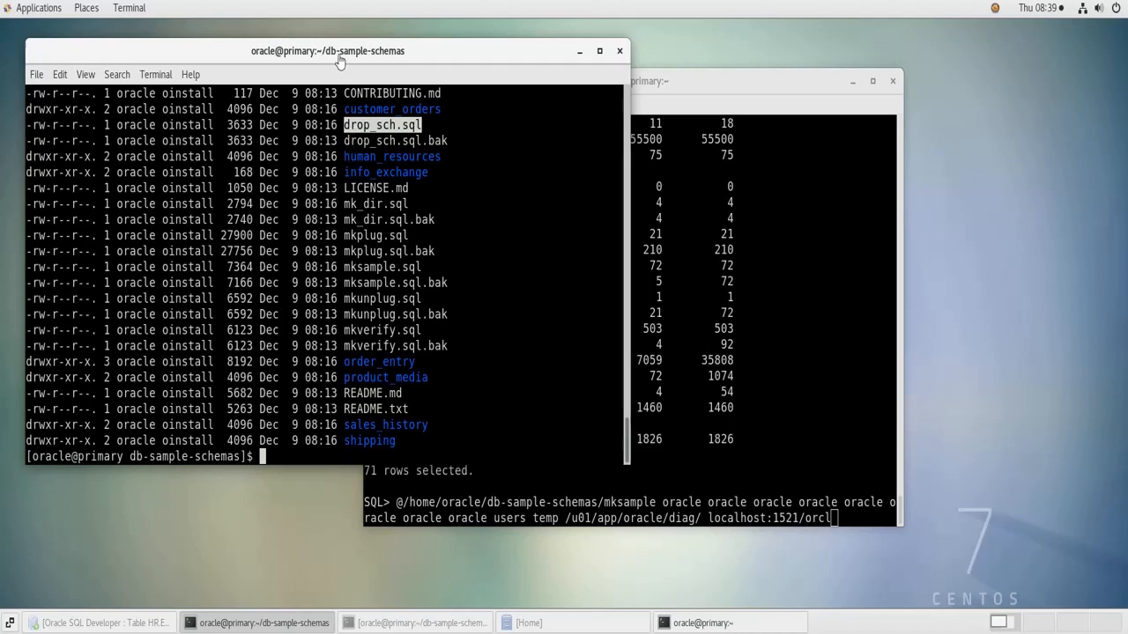